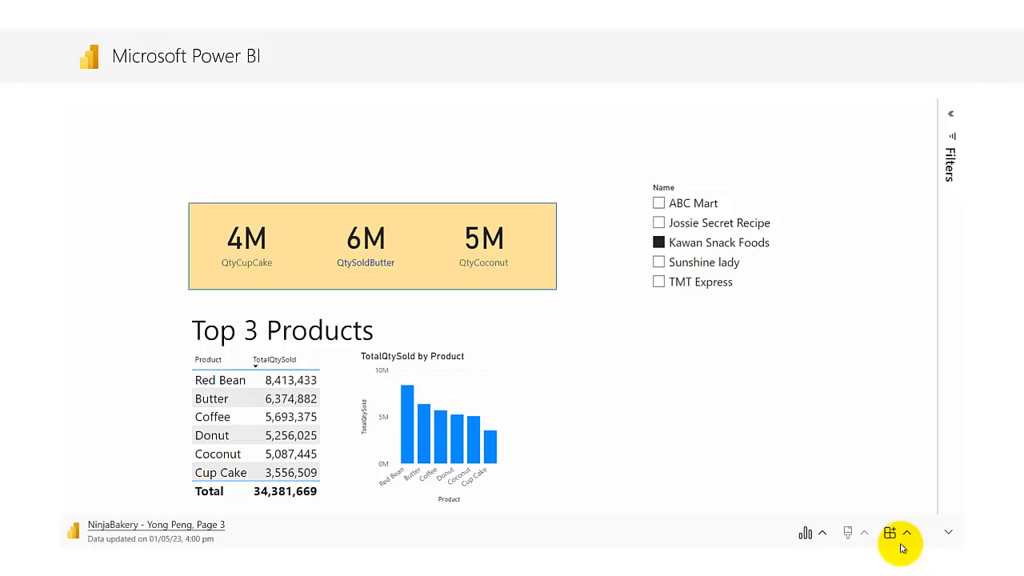
mouse_move(906, 557)
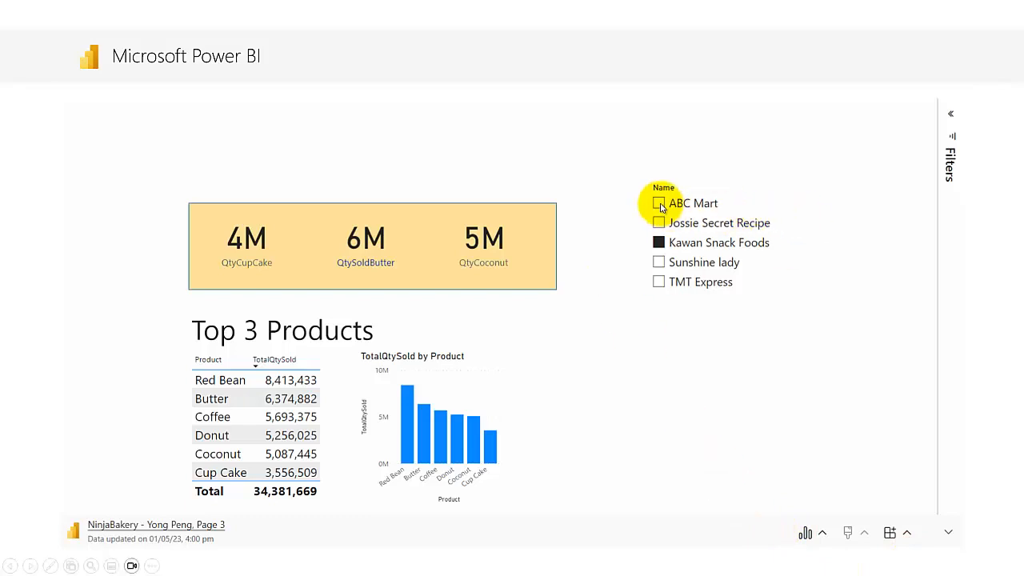
Filter the slide's live report from ABC Mart back to Kawan Snack Foods, then switch to Chrome.
left_click(658, 203)
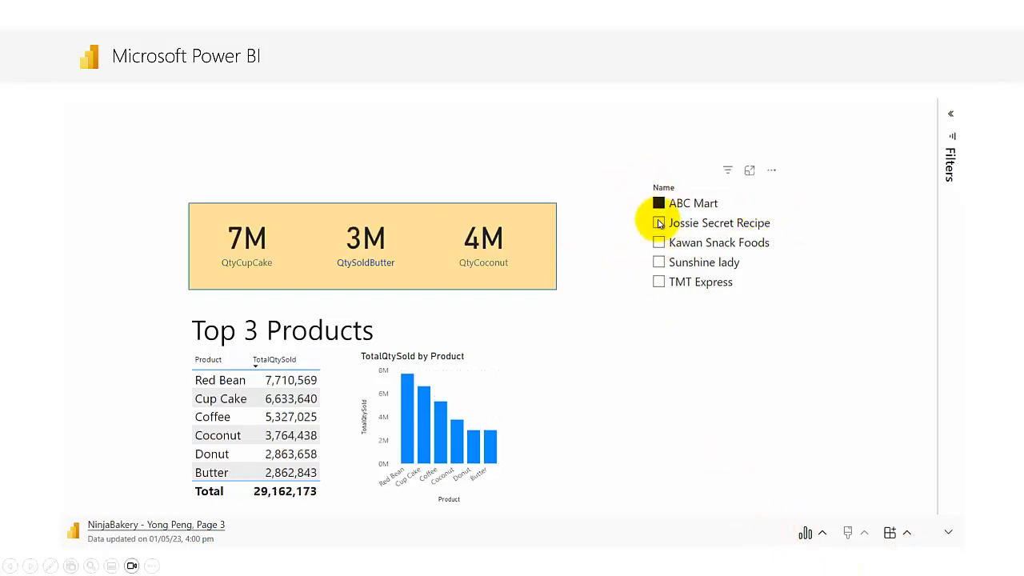
left_click(658, 223)
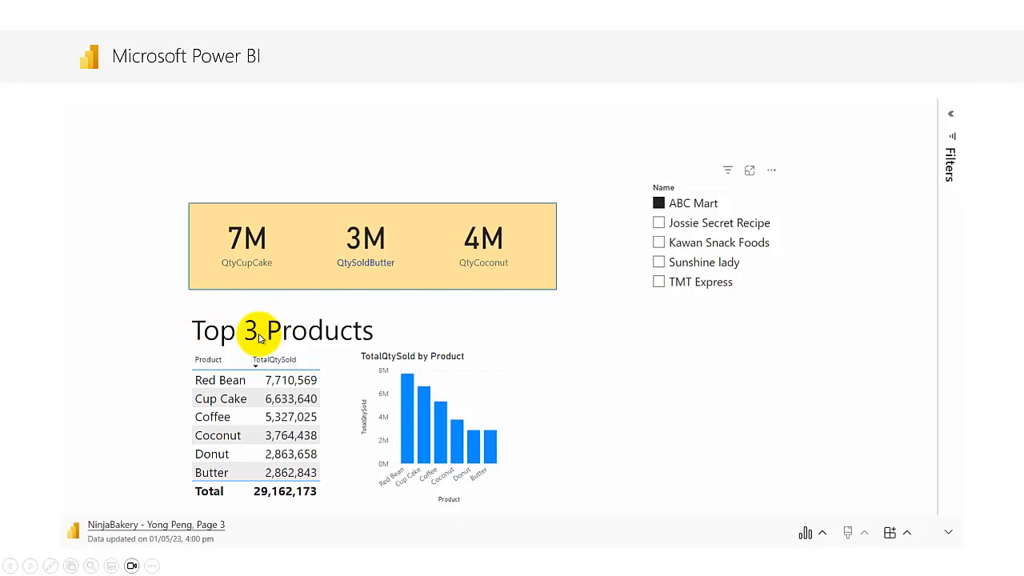
mouse_move(363, 500)
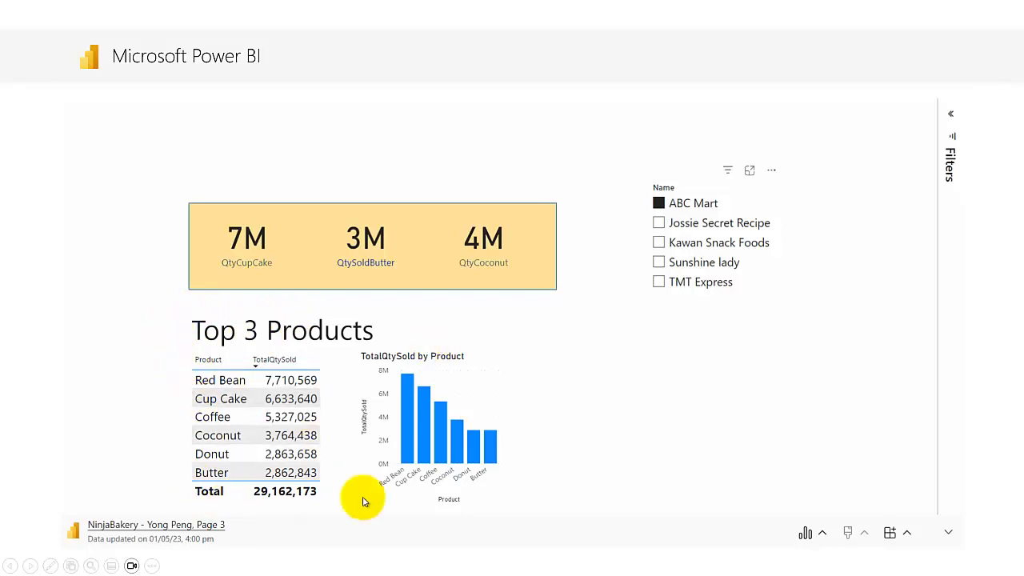
mouse_move(272, 318)
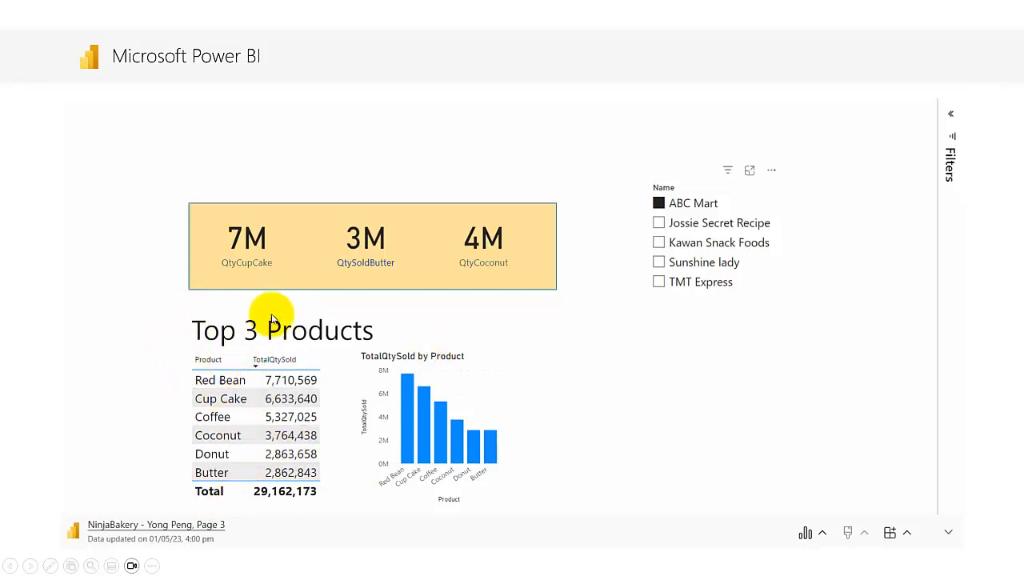
mouse_move(216, 340)
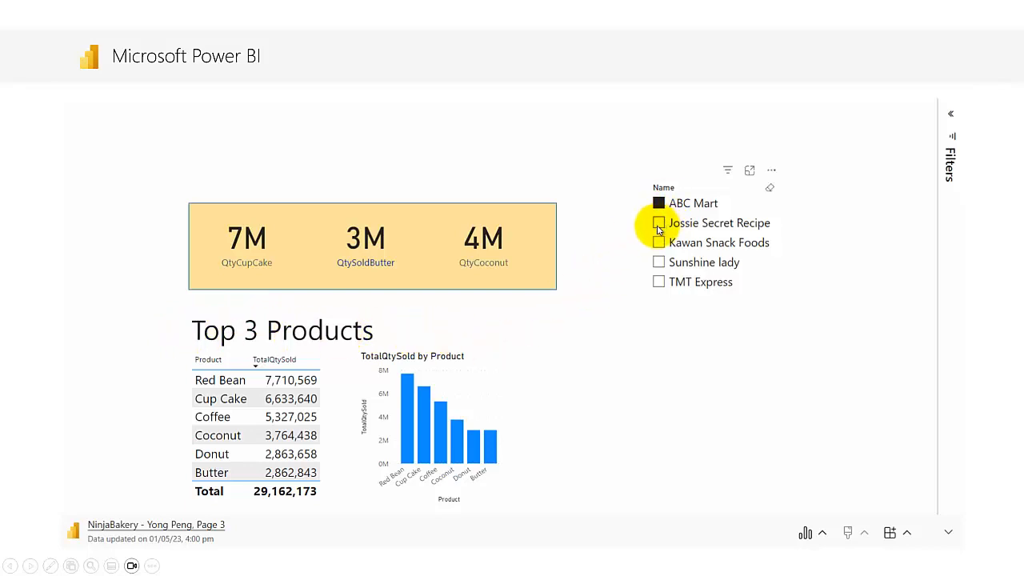
left_click(658, 242)
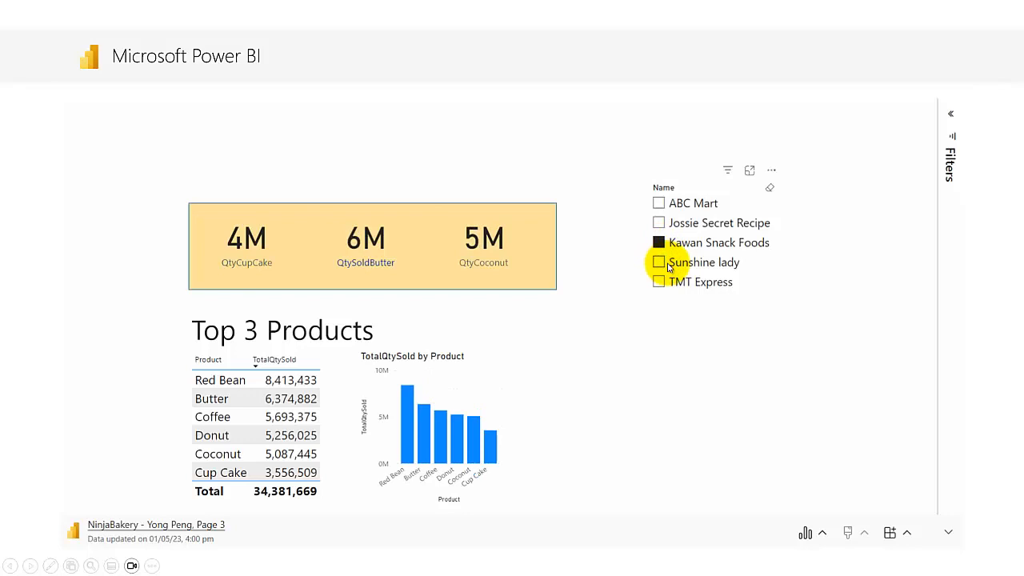
mouse_move(666, 403)
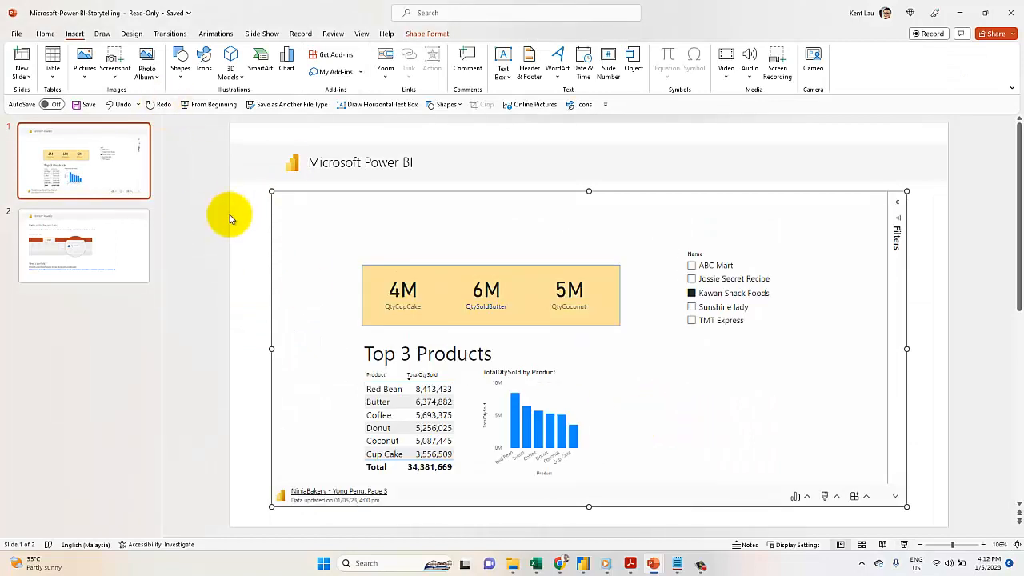
mouse_move(273, 250)
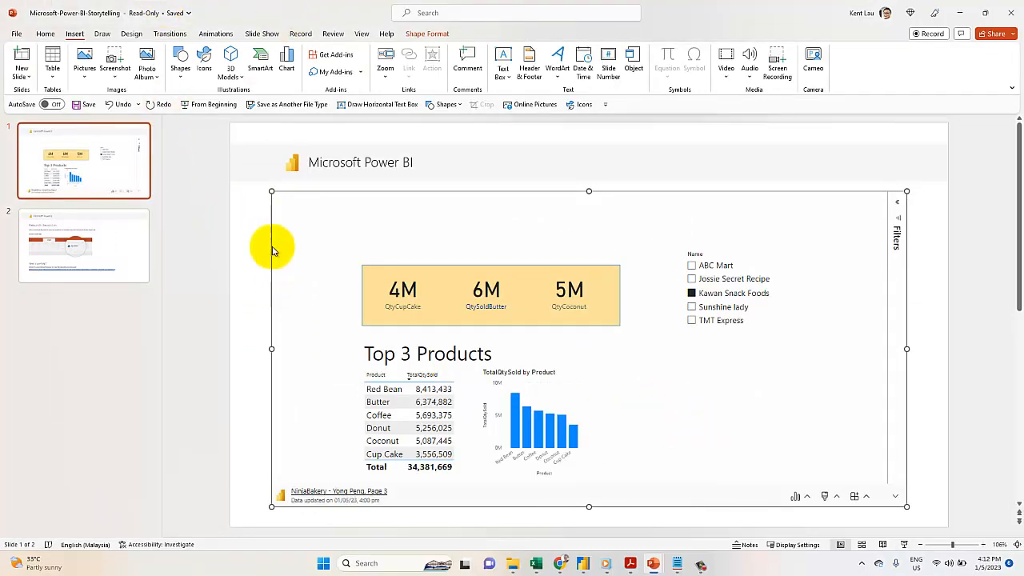
mouse_move(578, 317)
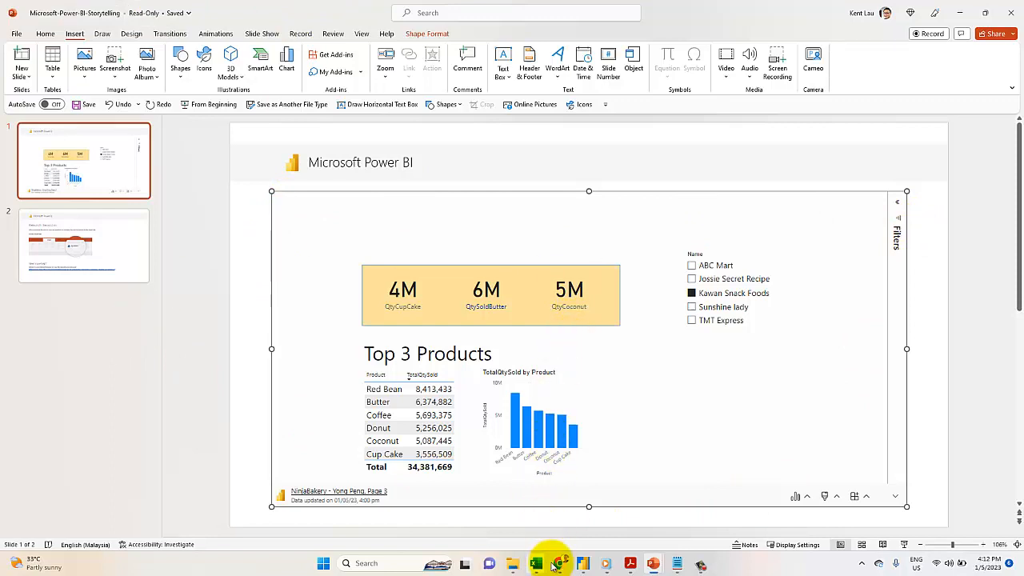
left_click(557, 563)
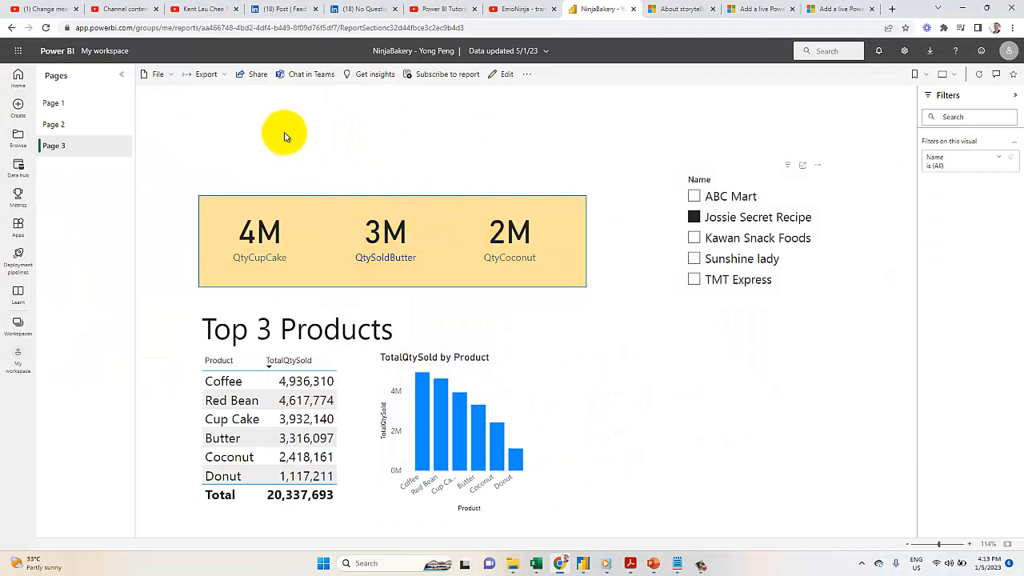
mouse_move(258, 154)
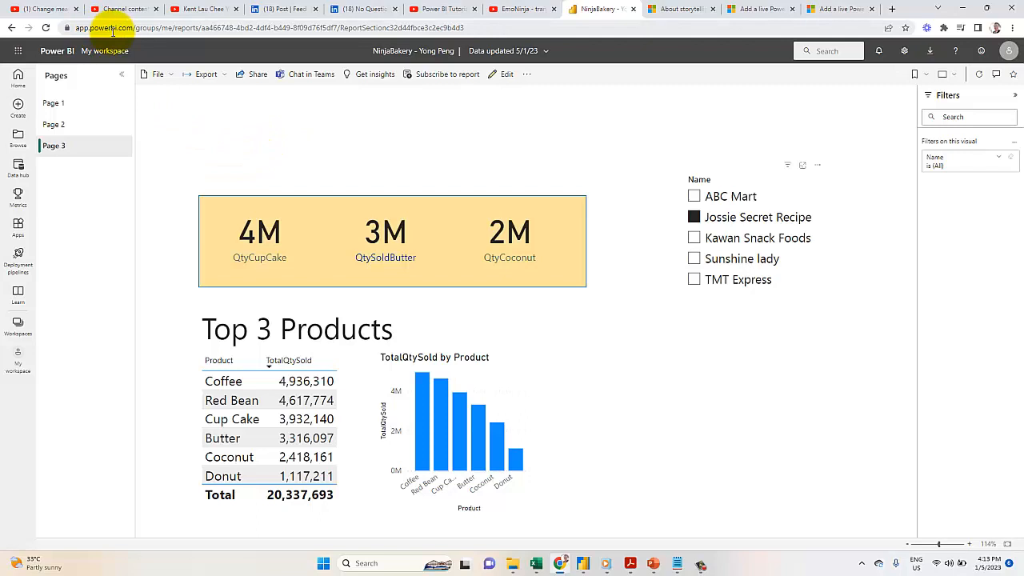
Open the published report's export options.
left_click(206, 74)
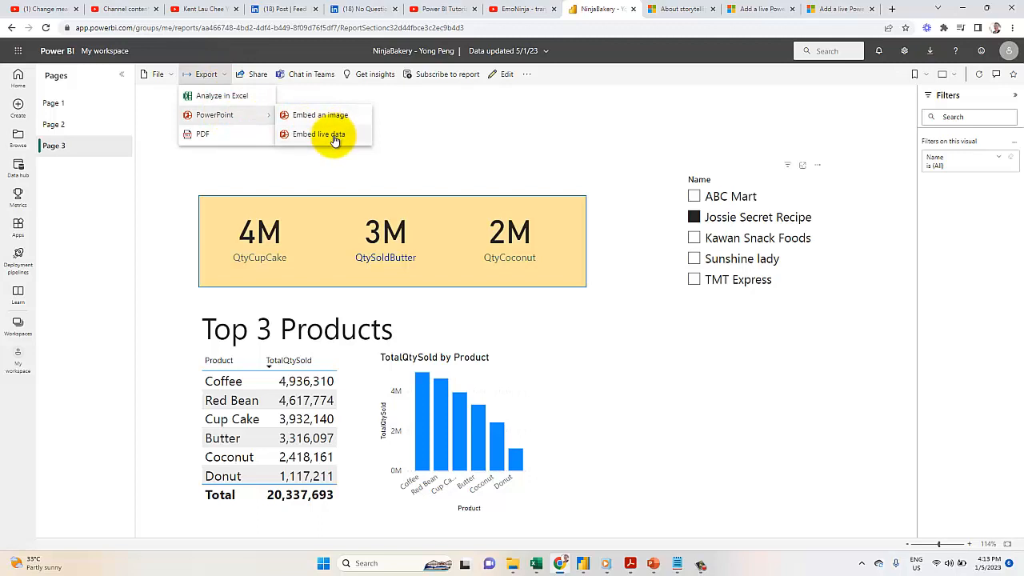
mouse_move(724, 283)
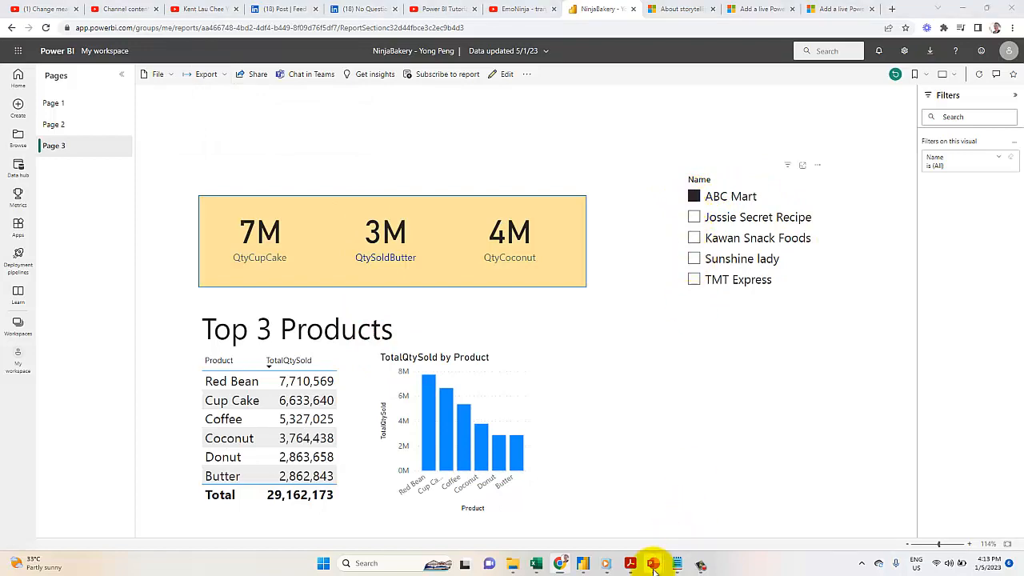
On the PowerPoint slide, filter the live report to Jossie Secret Recipe and open its data options.
left_click(654, 563)
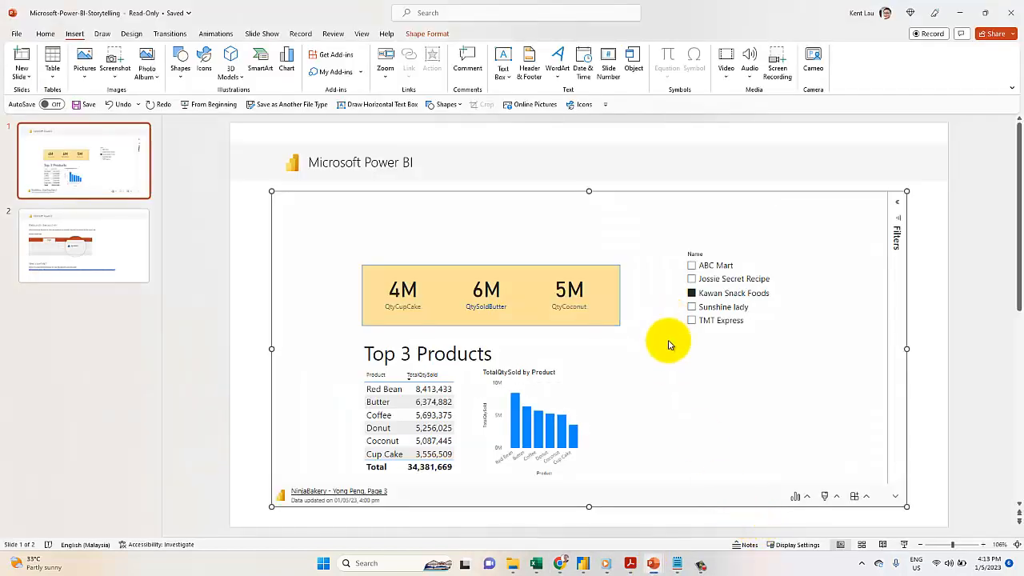
left_click(795, 497)
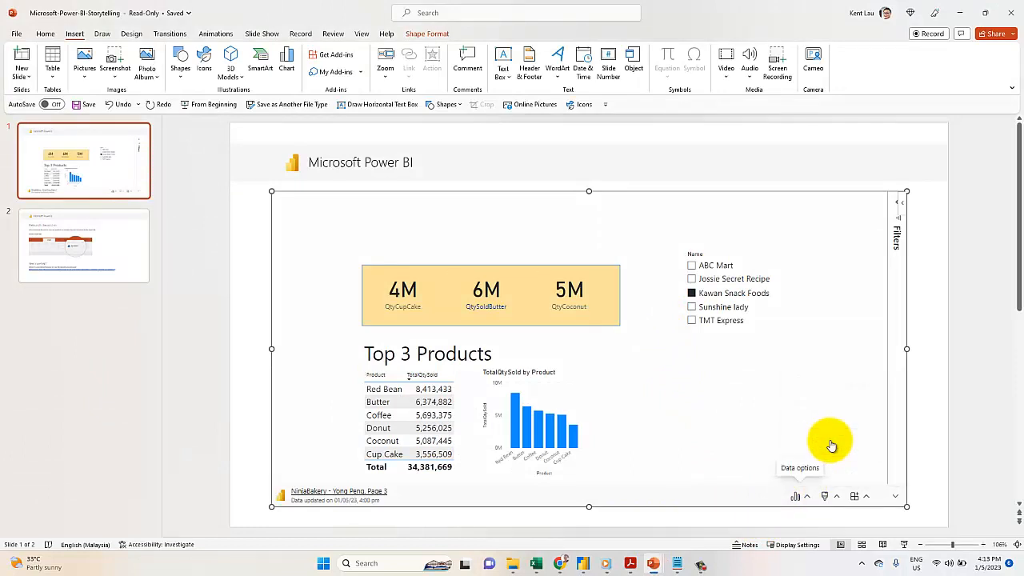
mouse_move(802, 497)
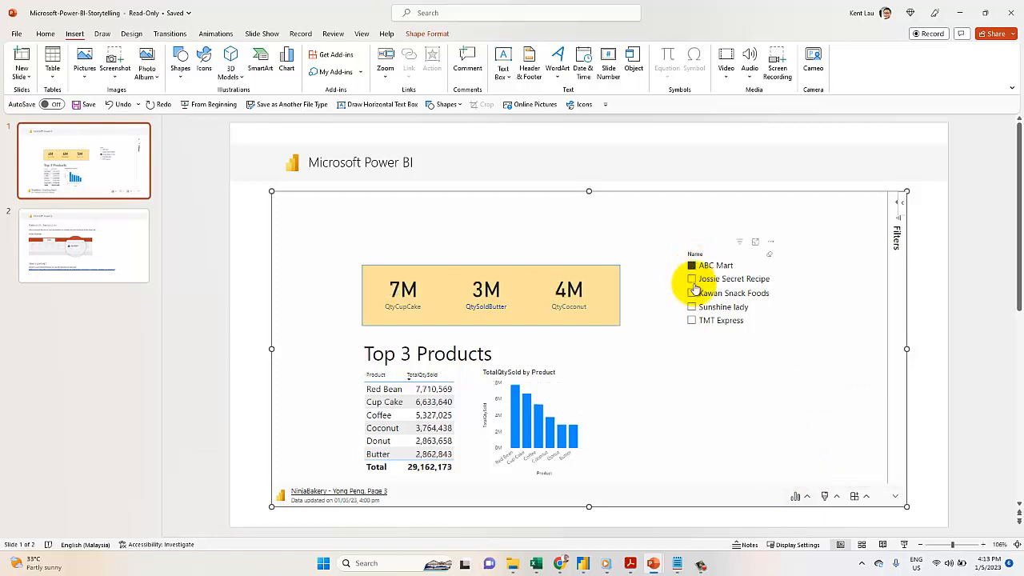
left_click(692, 278)
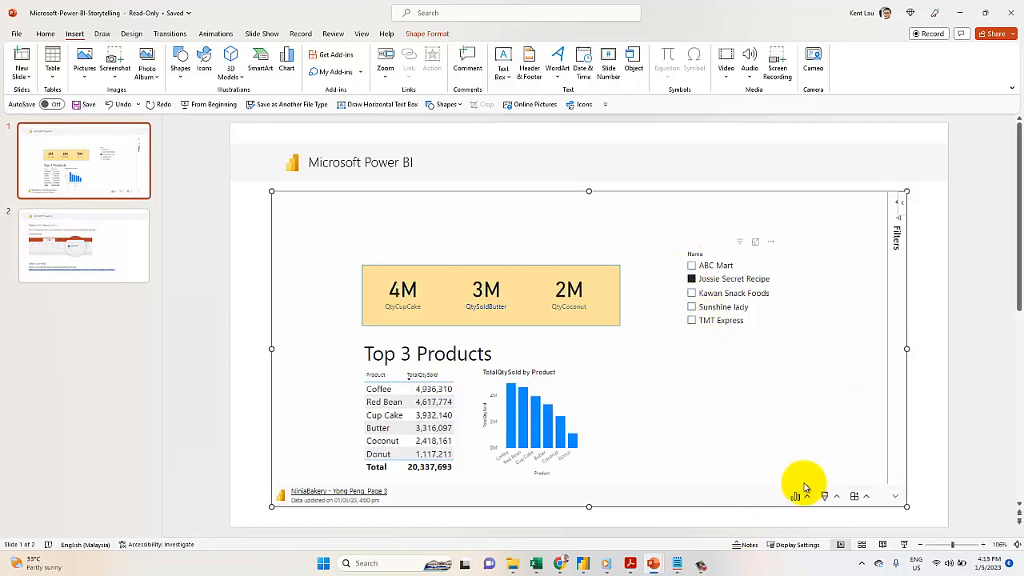
mouse_move(827, 446)
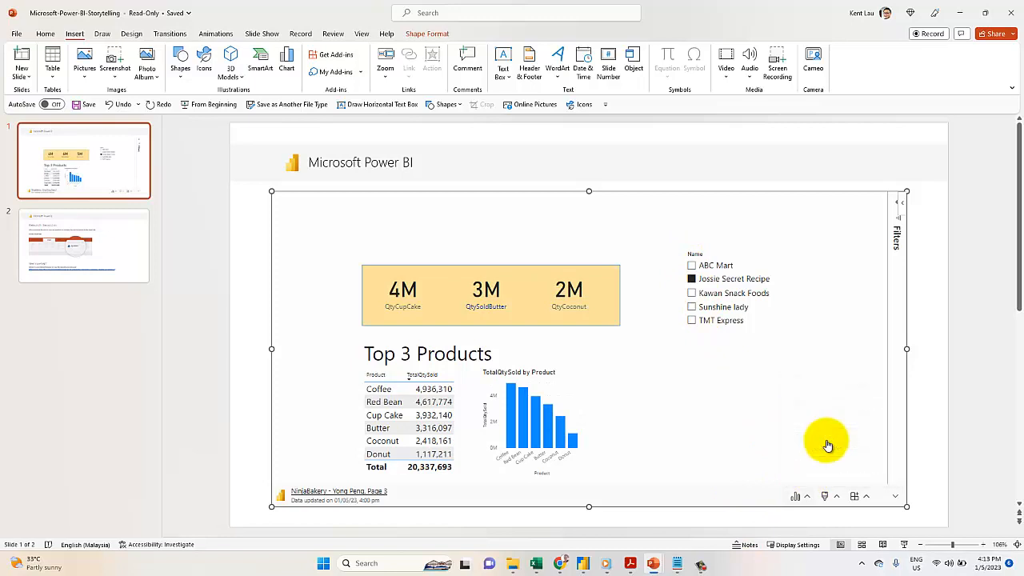
left_click(853, 496)
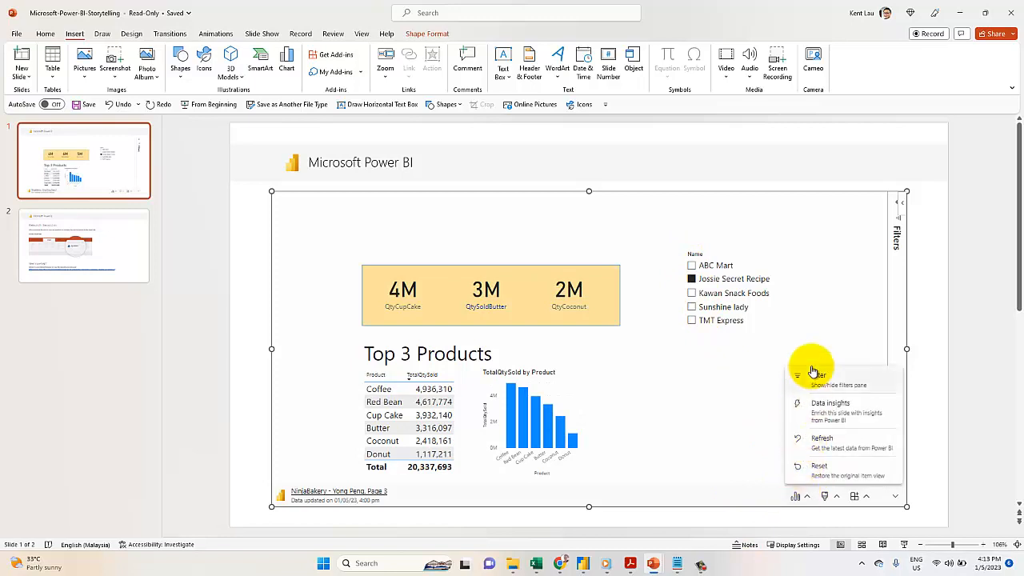
mouse_move(557, 563)
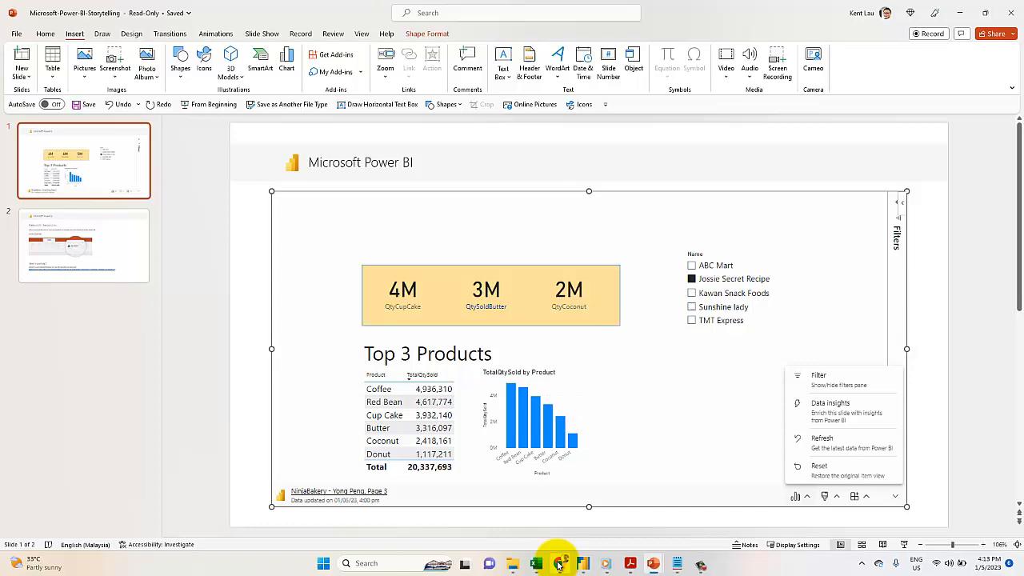
Filter the published browser report to Jossie Secret Recipe, checking it against the PowerPoint slide.
left_click(559, 563)
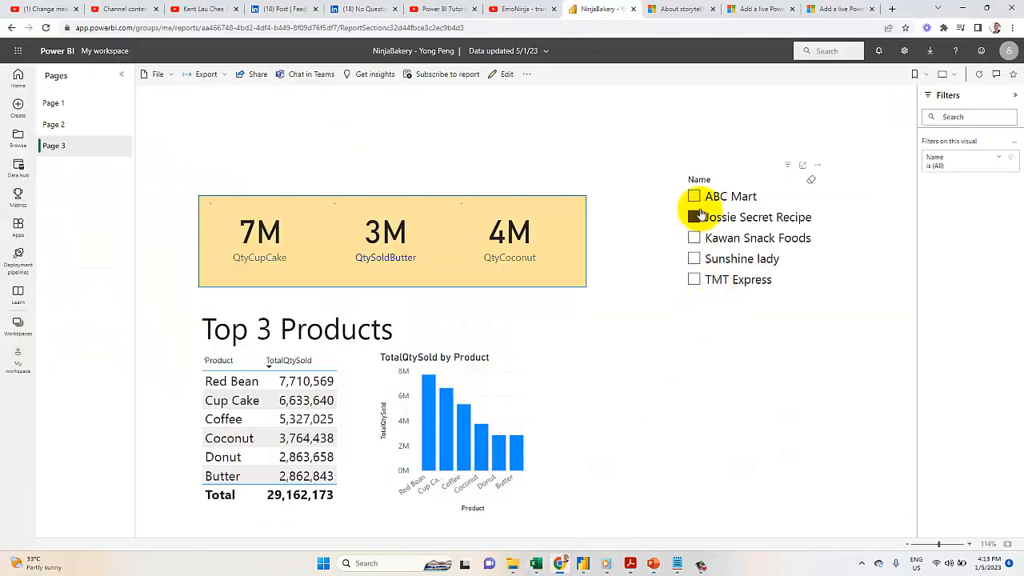
left_click(693, 217)
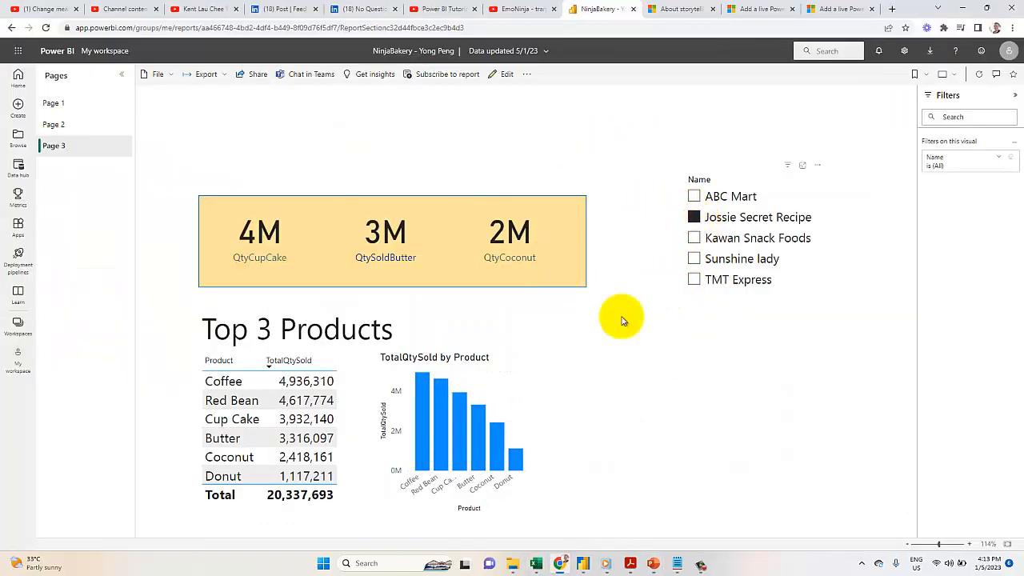
left_click(653, 563)
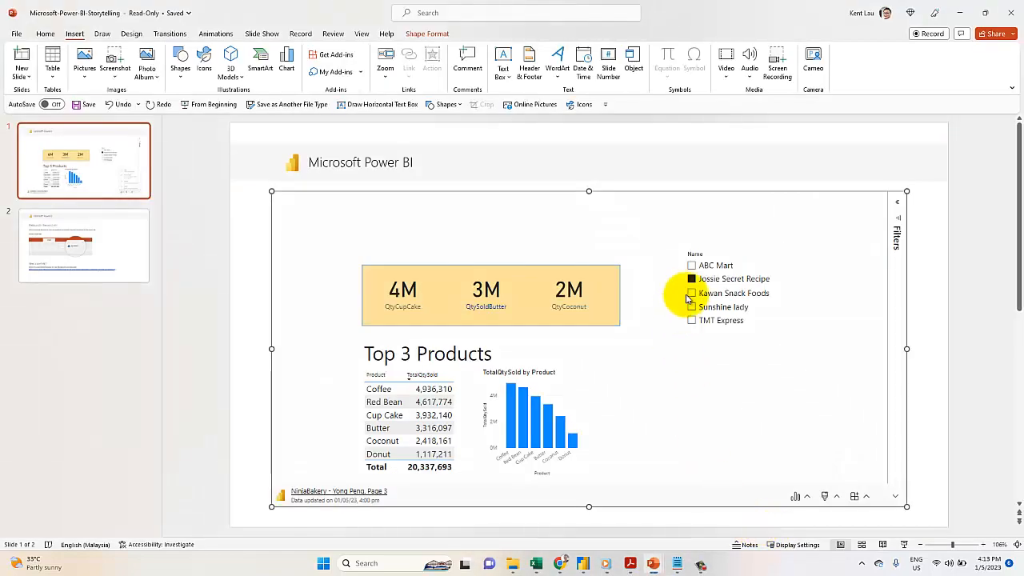
left_click(690, 293)
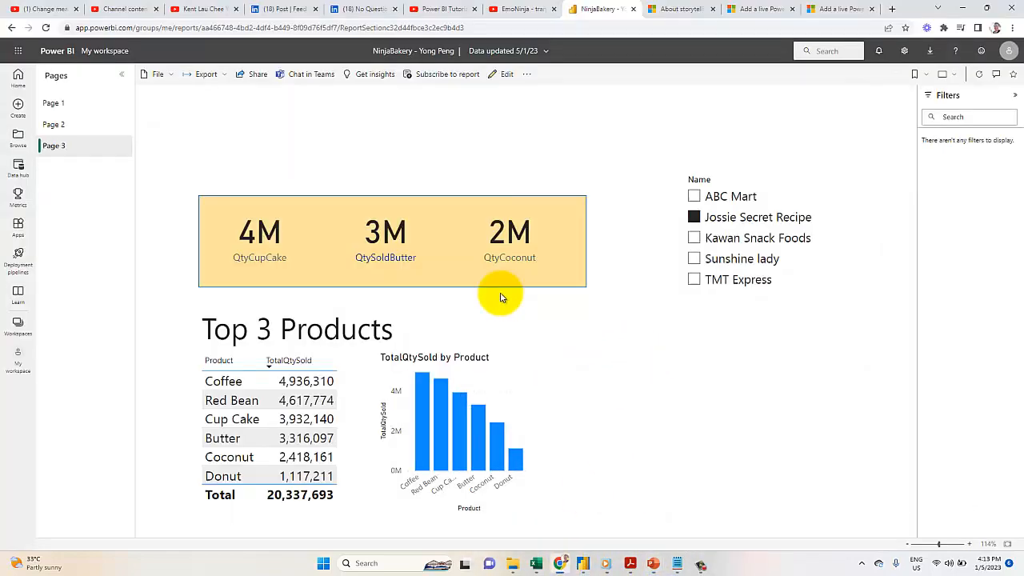
mouse_move(342, 80)
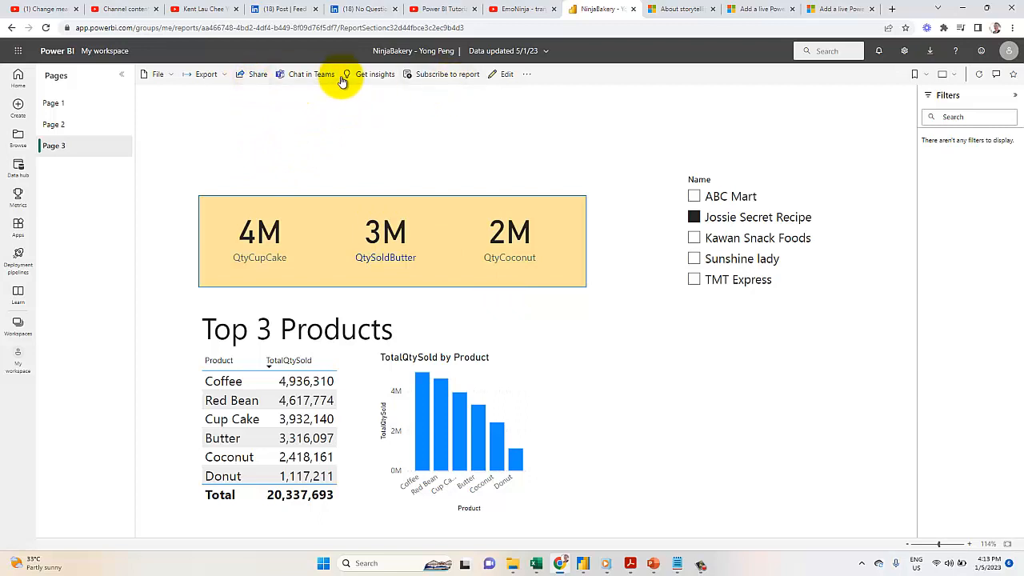
left_click(526, 74)
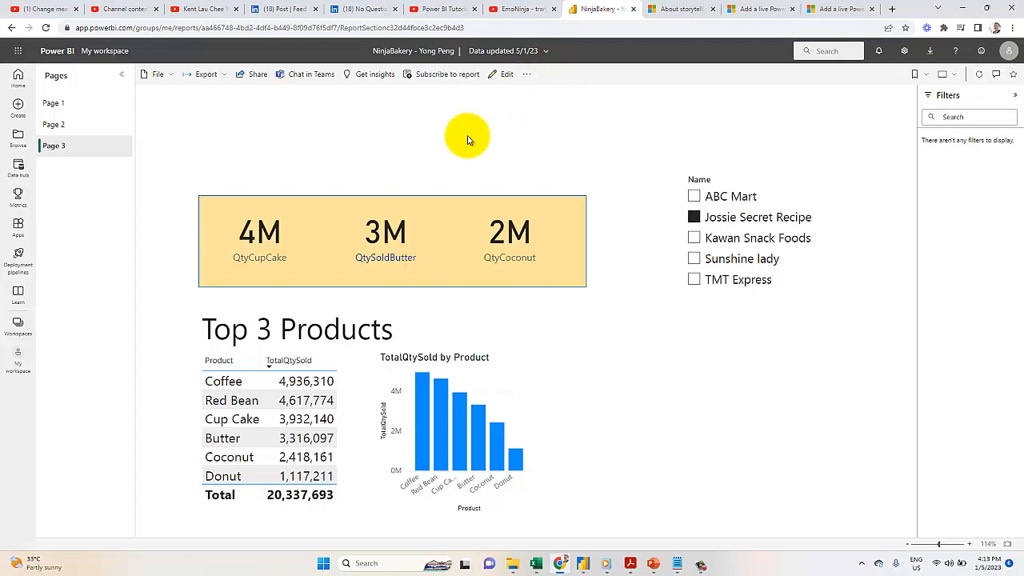
mouse_move(284, 136)
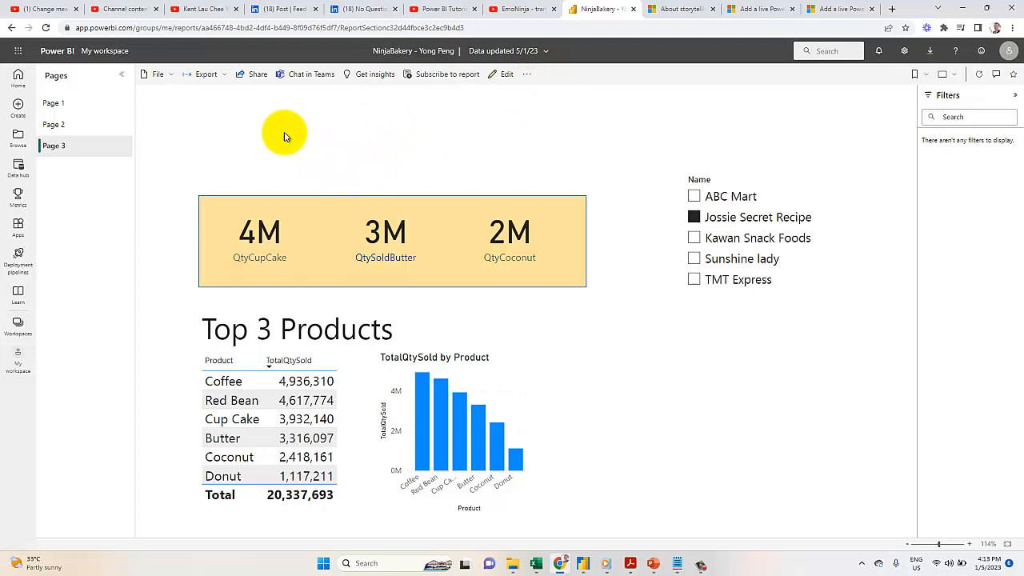
mouse_move(280, 171)
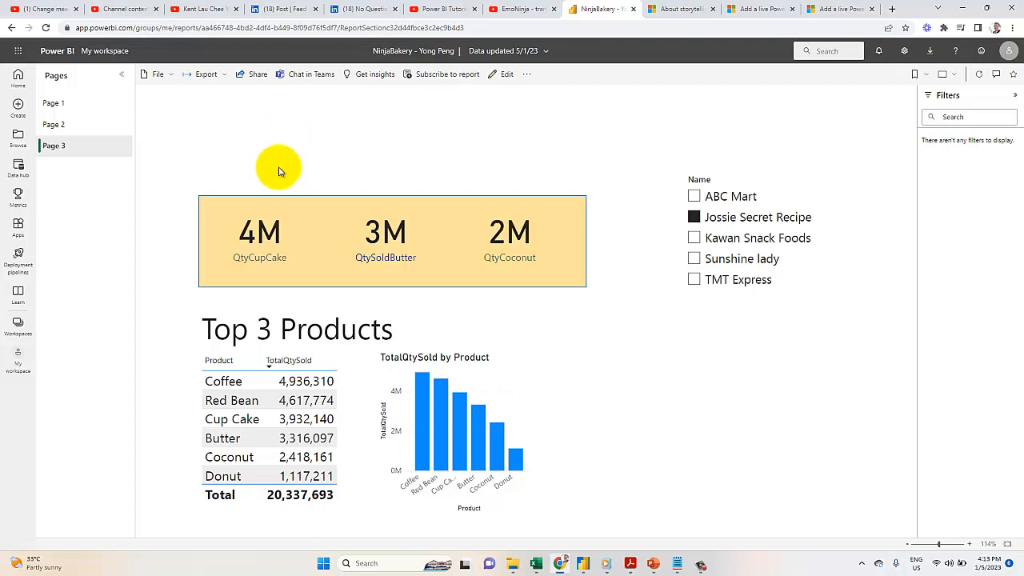
mouse_move(320, 400)
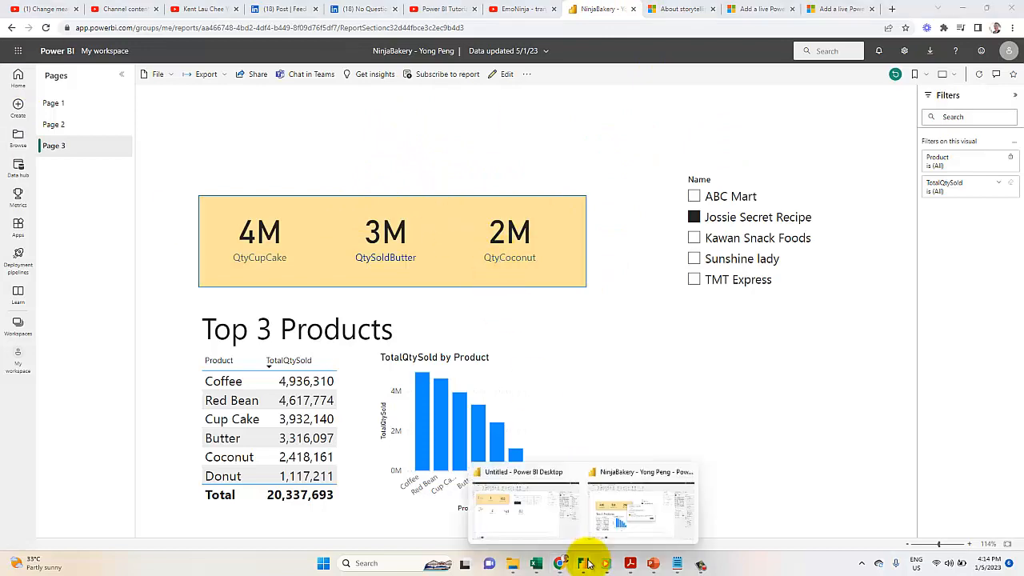
In Power BI Desktop, dismiss the publish success message and cancel a new publish.
left_click(640, 504)
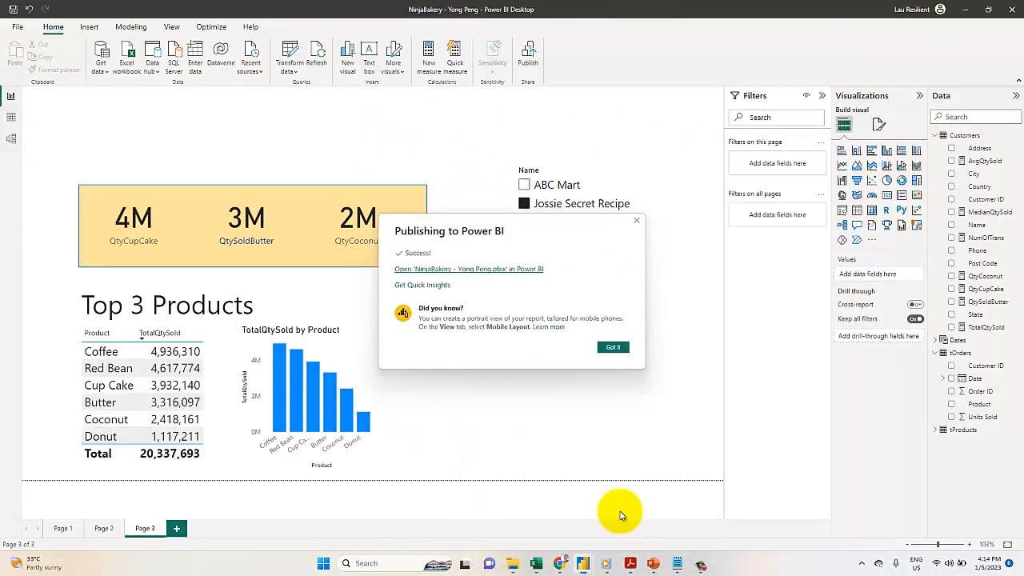
left_click(613, 347)
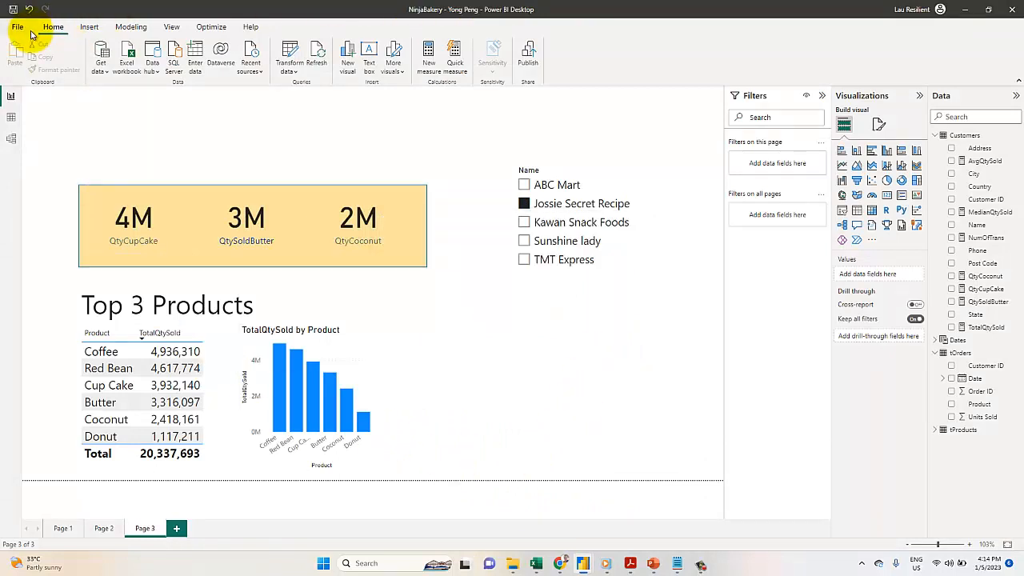
mouse_move(203, 52)
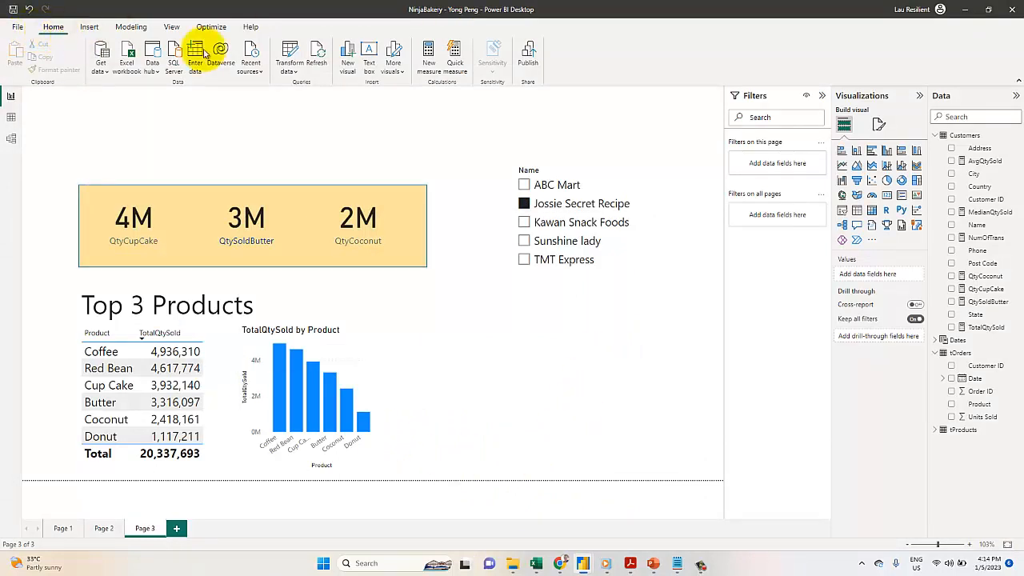
mouse_move(527, 53)
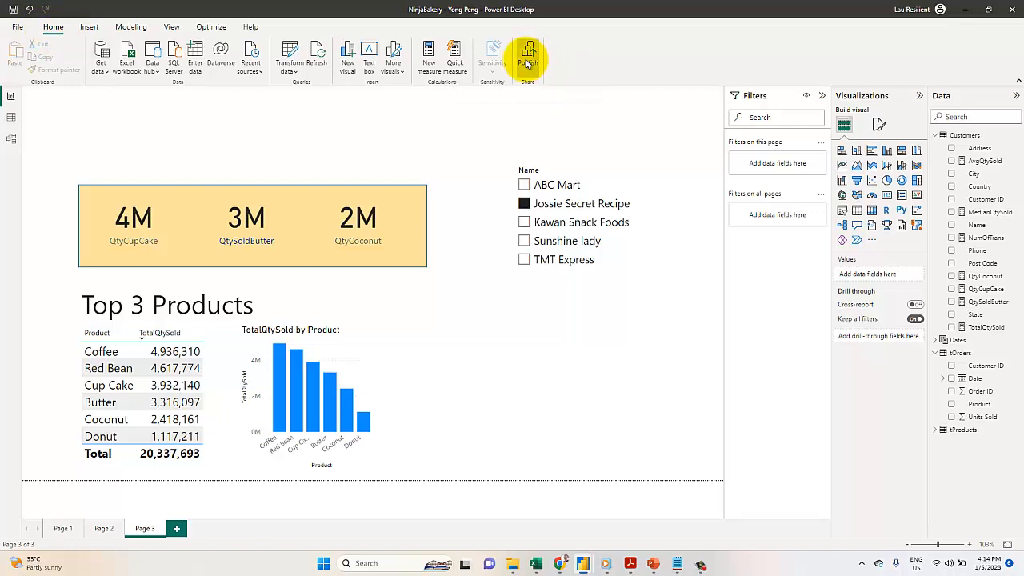
left_click(527, 51)
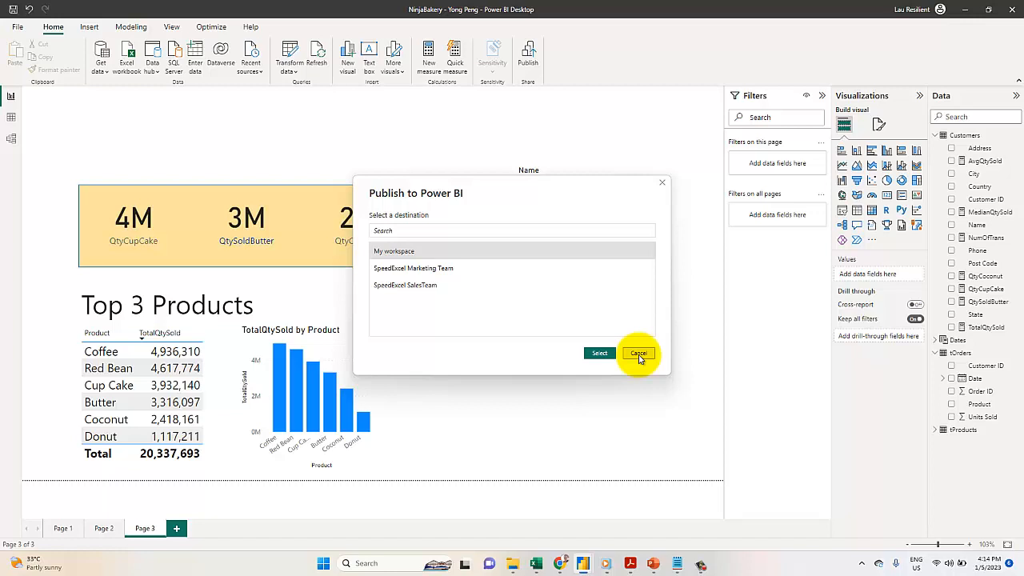
left_click(637, 353)
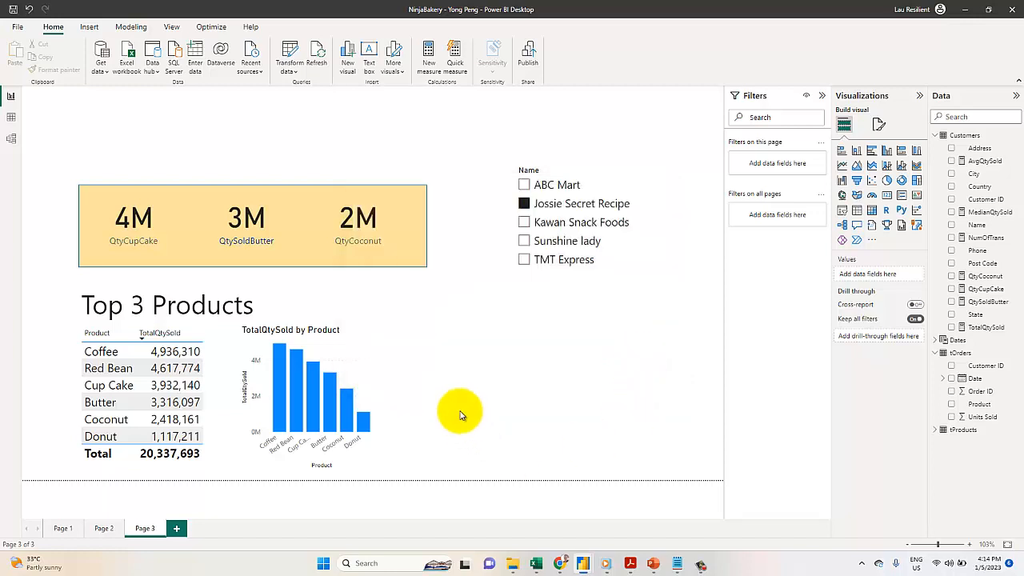
mouse_move(464, 392)
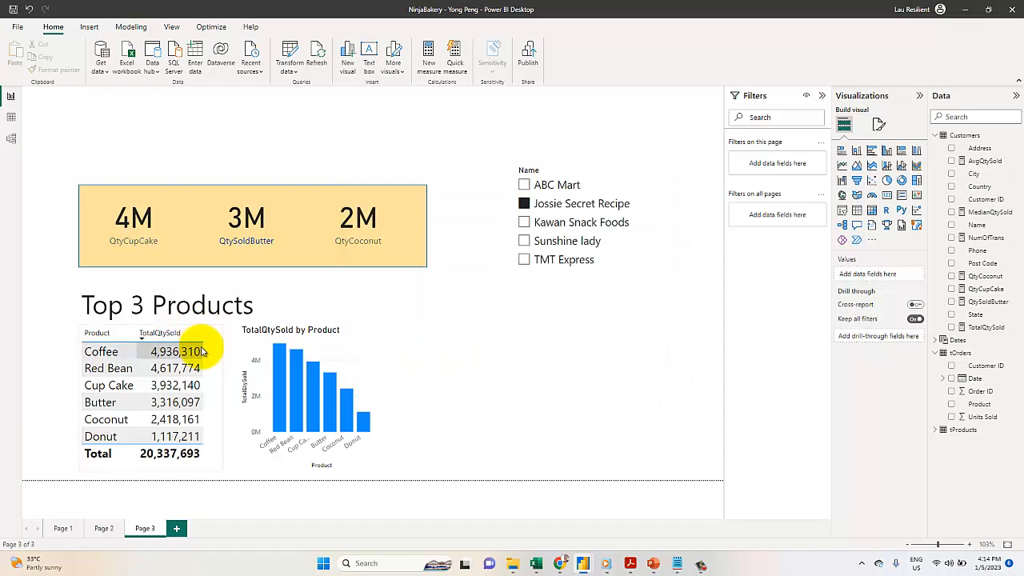
Select the products table and pick ABC Mart, Kawan Snack Foods, then Sunshine lady in the slicer.
left_click(150, 392)
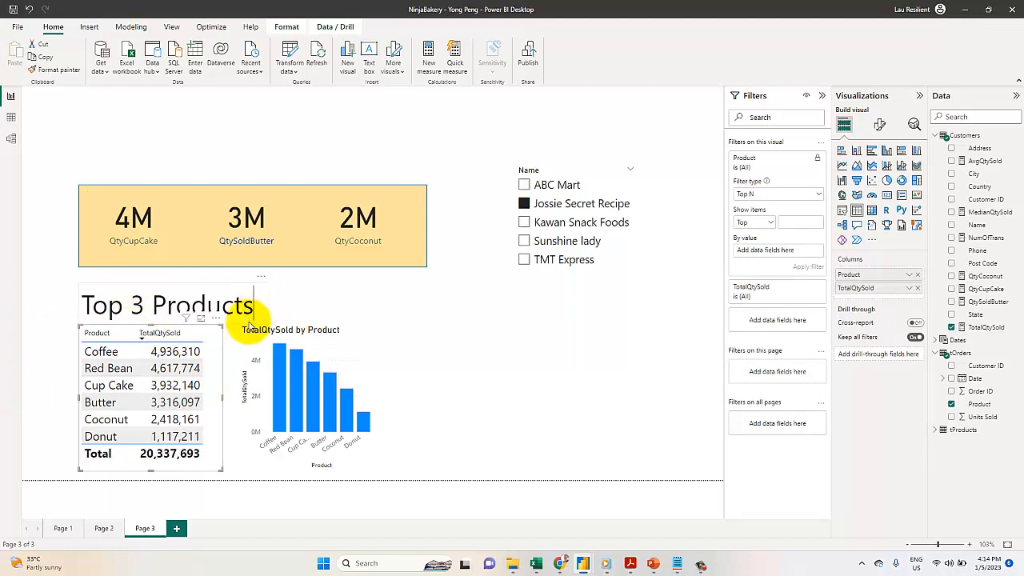
left_click(879, 124)
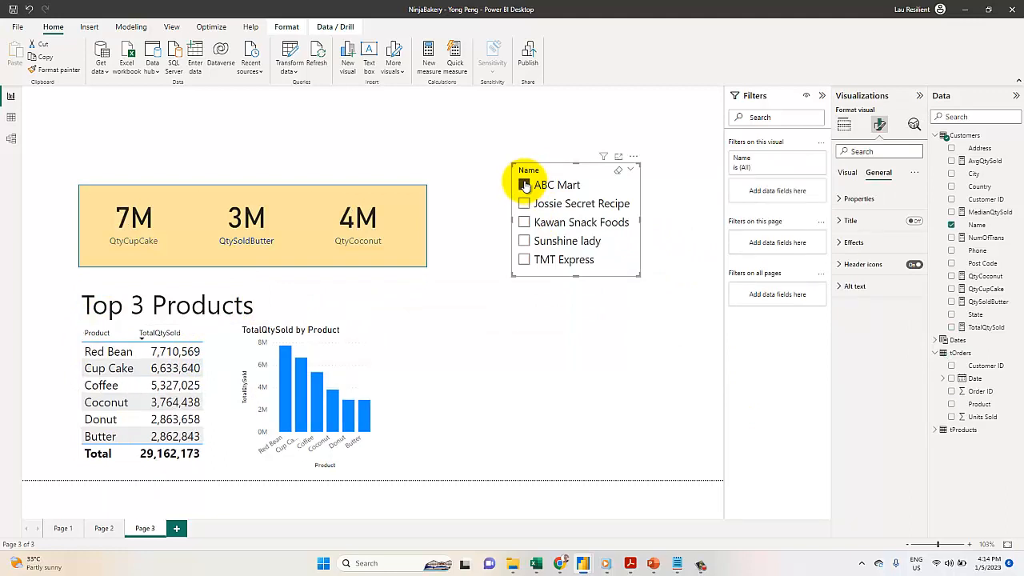
left_click(524, 222)
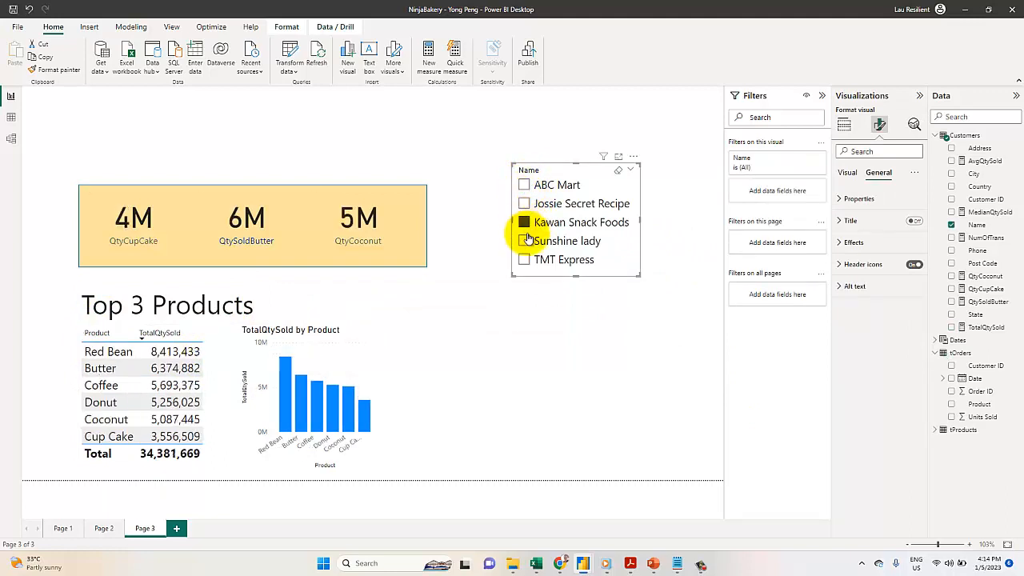
left_click(524, 240)
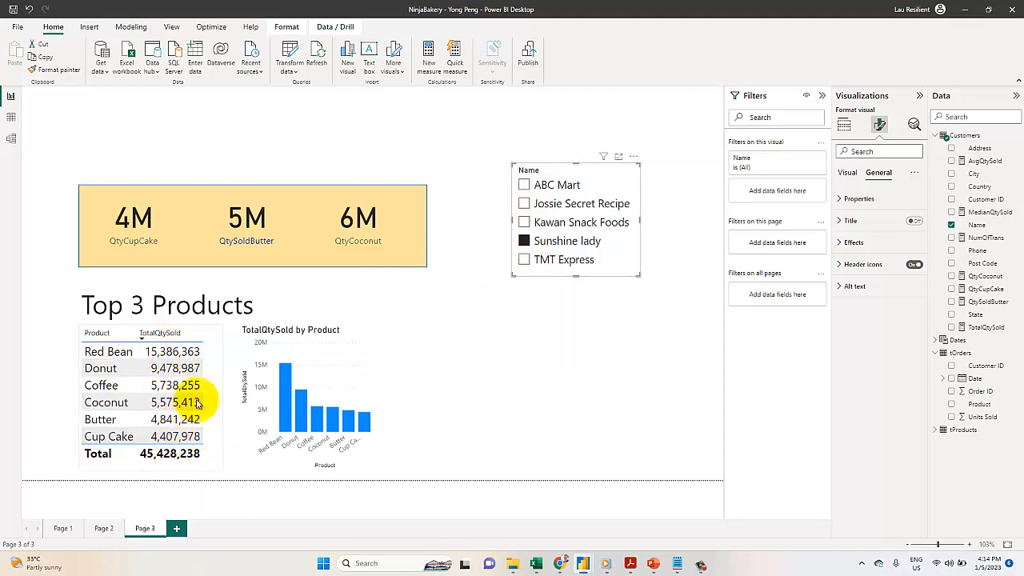
left_click(120, 400)
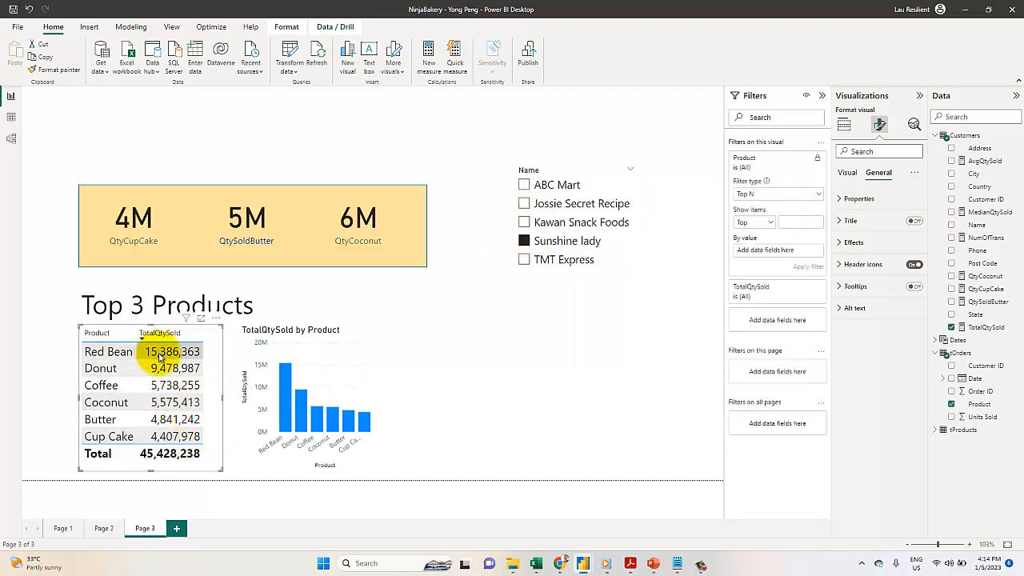
mouse_move(218, 323)
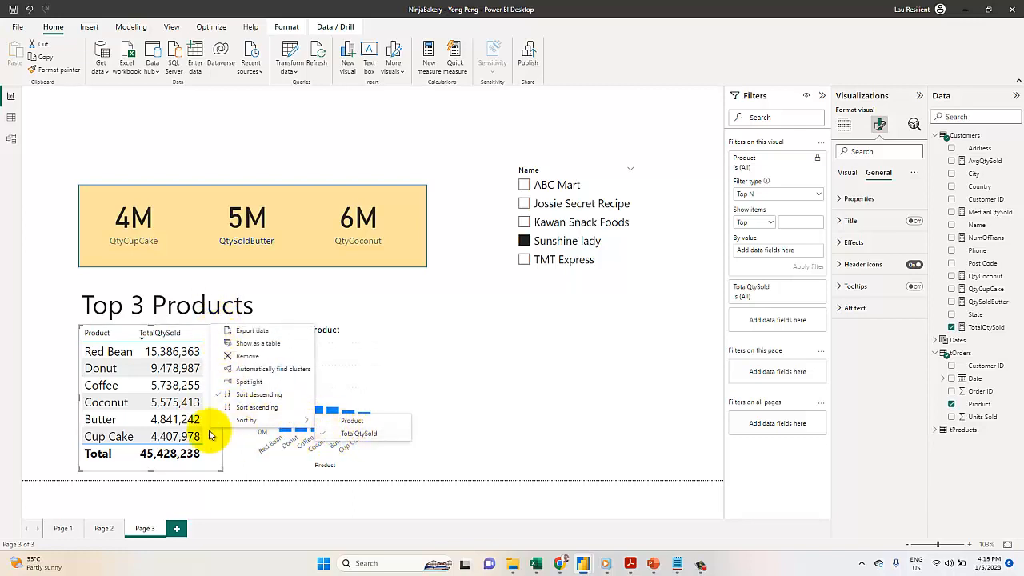
Set the table's Product filter to Top N, ranked by TotalQtySold.
left_click(464, 146)
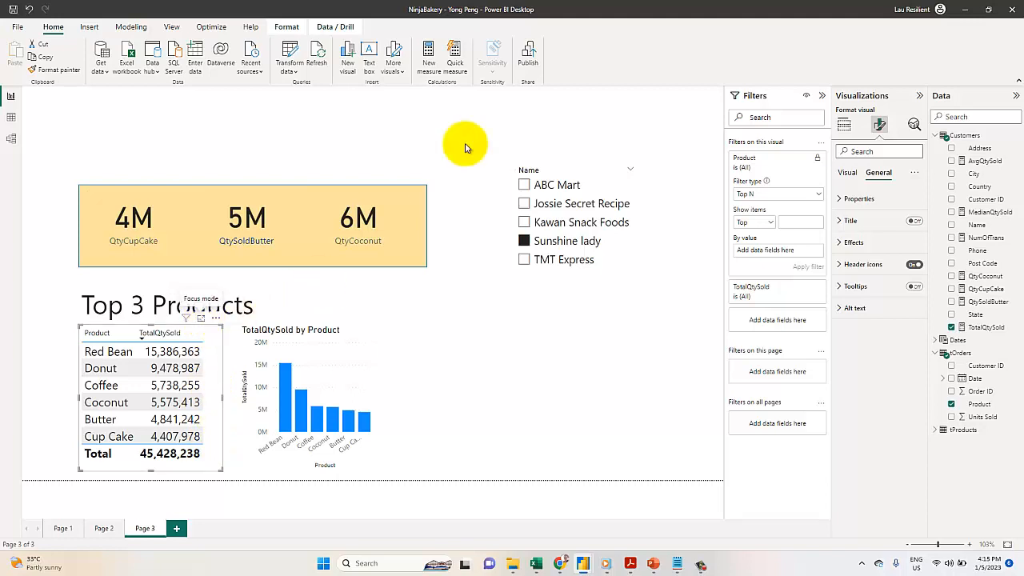
mouse_move(975, 109)
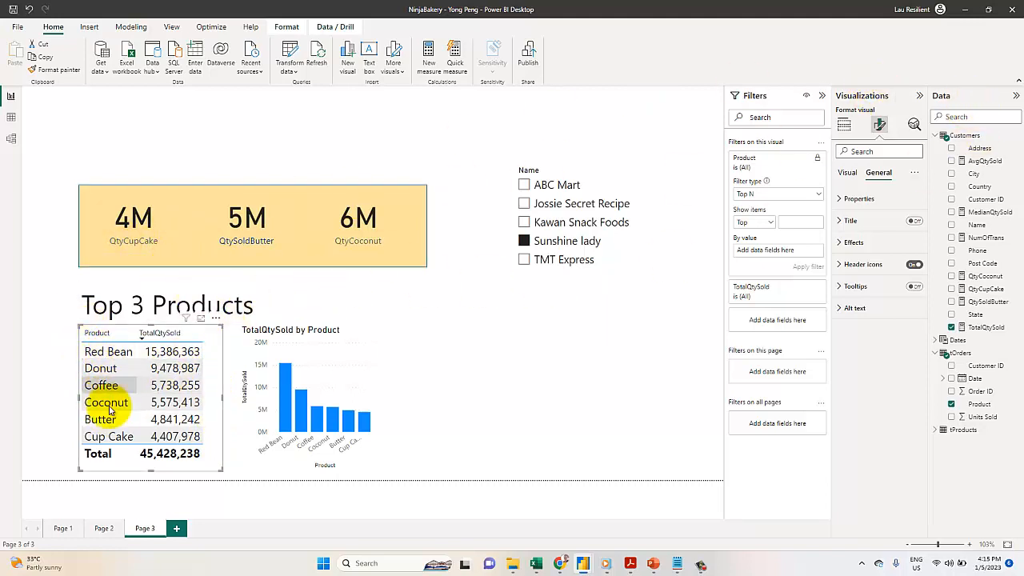
mouse_move(261, 302)
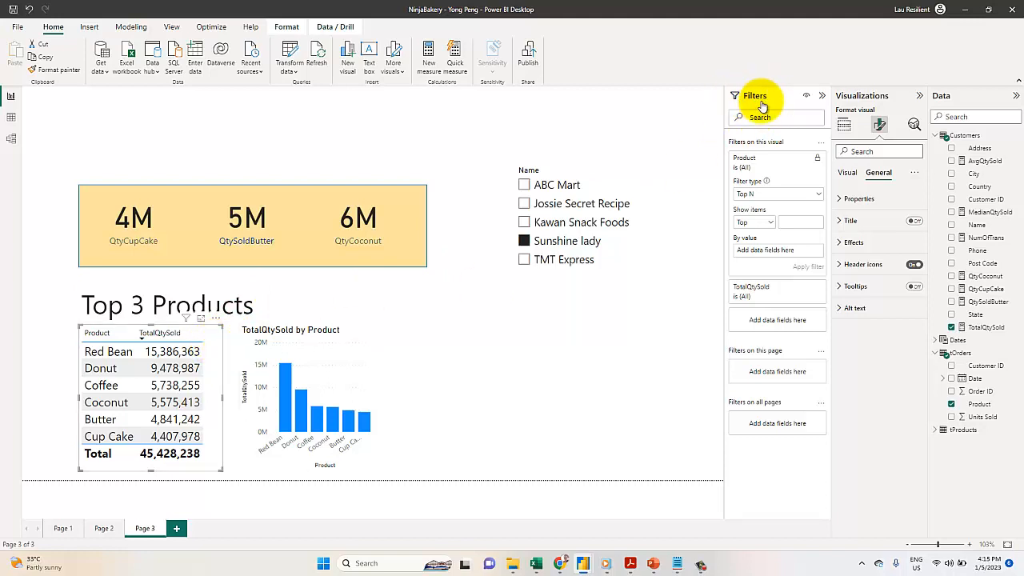
left_click(821, 95)
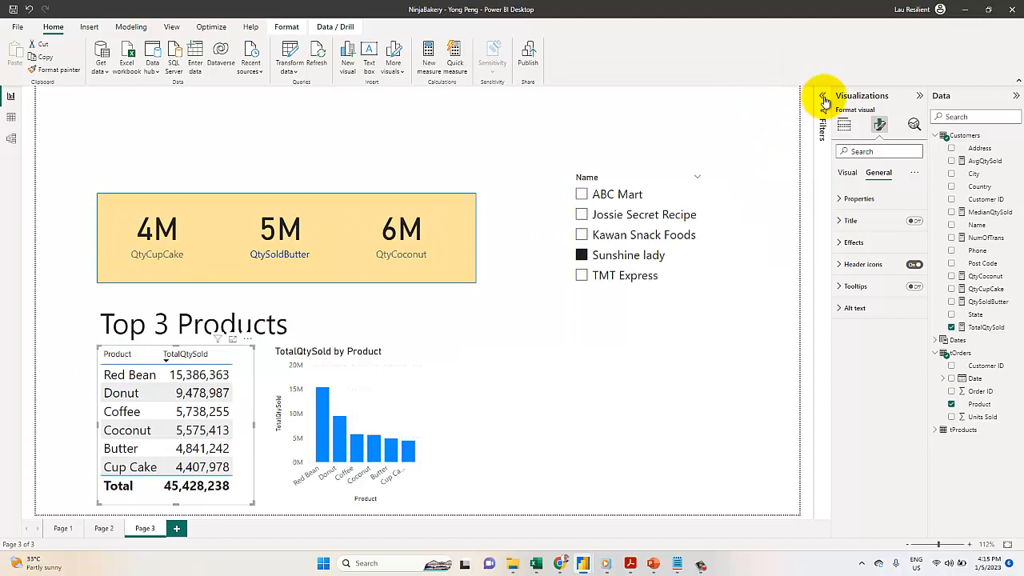
left_click(805, 96)
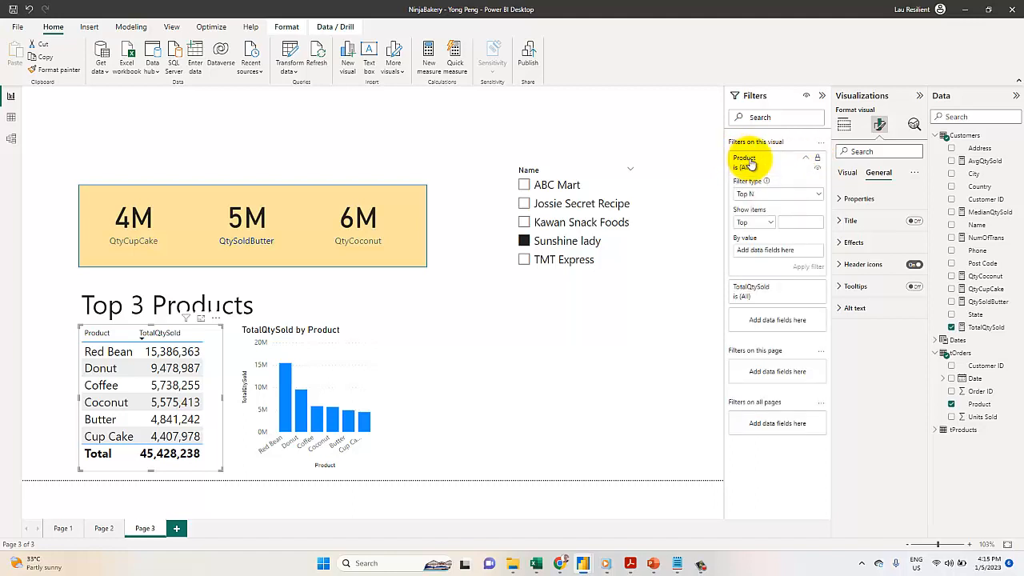
left_click(776, 193)
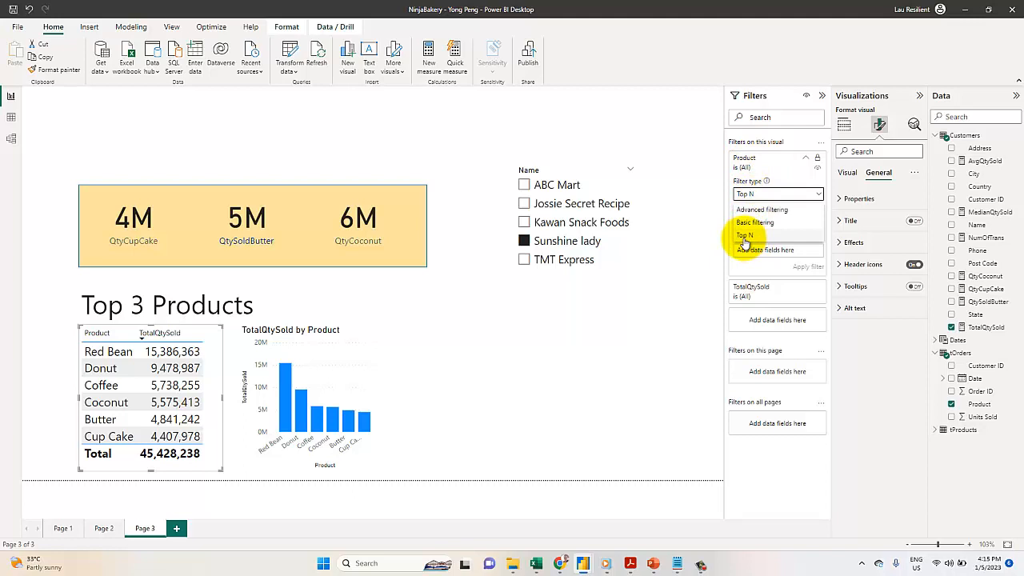
left_click(744, 236)
type("3")
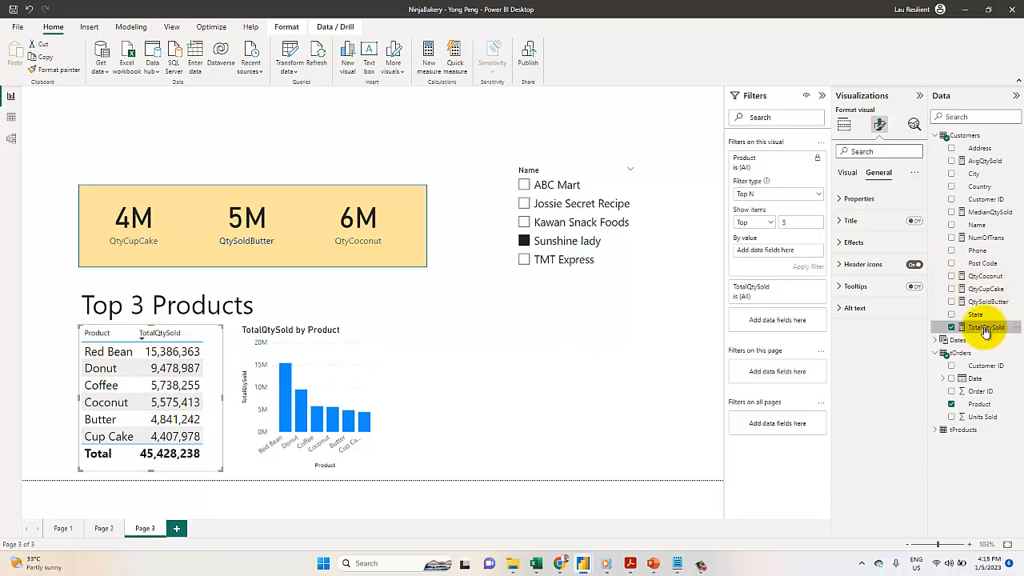
left_click_drag(985, 327, 770, 254)
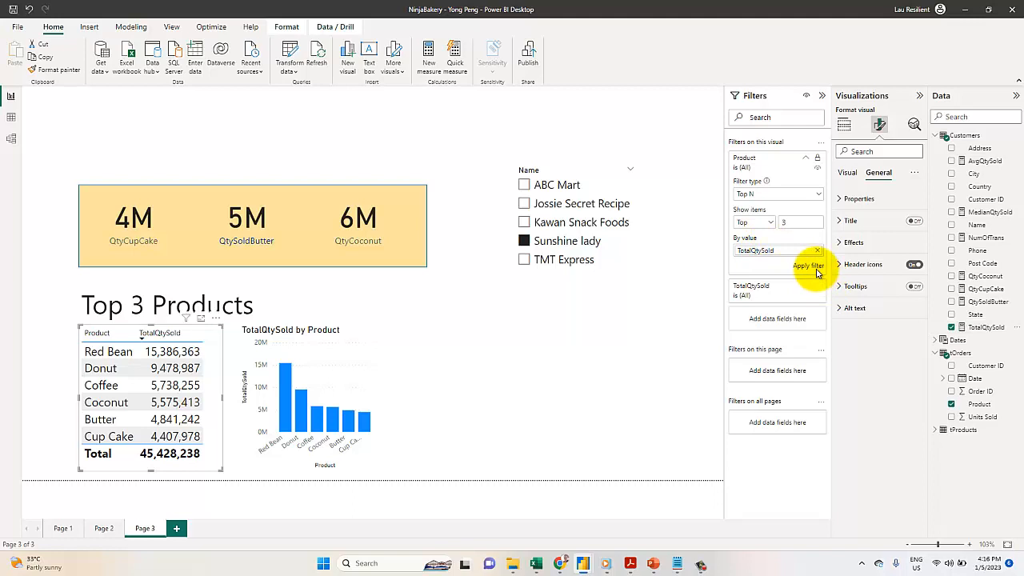
Apply the top 3 filter, leaving Red Bean, Butter and Coffee in the table.
left_click(808, 265)
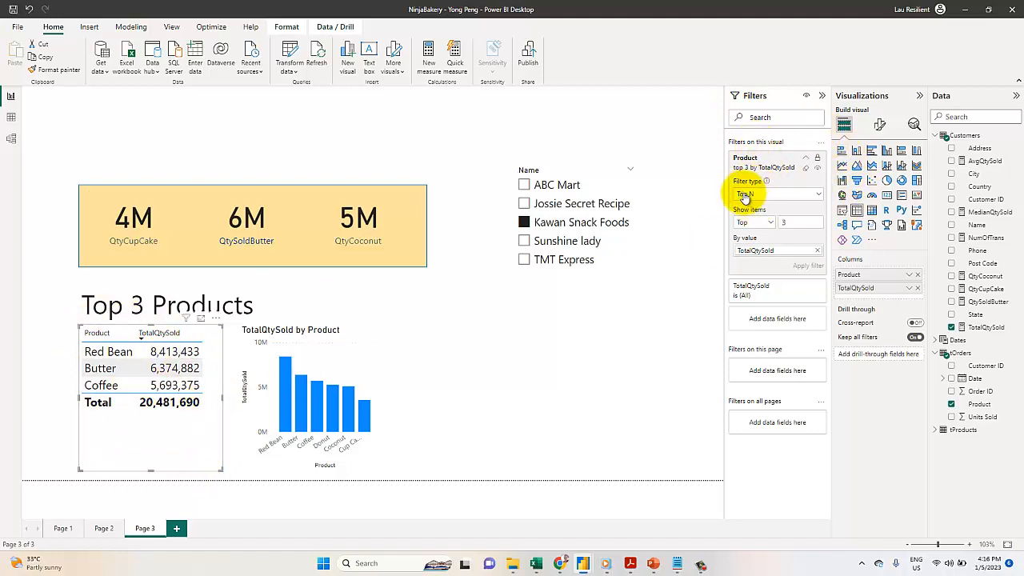
mouse_move(798, 240)
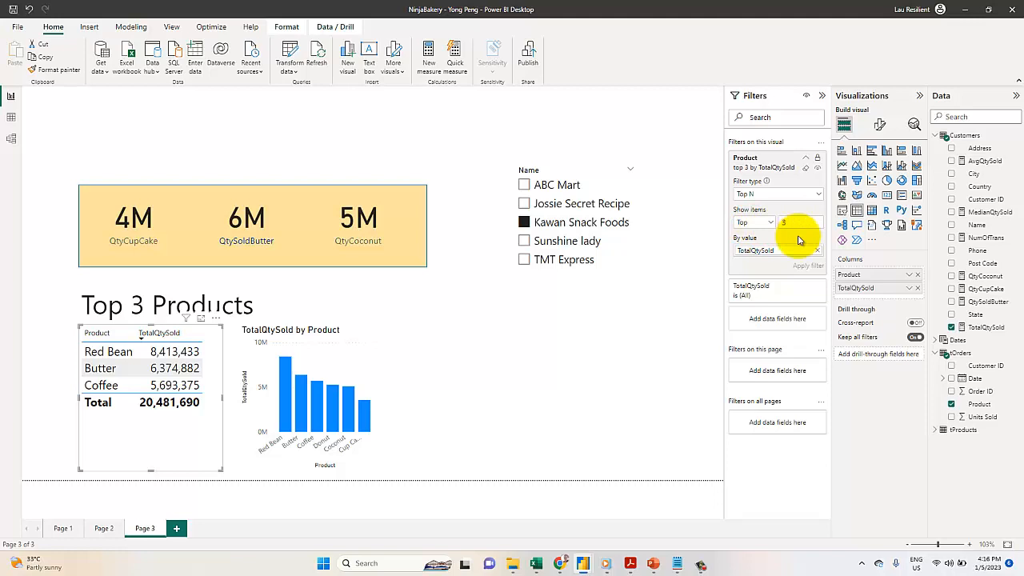
mouse_move(767, 251)
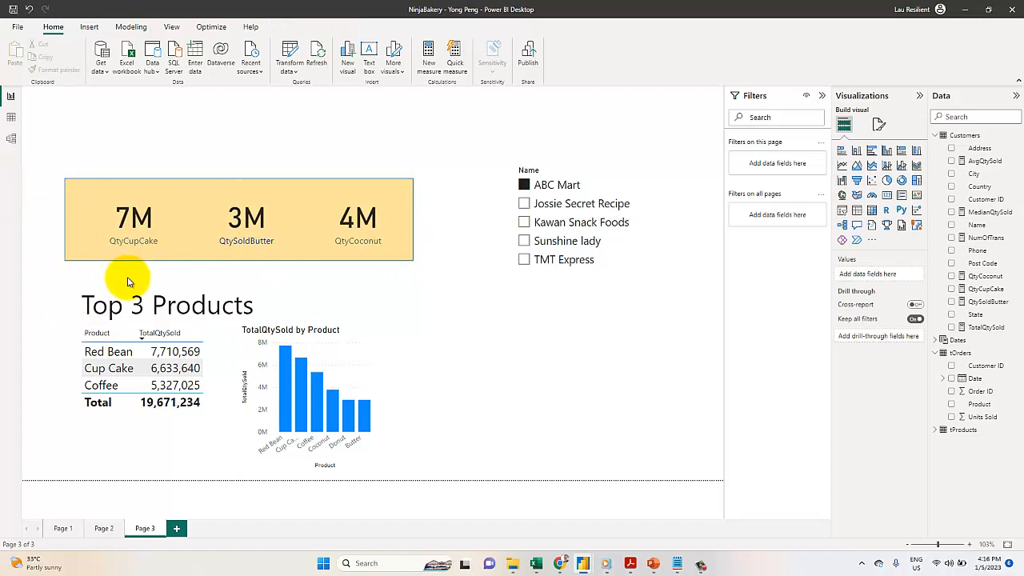
Insert a rectangle shape over the table and open its style fill colour choices.
left_click(89, 27)
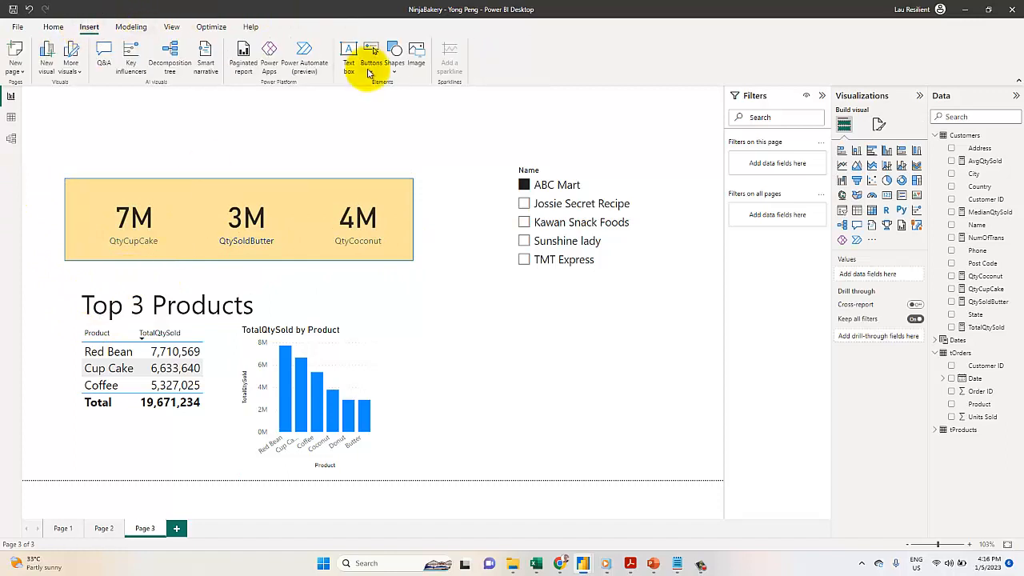
left_click(393, 56)
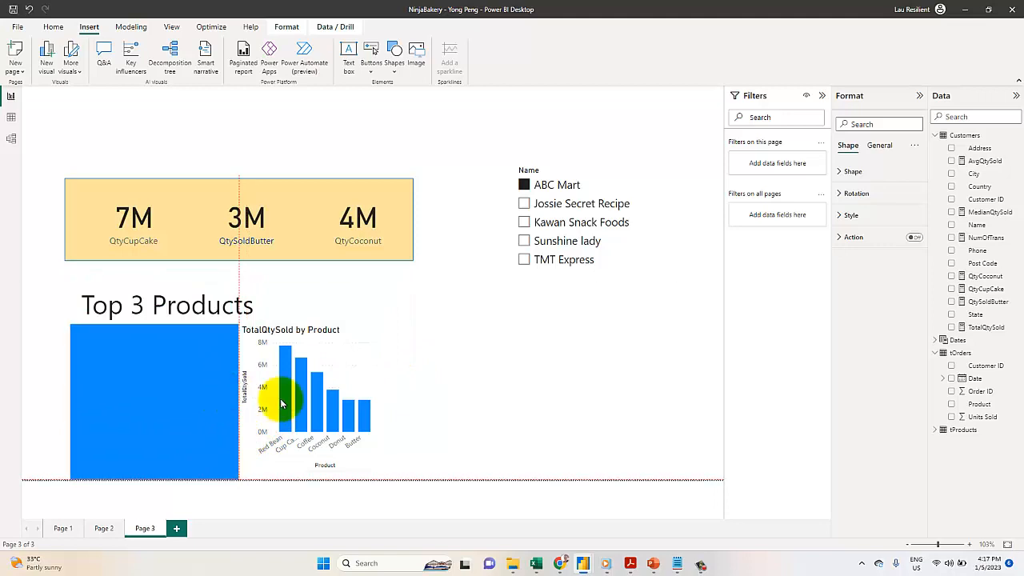
left_click(851, 214)
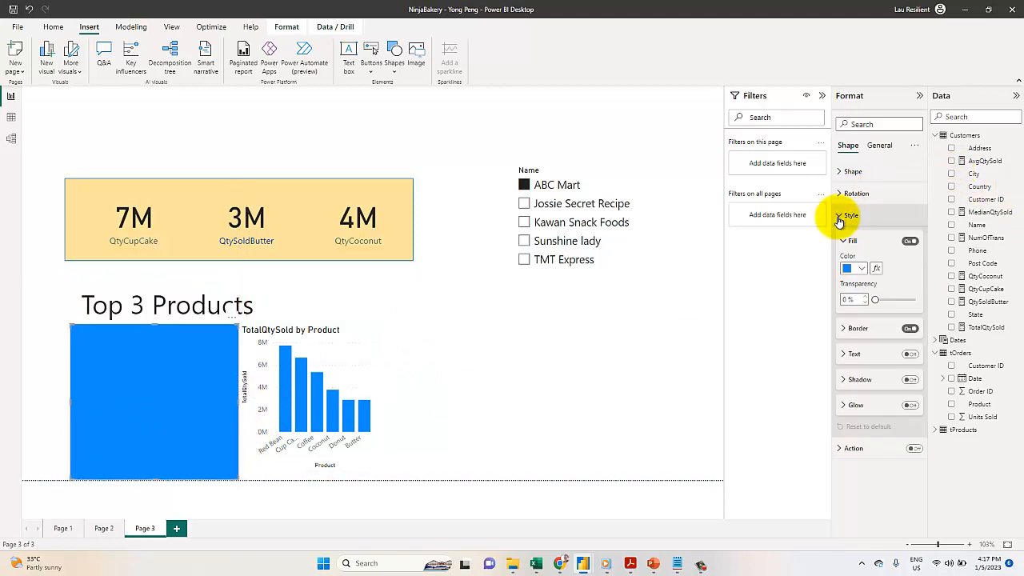
left_click(852, 268)
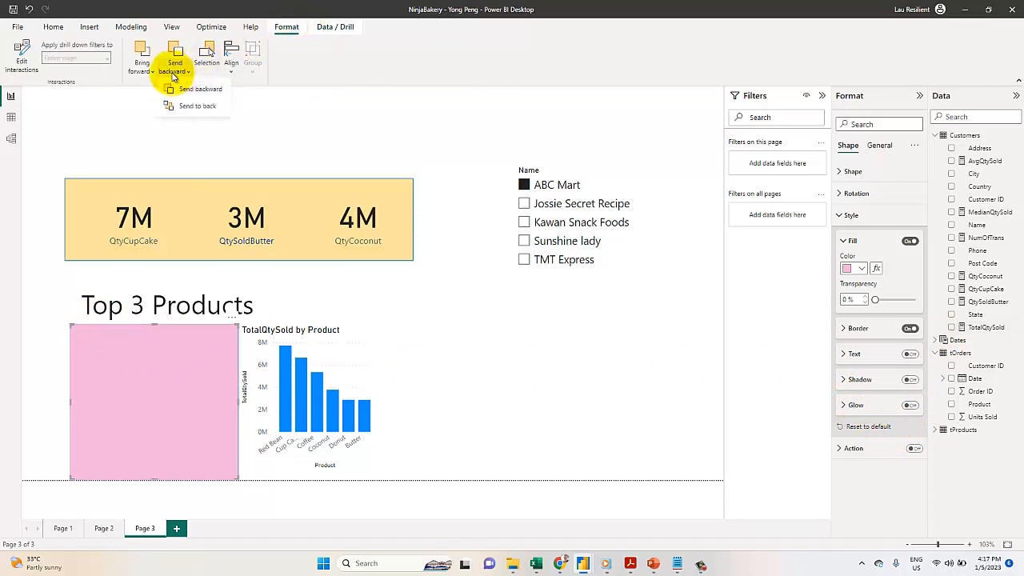
Send the rectangle backward and move it into place beneath the top-3 table.
left_click(217, 76)
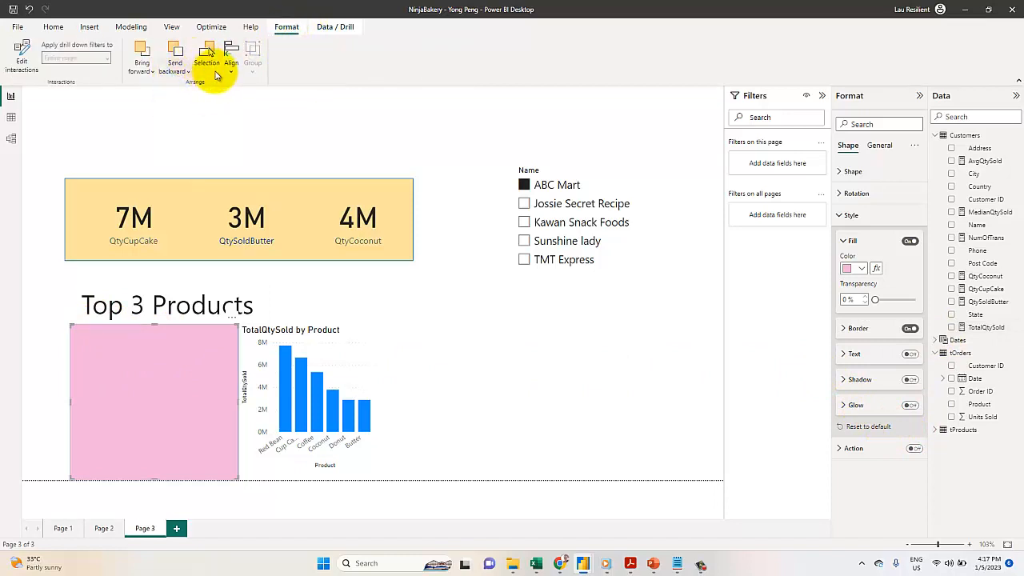
left_click(111, 354)
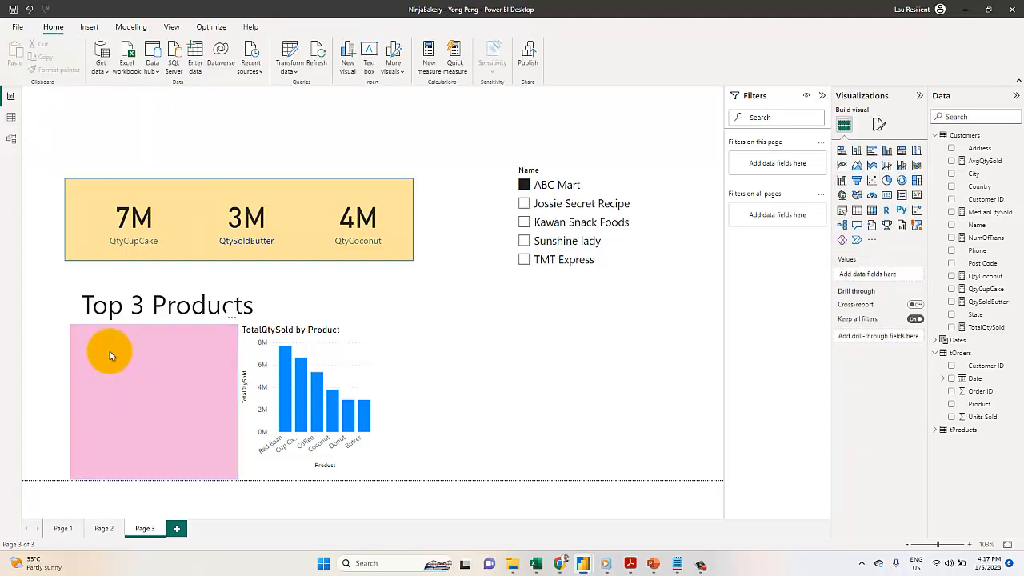
left_click(112, 355)
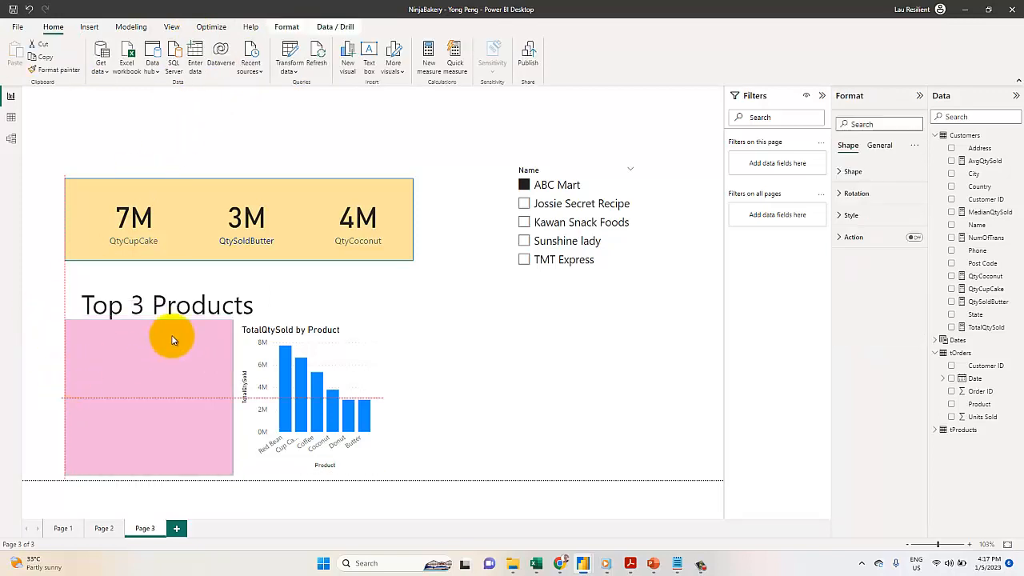
left_click(148, 398)
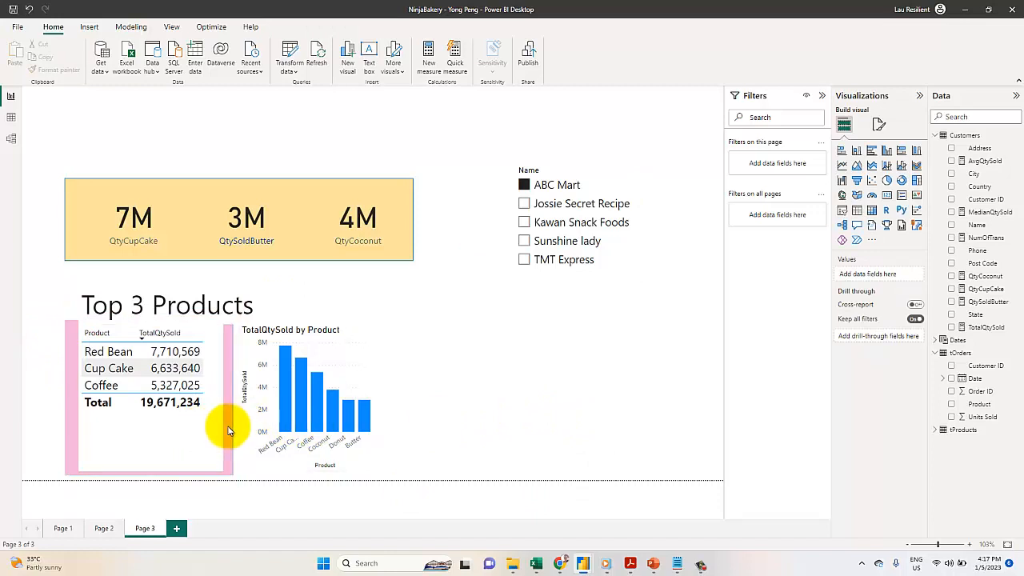
left_click(148, 398)
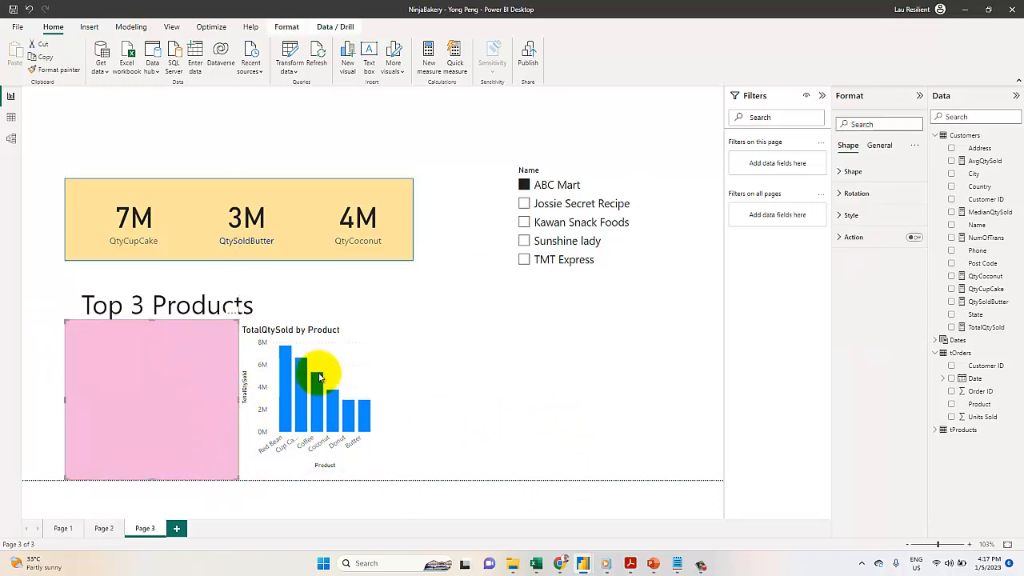
left_click(152, 400)
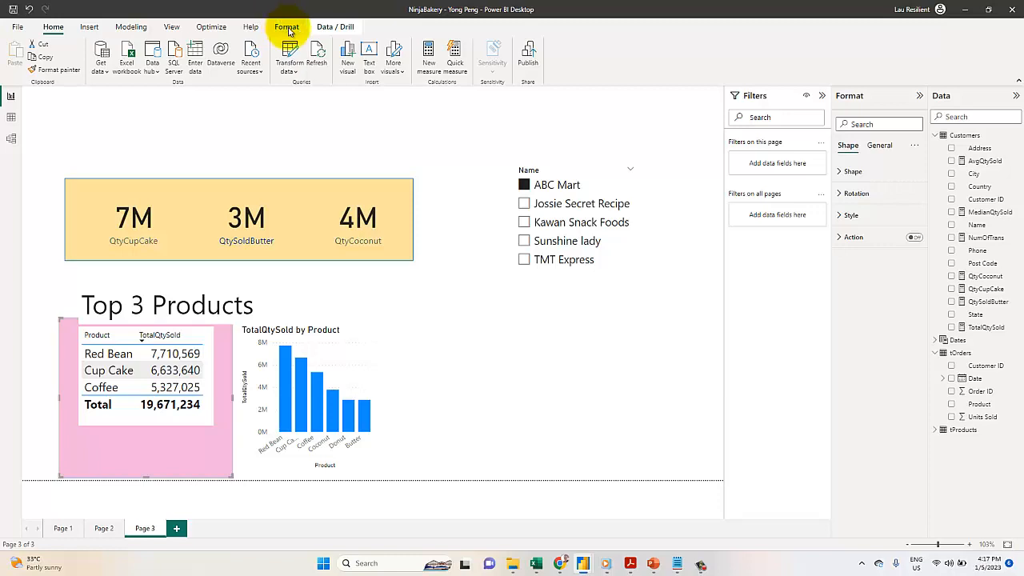
Send the rectangle fully to back and resize it to frame the table.
left_click(287, 27)
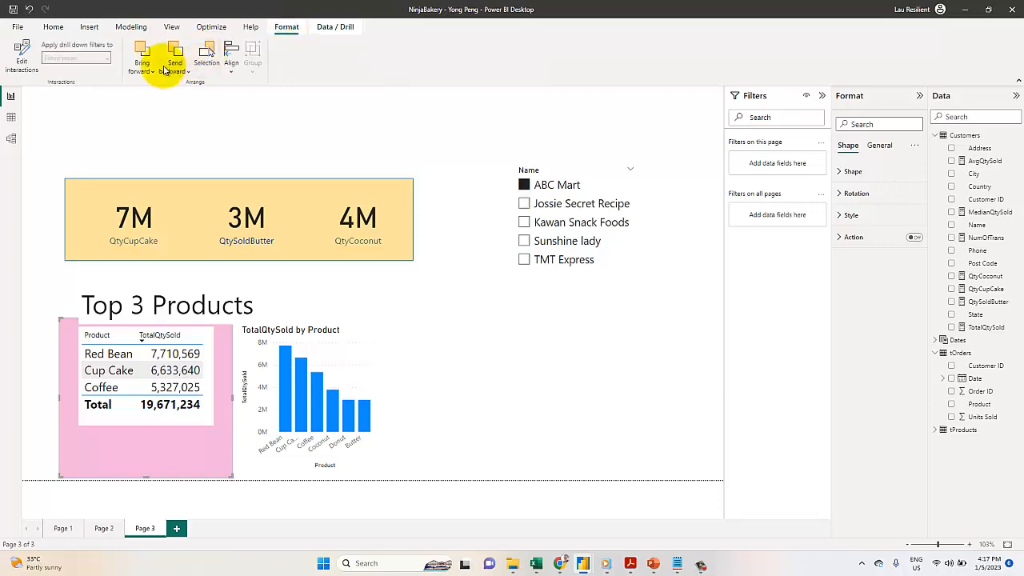
left_click(174, 67)
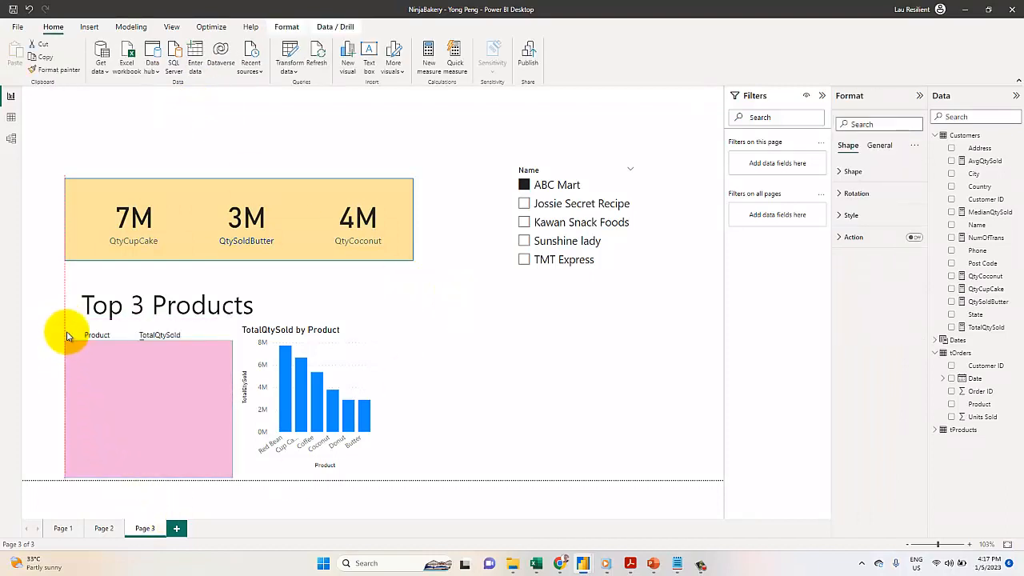
left_click(148, 400)
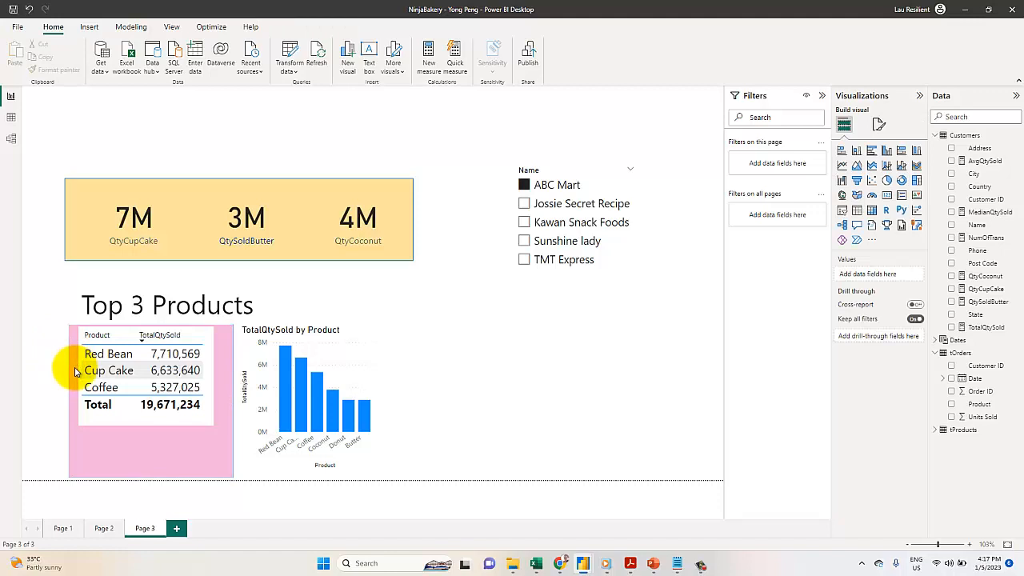
mouse_move(384, 404)
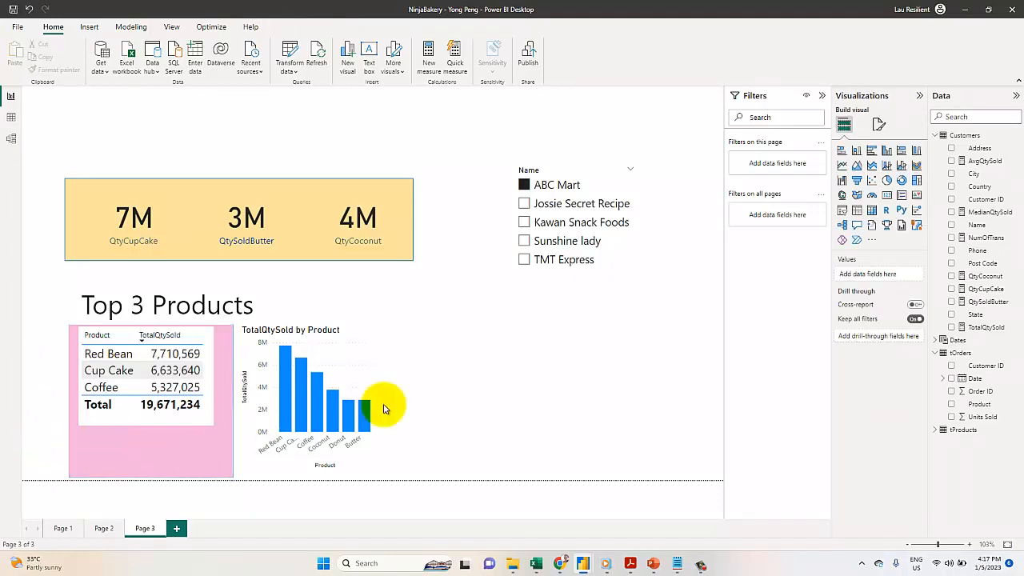
mouse_move(504, 377)
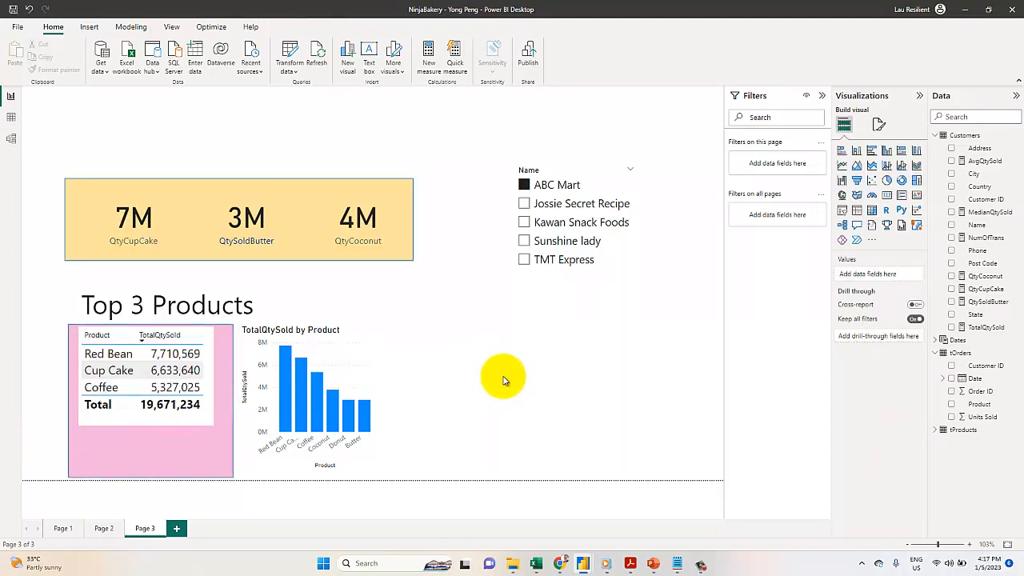
left_click(144, 376)
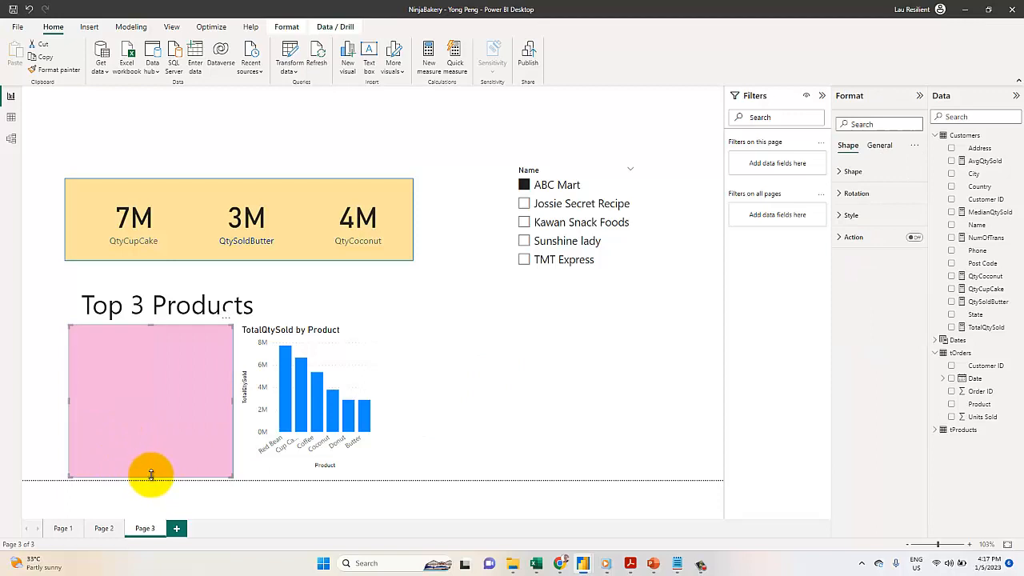
left_click(151, 400)
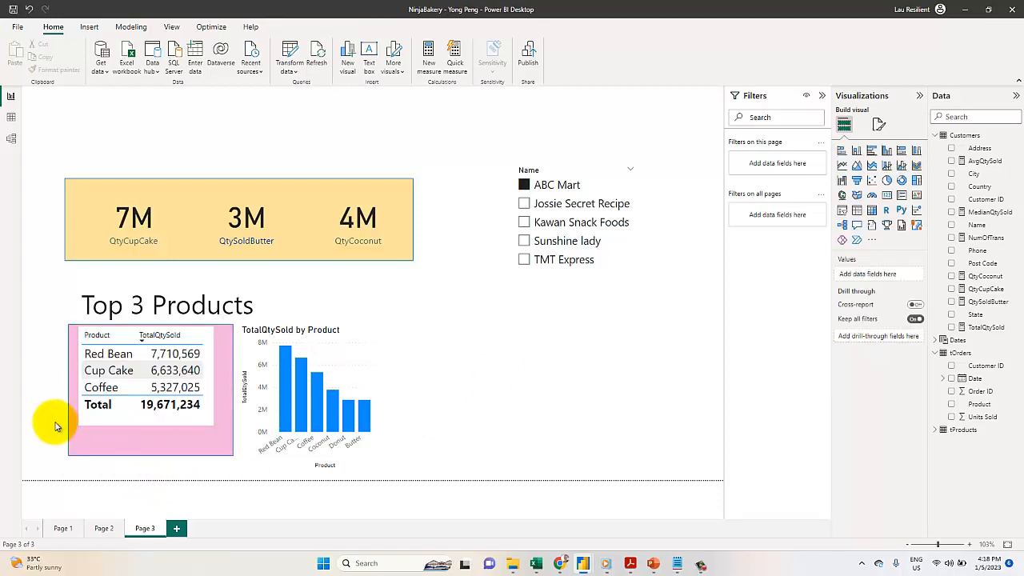
left_click(150, 390)
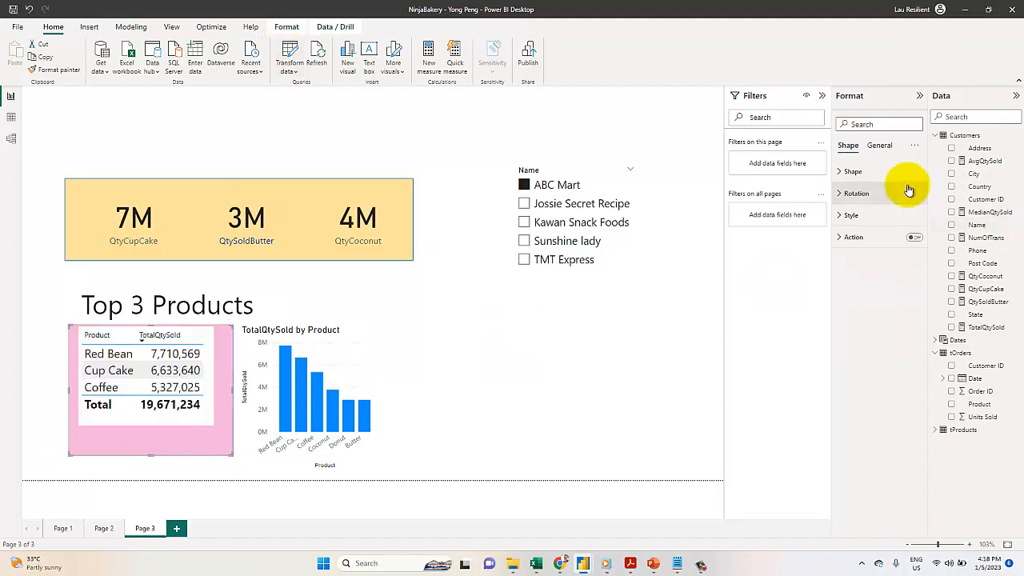
Under General > Effects, enable the rectangle's background at 60% transparency and recheck it.
left_click(879, 144)
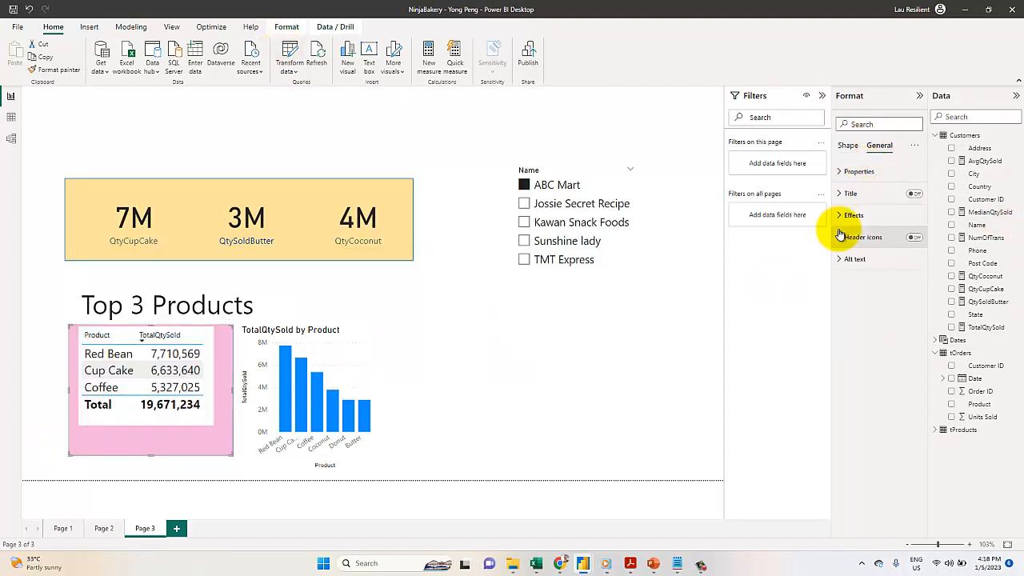
left_click(853, 214)
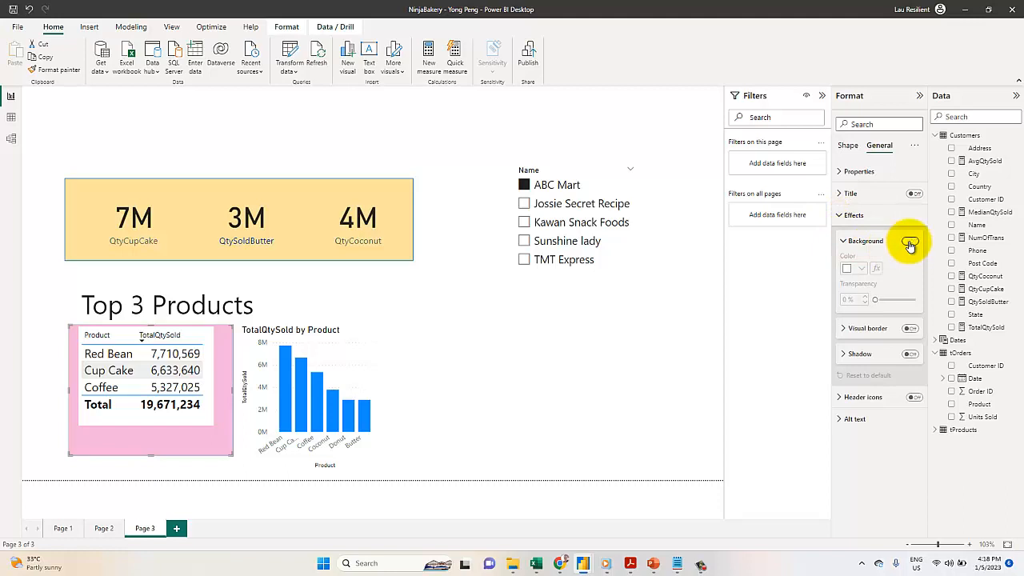
left_click(909, 240)
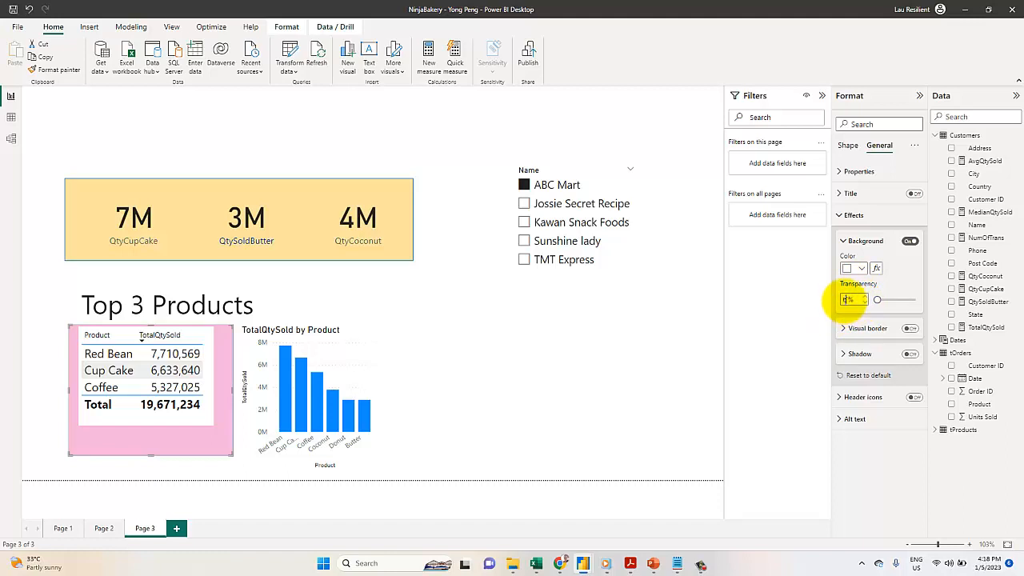
left_click_drag(877, 299, 898, 299)
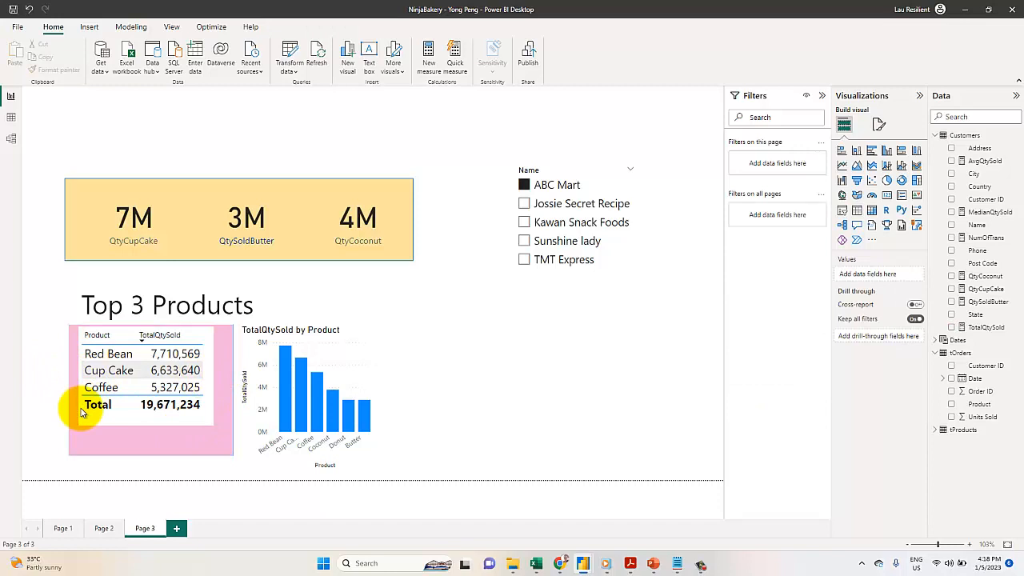
mouse_move(139, 446)
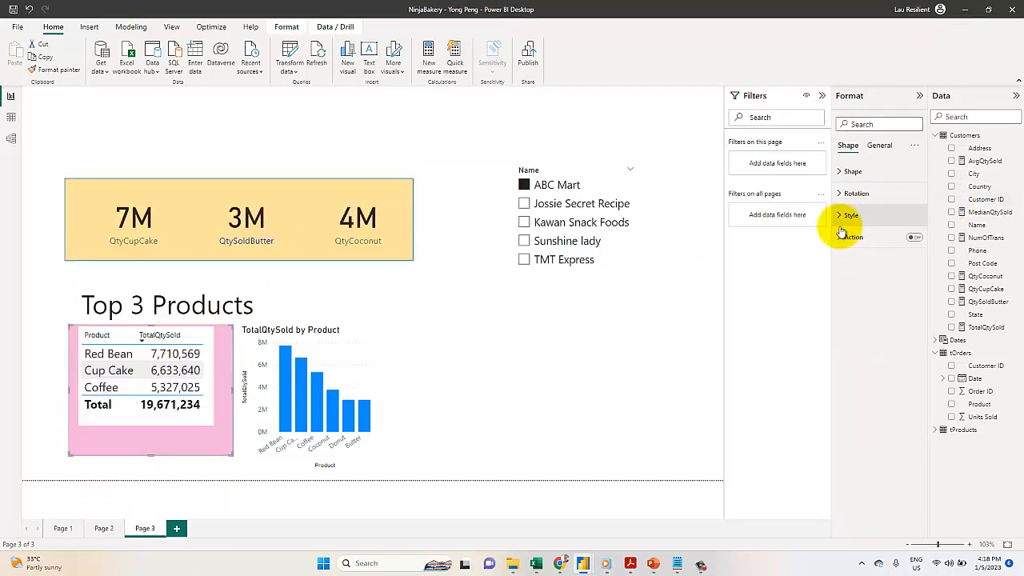
left_click(879, 145)
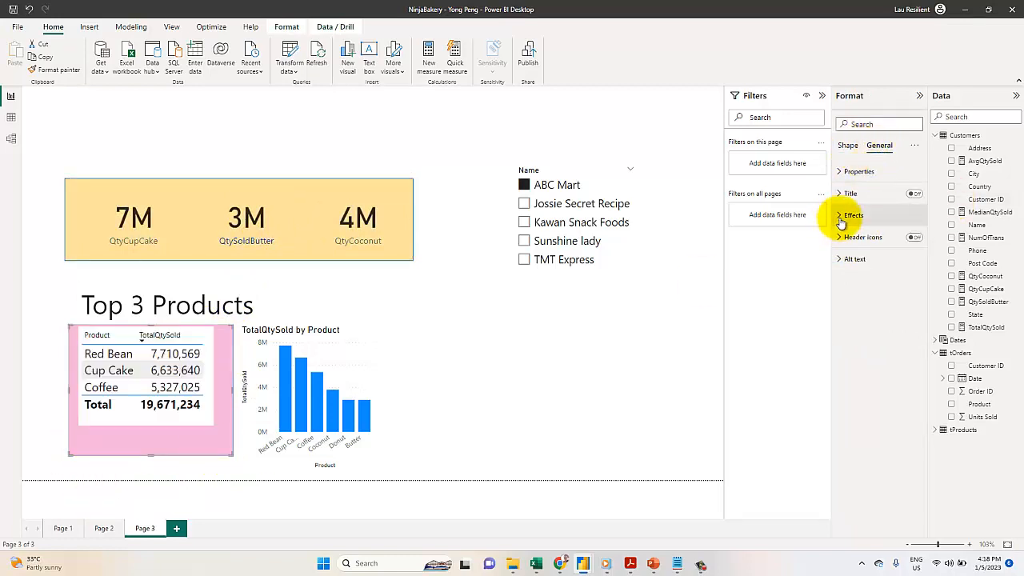
left_click(853, 214)
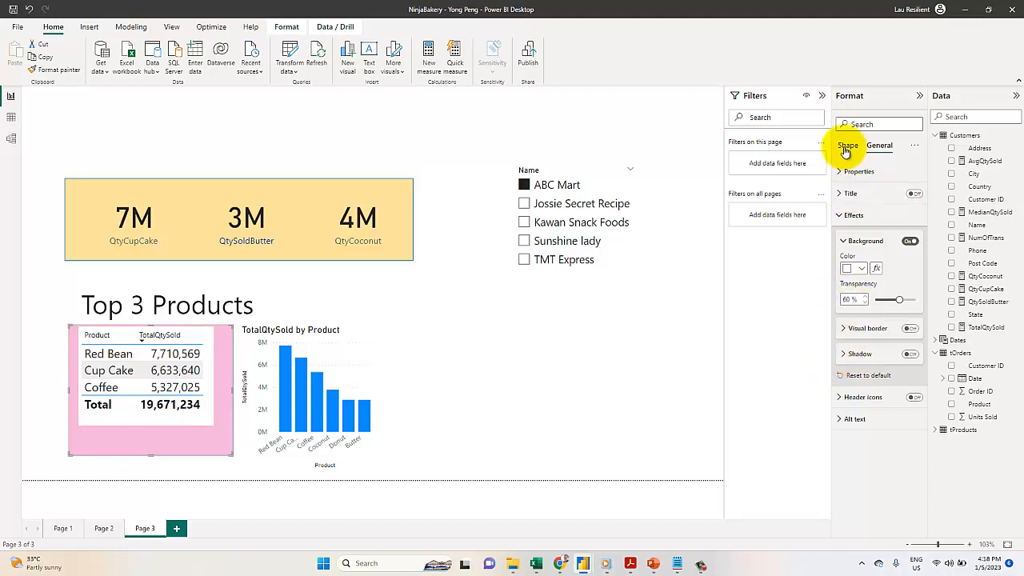
left_click(847, 146)
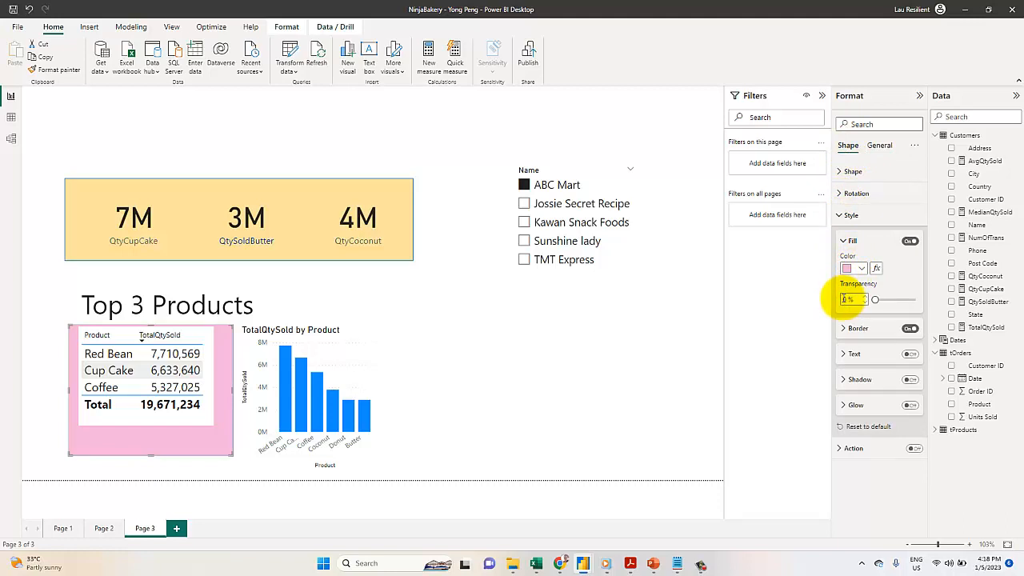
left_click_drag(874, 299, 894, 299)
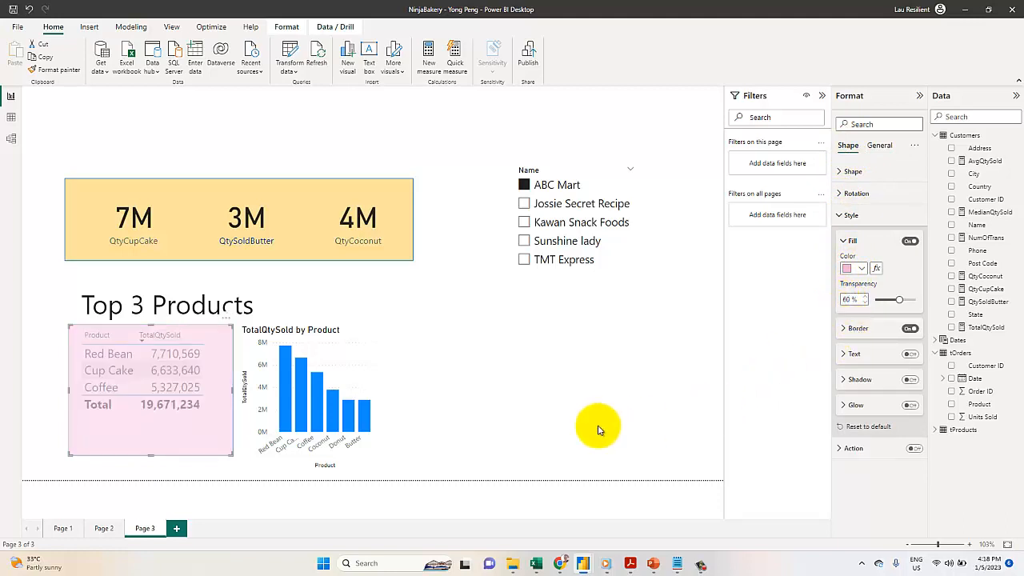
left_click(148, 388)
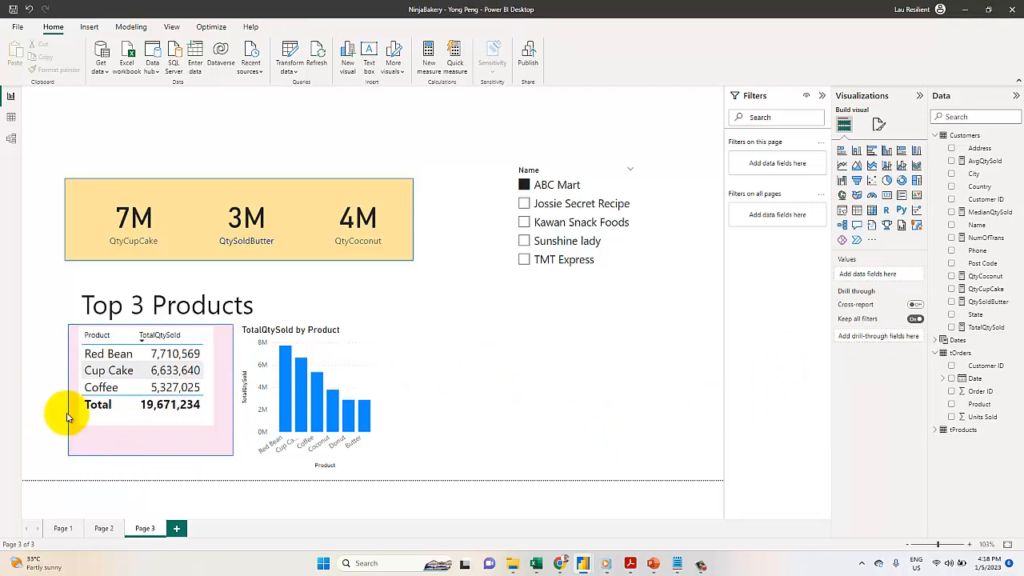
left_click(116, 437)
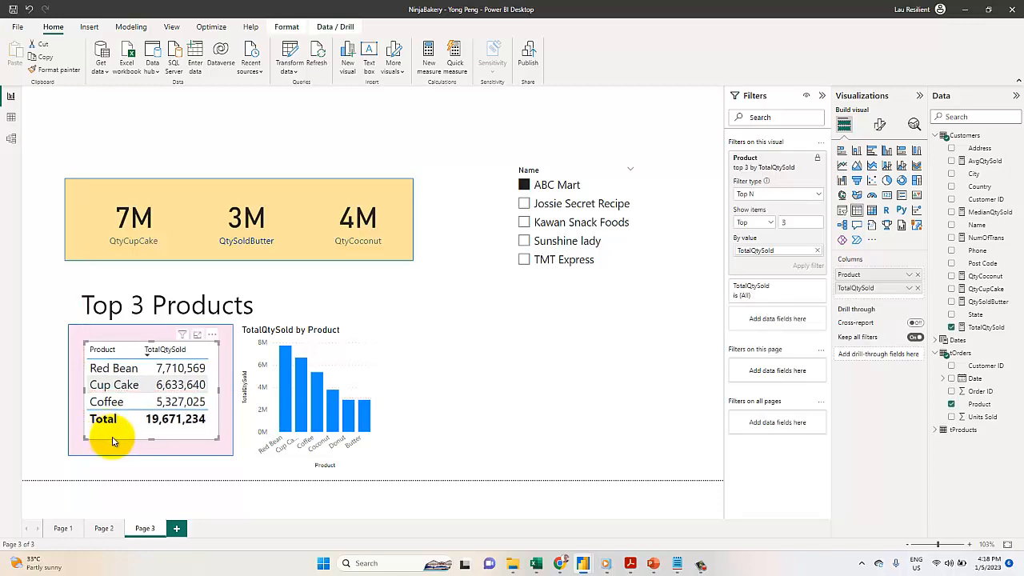
Turn off the table's Totals values so it lists only Red Bean, Cup Cake and Coffee.
left_click(879, 124)
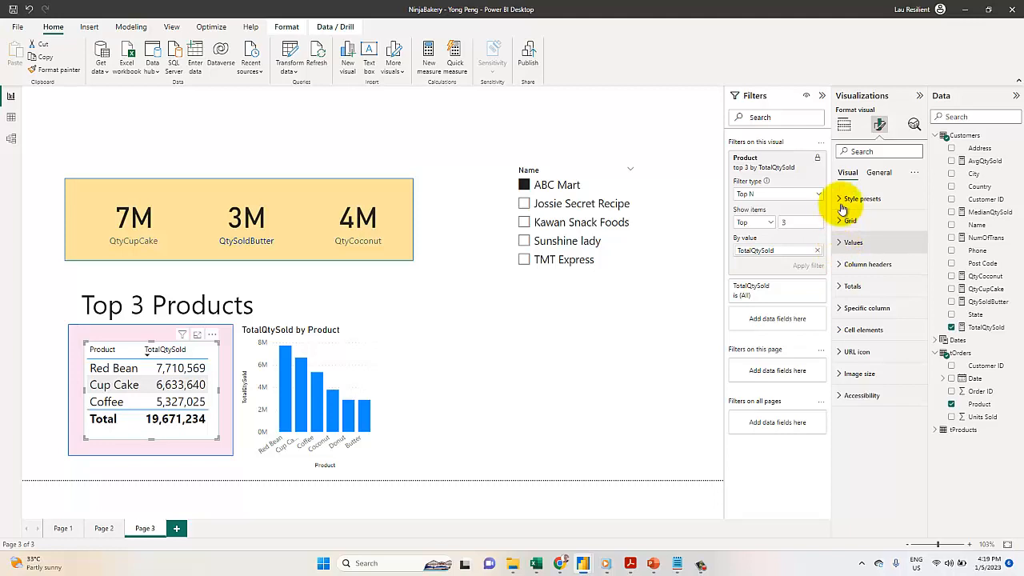
left_click(852, 242)
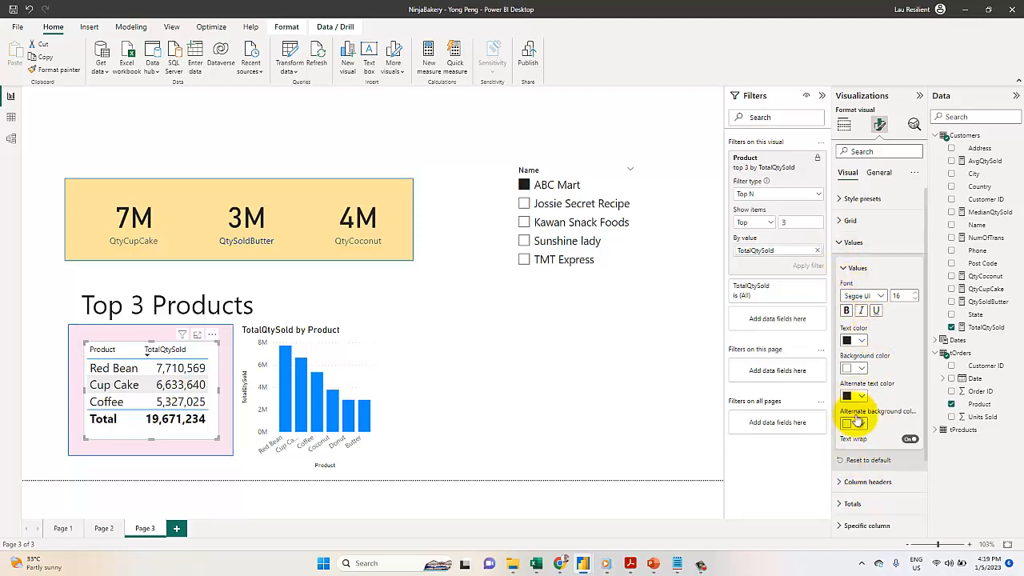
mouse_move(838, 510)
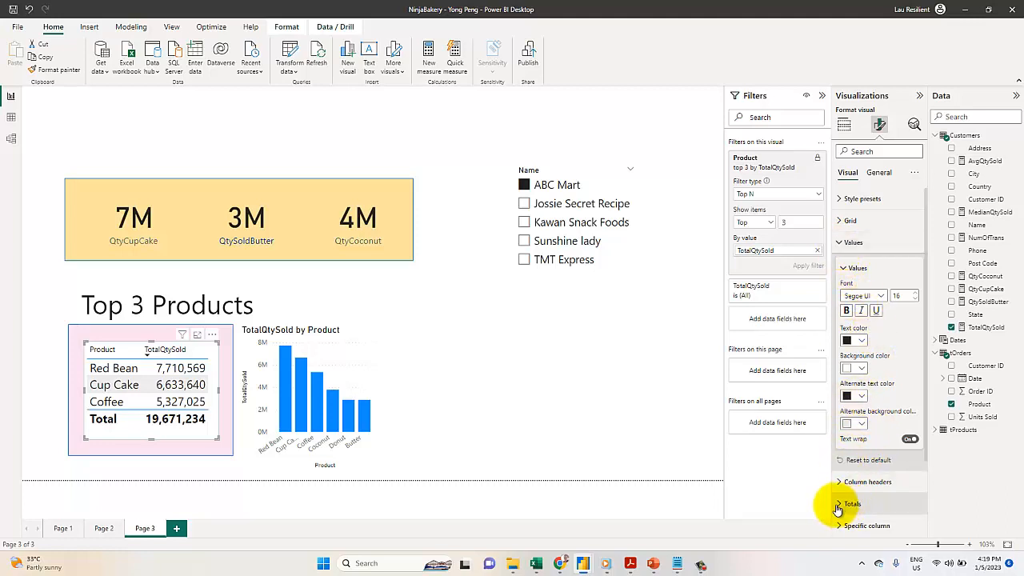
left_click(853, 504)
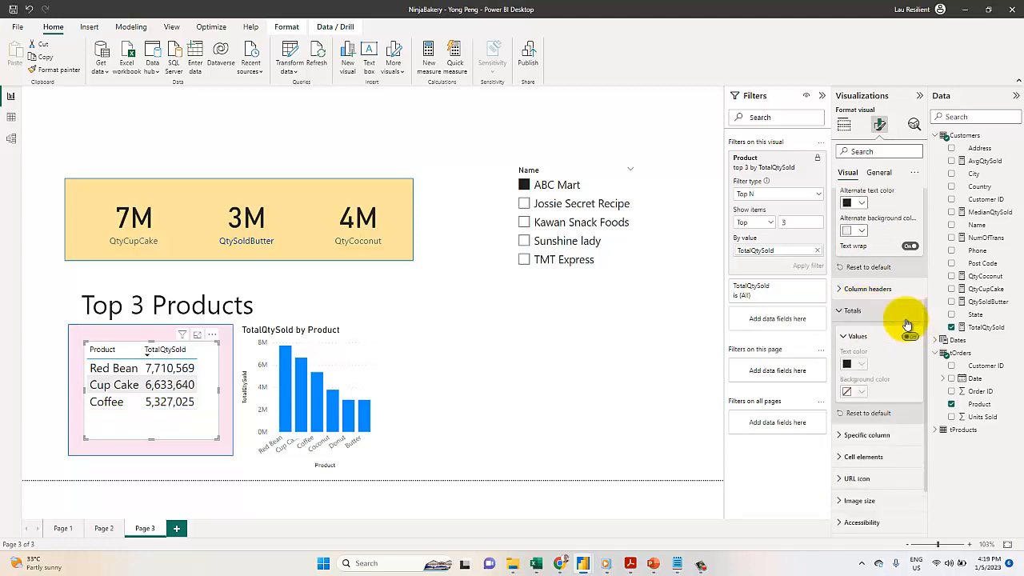
left_click(854, 336)
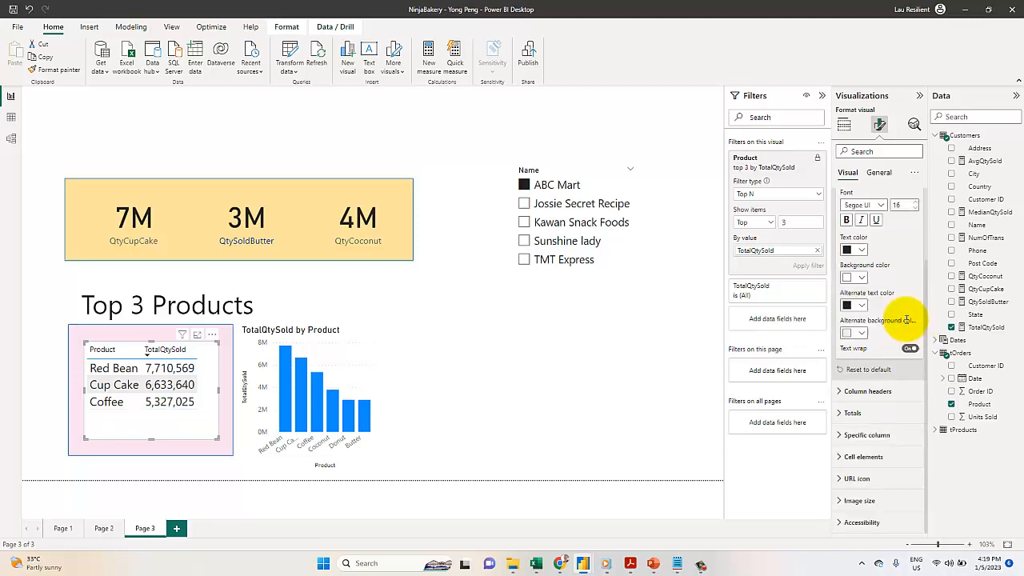
left_click(508, 378)
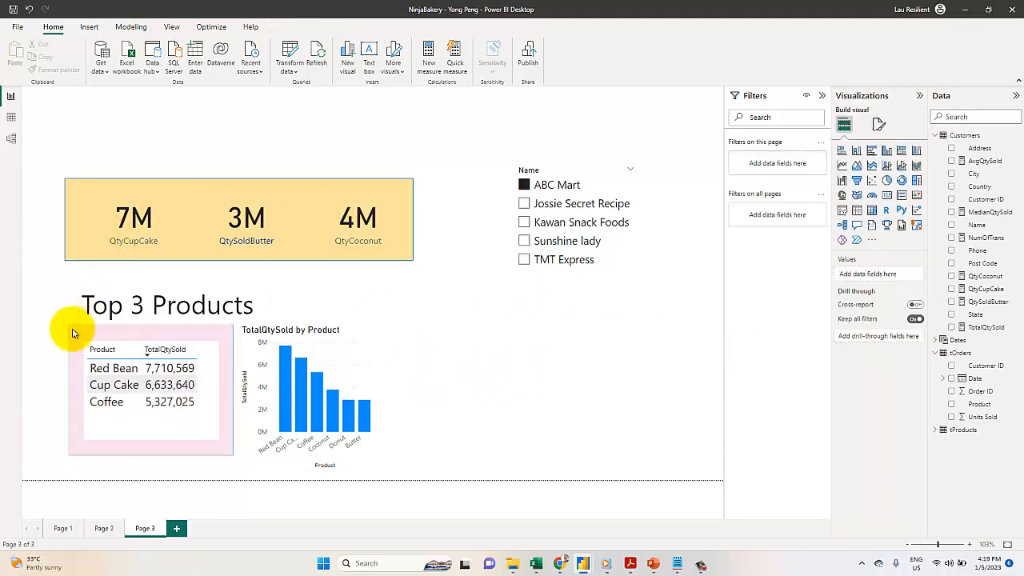
left_click(148, 390)
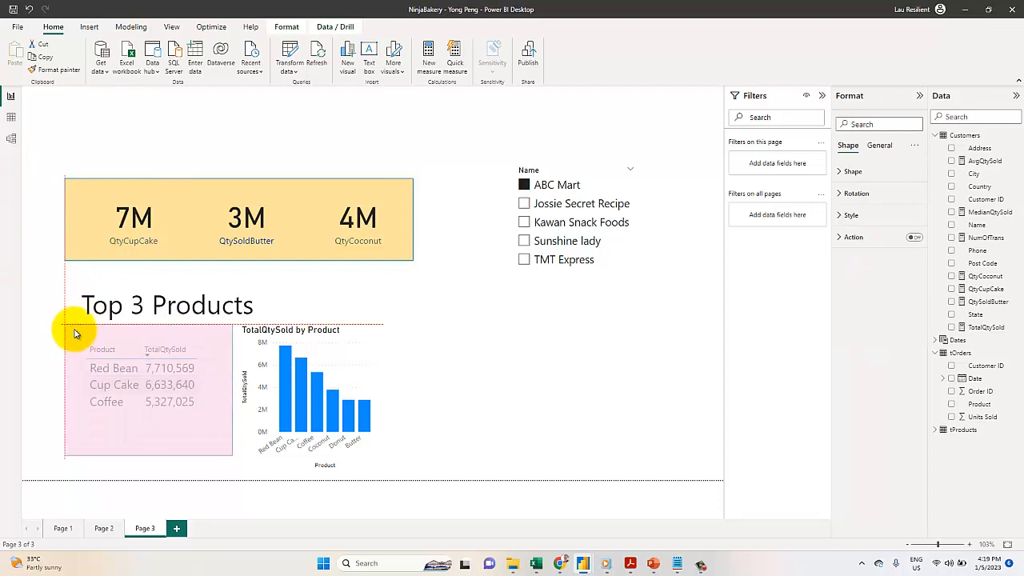
left_click(148, 391)
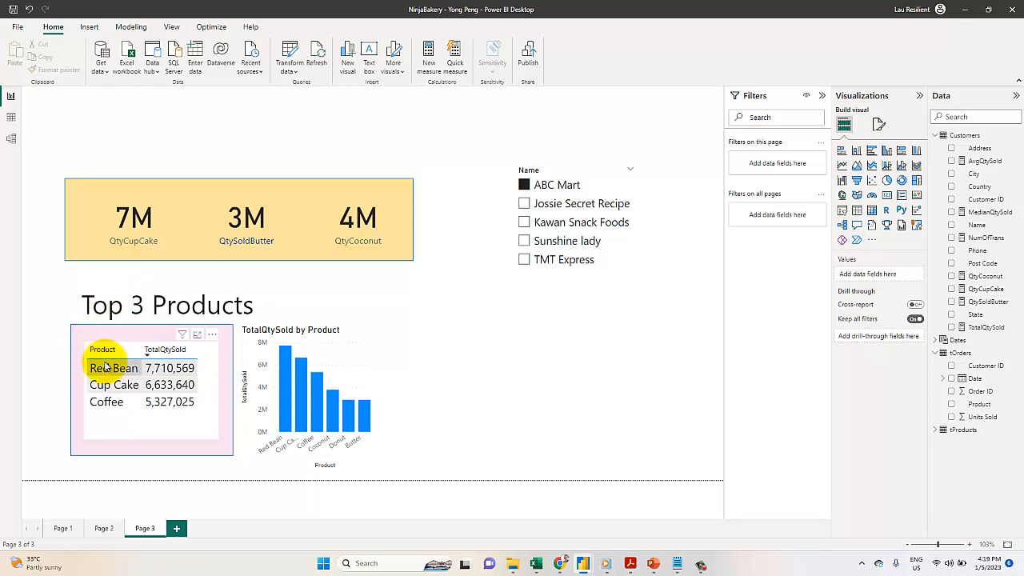
left_click(151, 389)
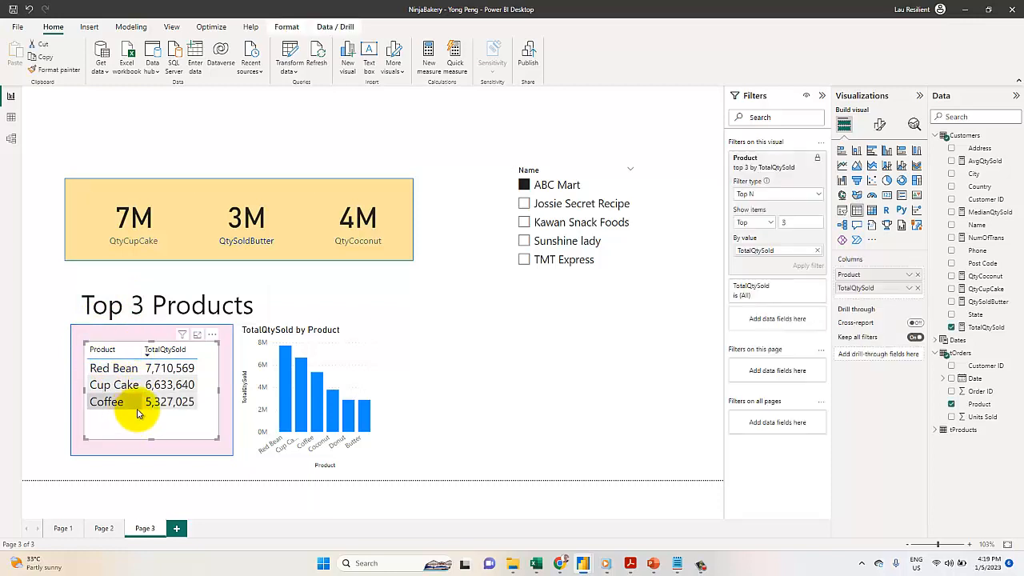
mouse_move(248, 406)
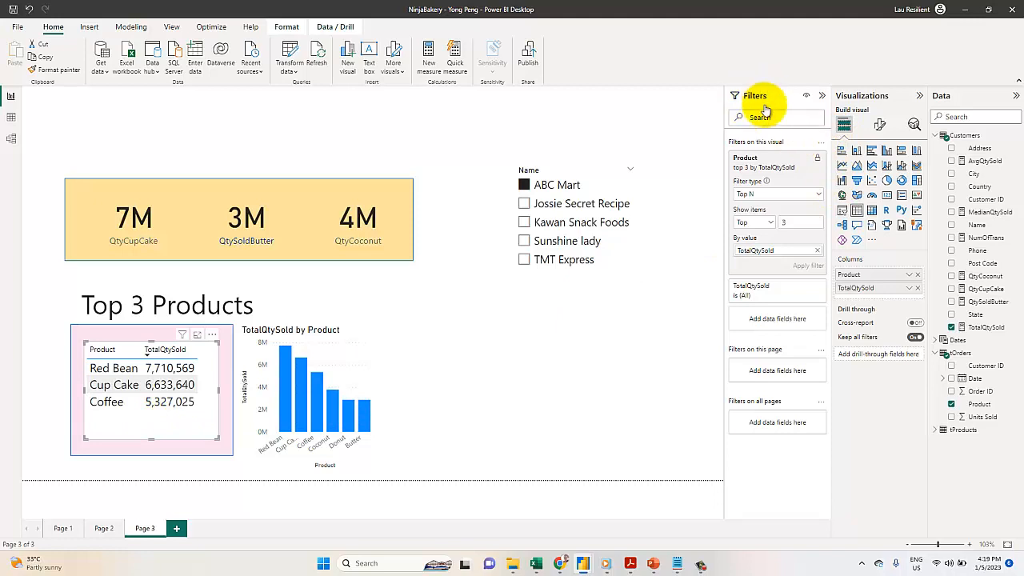
mouse_move(57, 180)
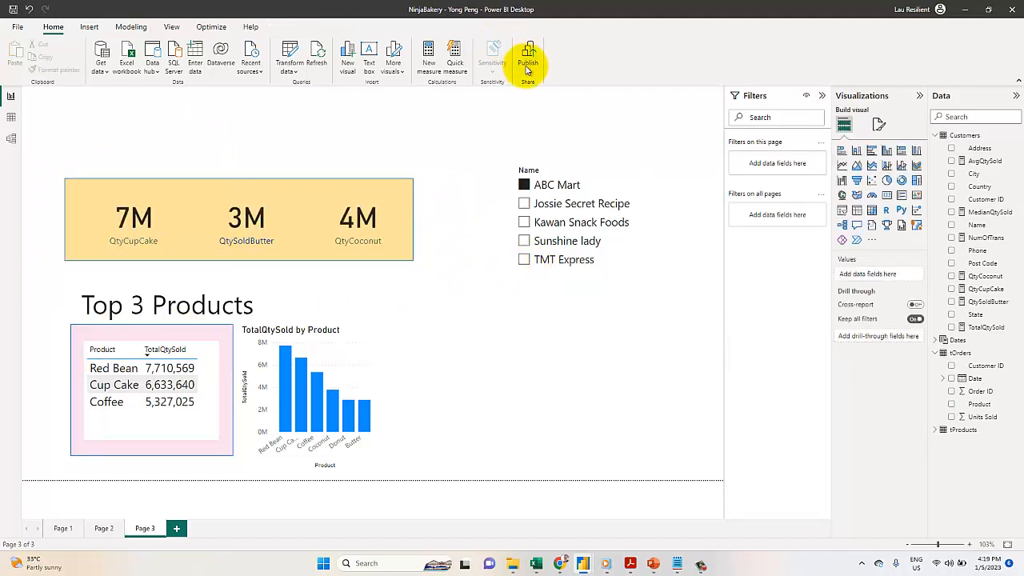
Save and publish the NinjaBakery report to My workspace, then open it in Power BI.
left_click(527, 52)
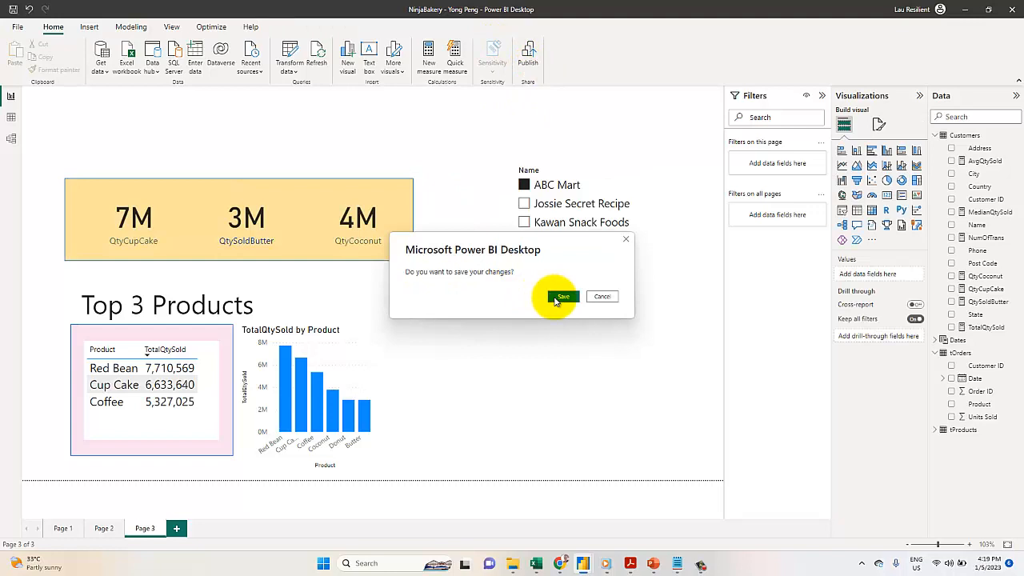
left_click(563, 296)
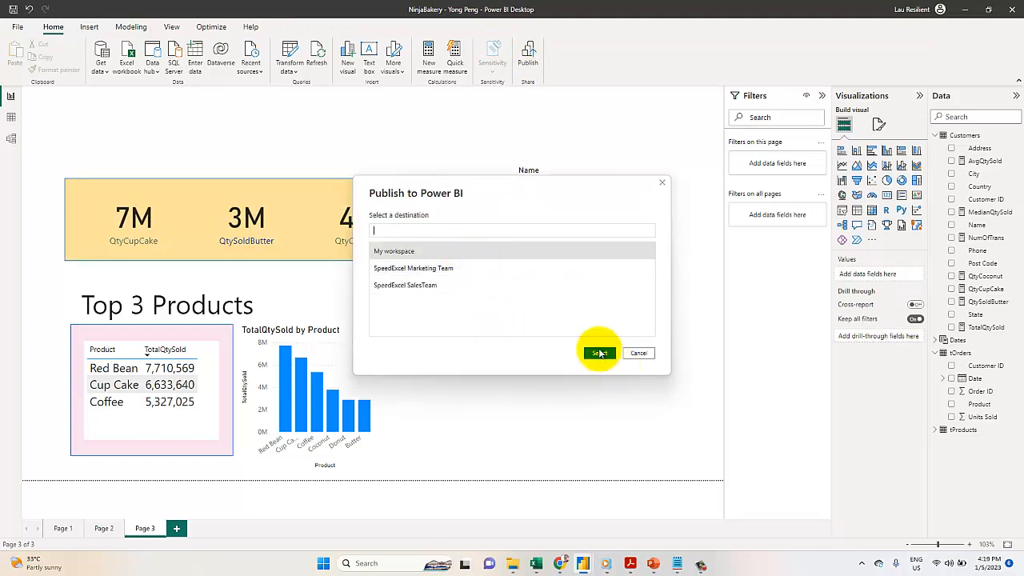
left_click(599, 353)
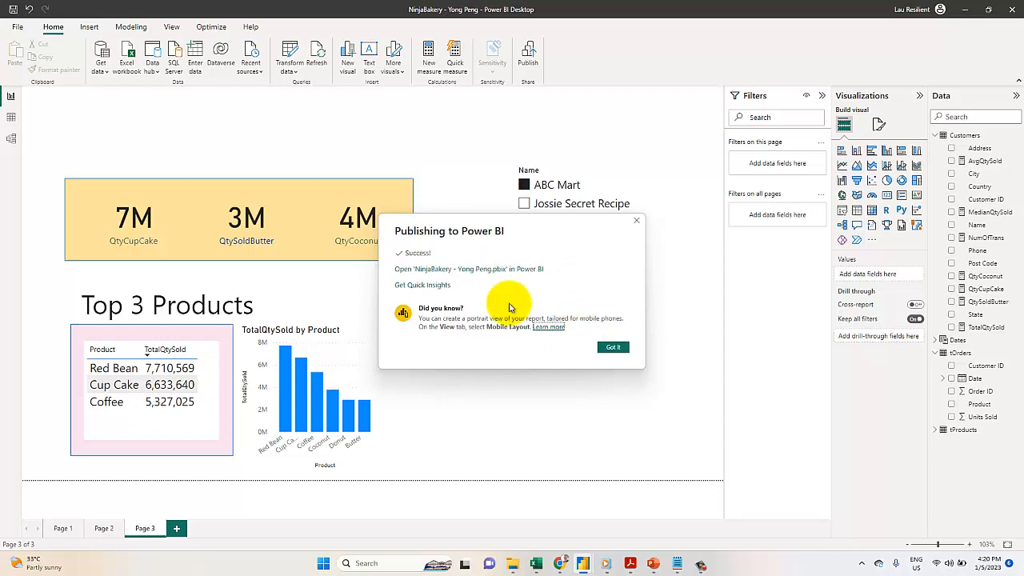
left_click(469, 269)
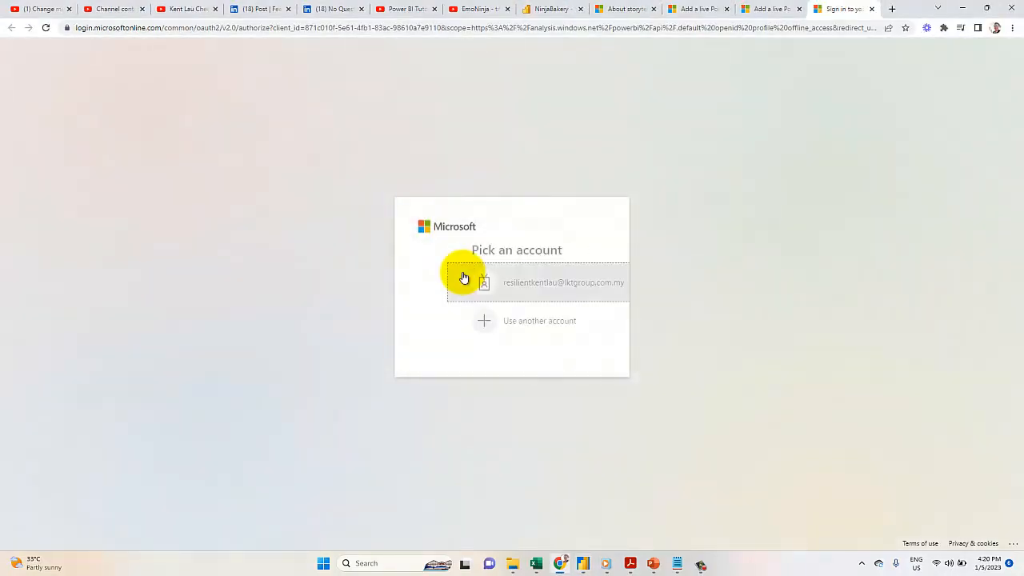
Sign in with the work account to open the published report online.
left_click(563, 282)
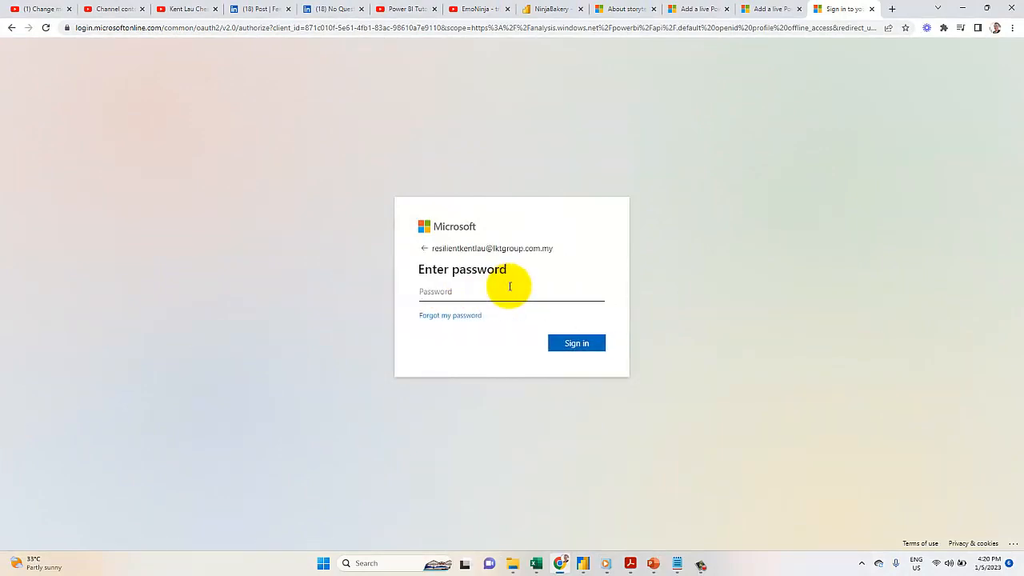
mouse_move(669, 557)
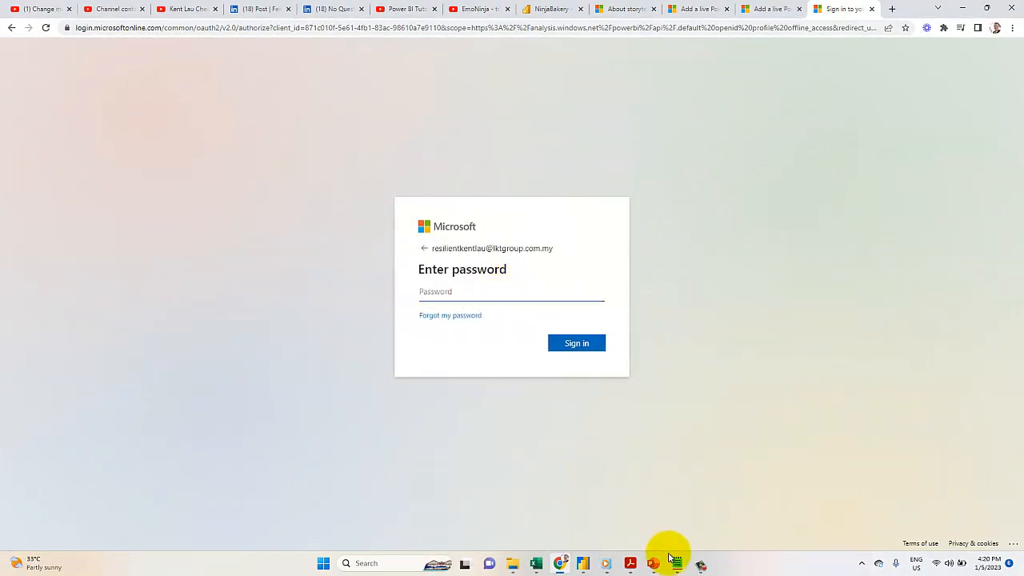
left_click(512, 291)
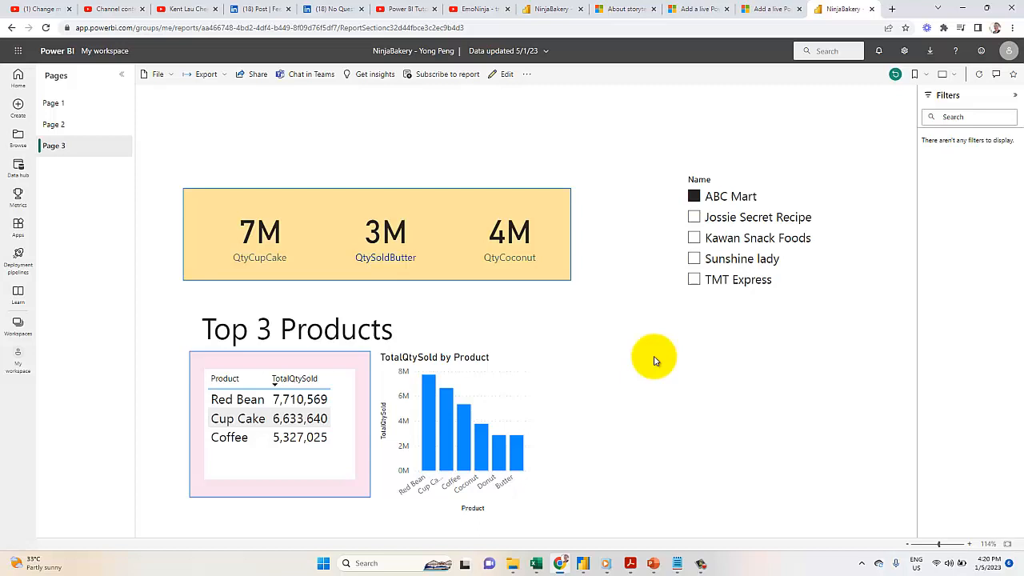
mouse_move(214, 356)
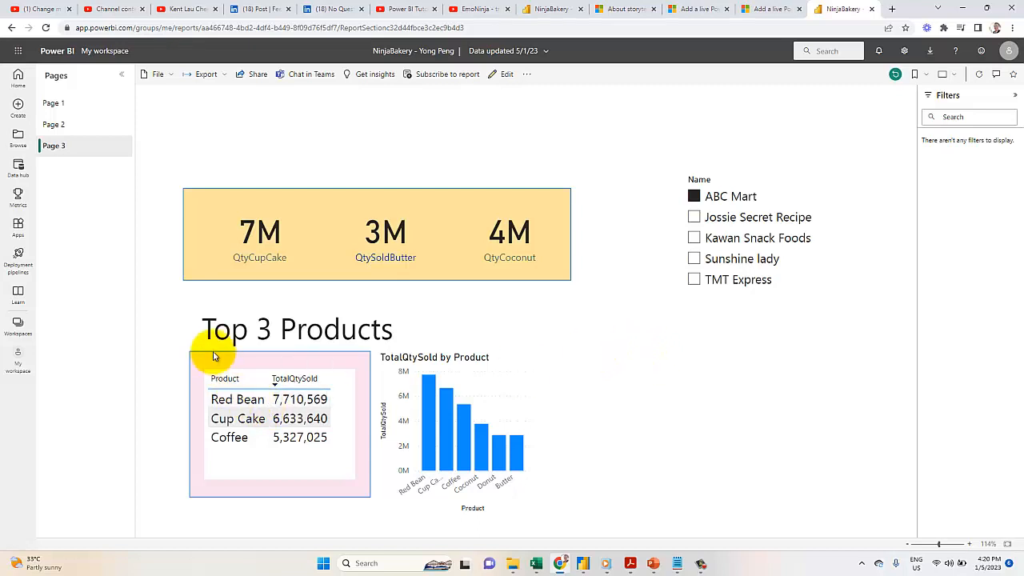
Filter the Name slicer to Sunshine lady and select the Top 3 Products table.
left_click(694, 216)
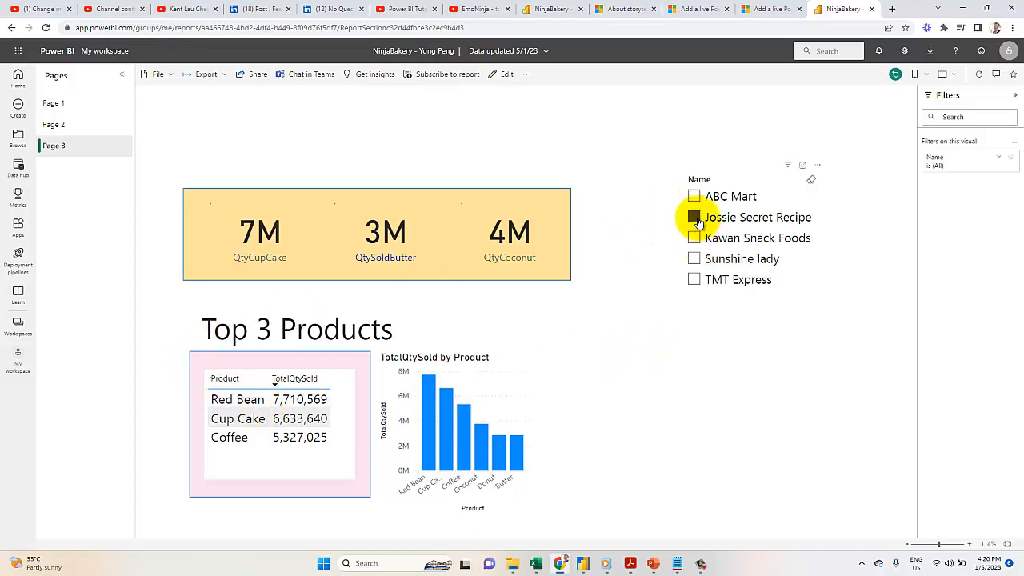
left_click(694, 238)
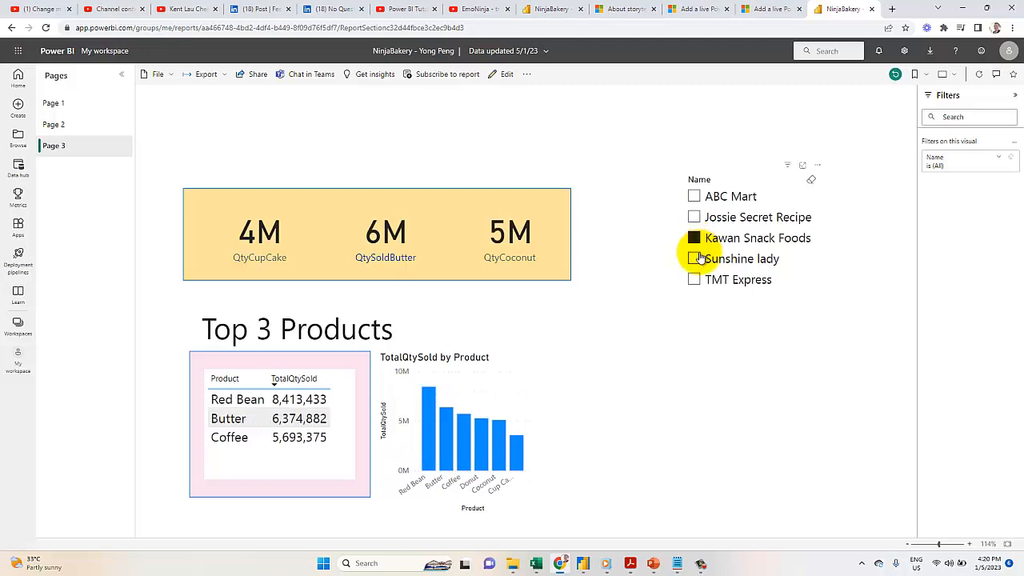
left_click(693, 258)
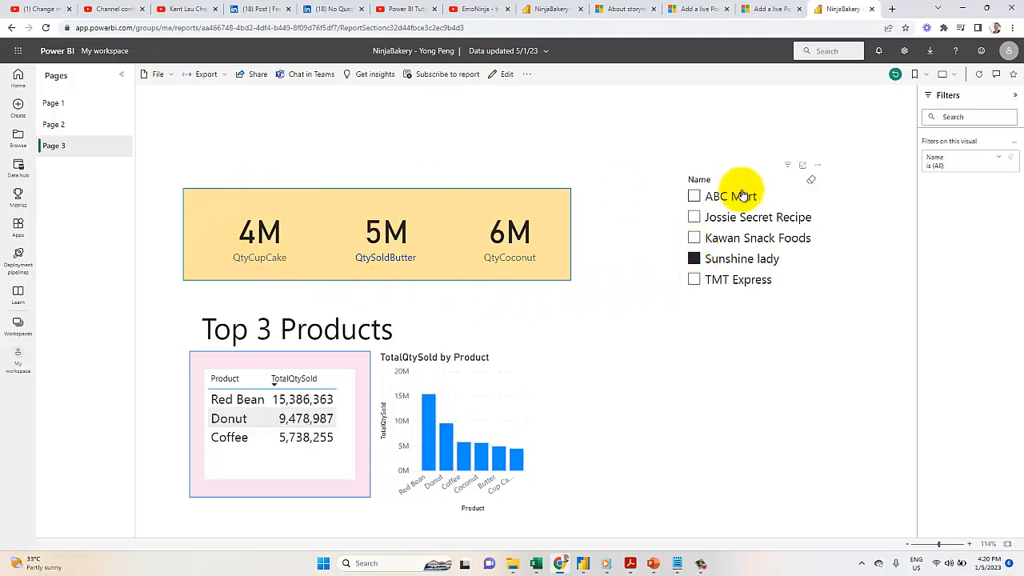
mouse_move(368, 394)
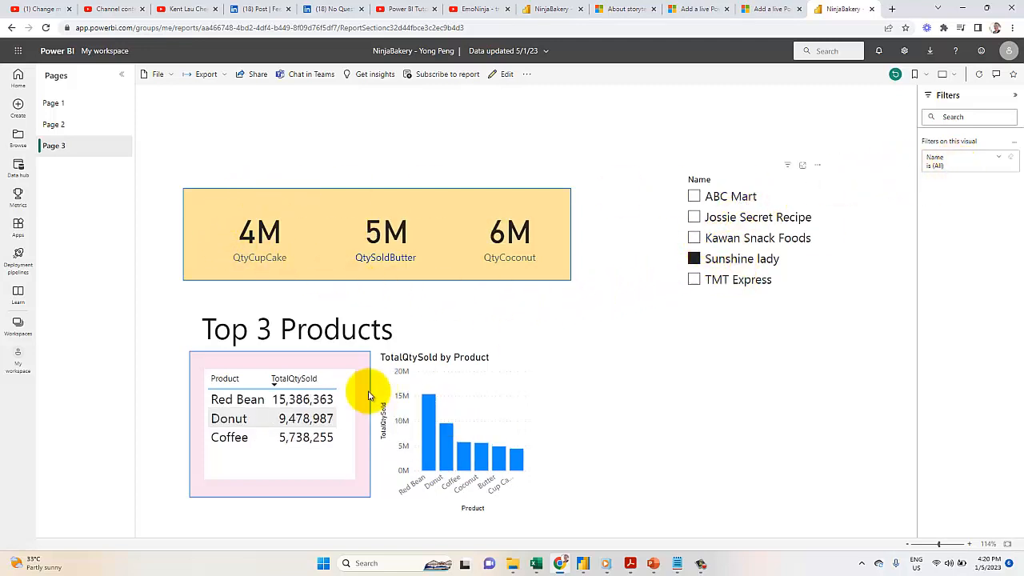
left_click(280, 424)
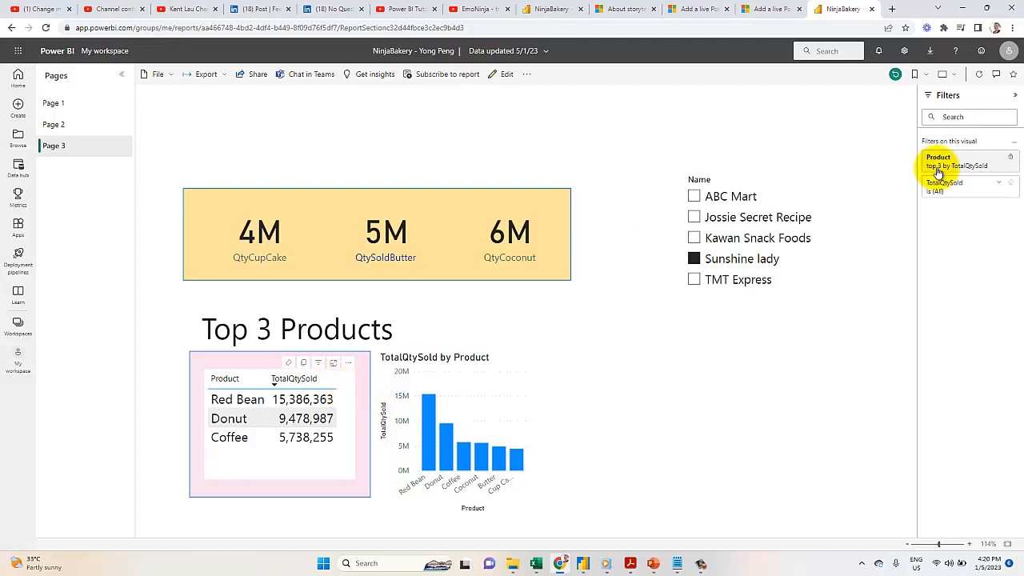
mouse_move(940, 172)
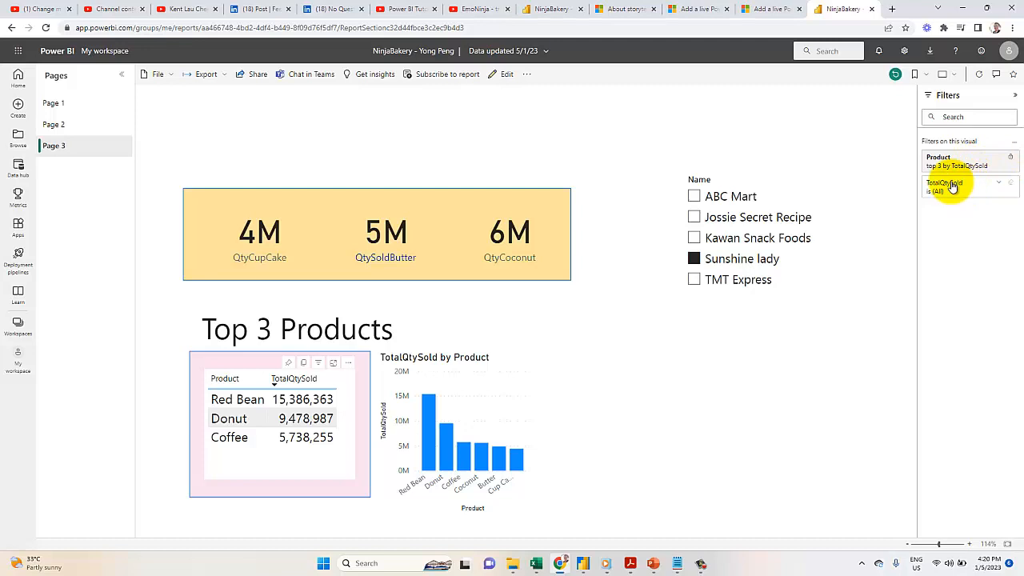
mouse_move(949, 172)
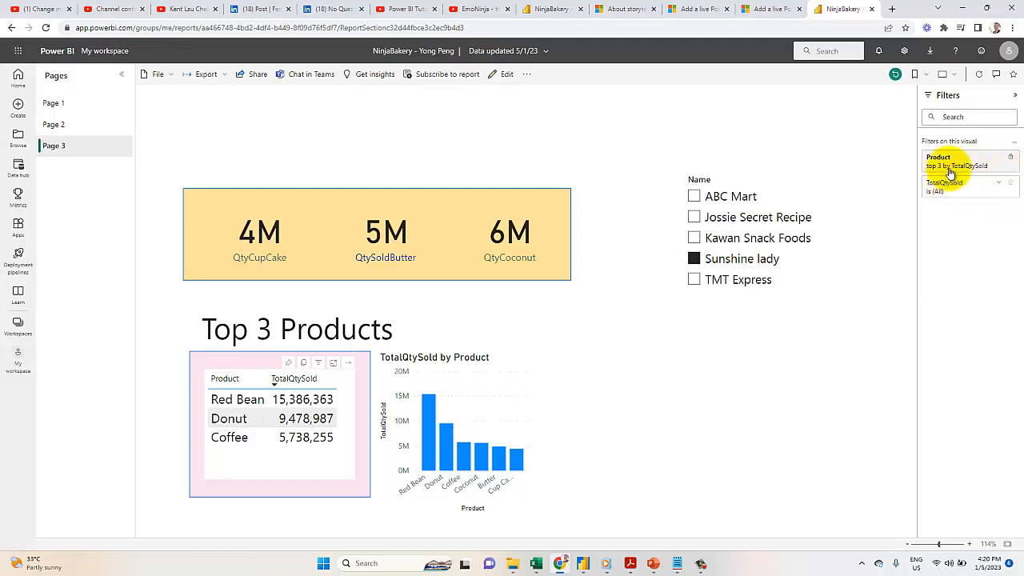
mouse_move(268, 356)
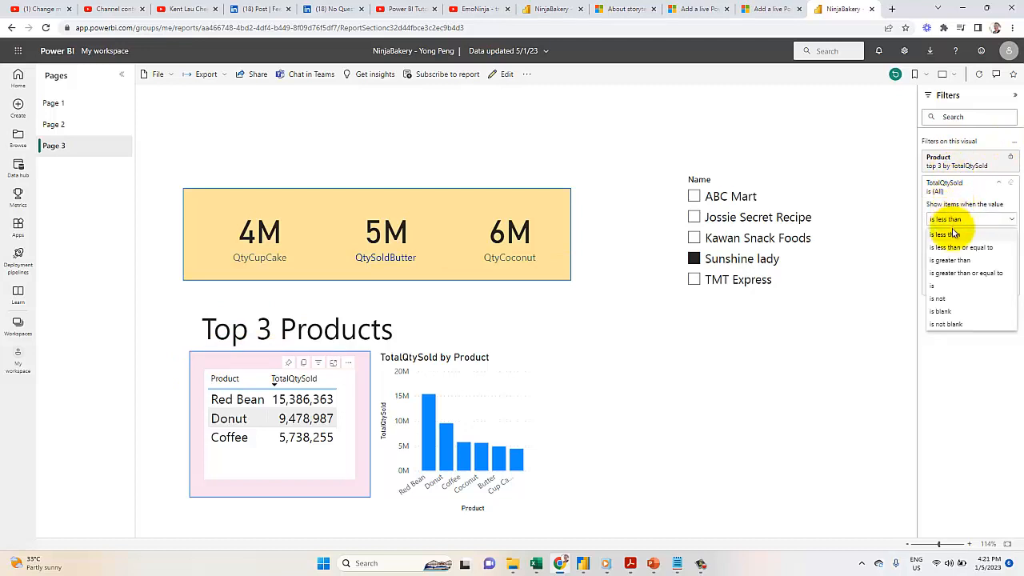
mouse_move(952, 235)
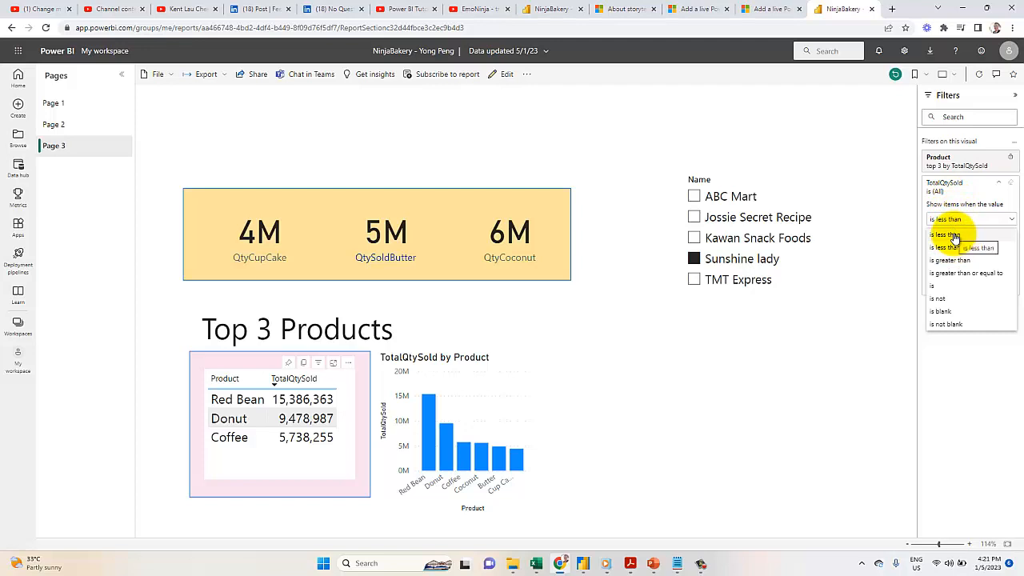
mouse_move(924, 328)
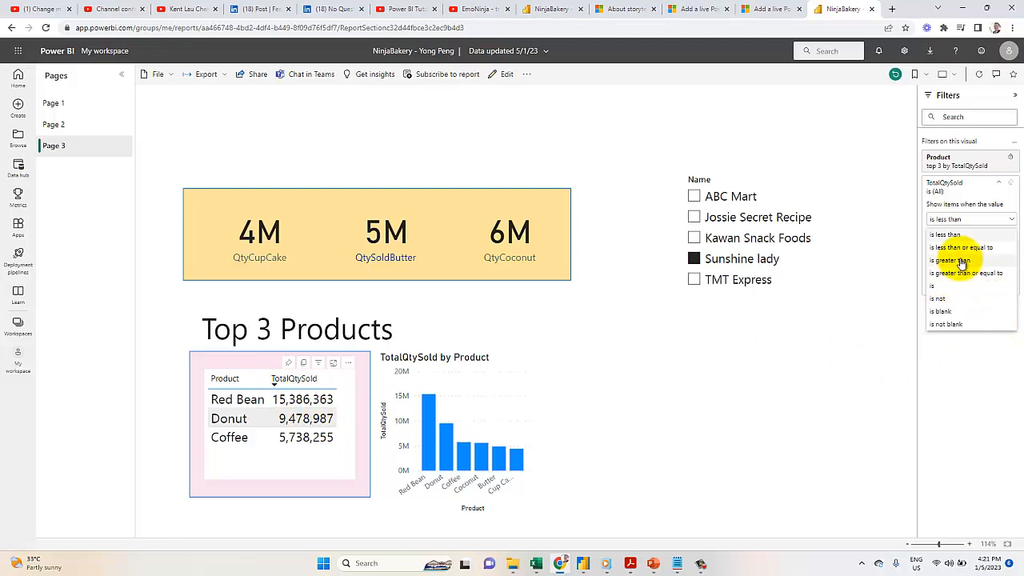
Filter the visual to TotalQtySold greater than 8,000,000, then go to PowerPoint.
left_click(953, 261)
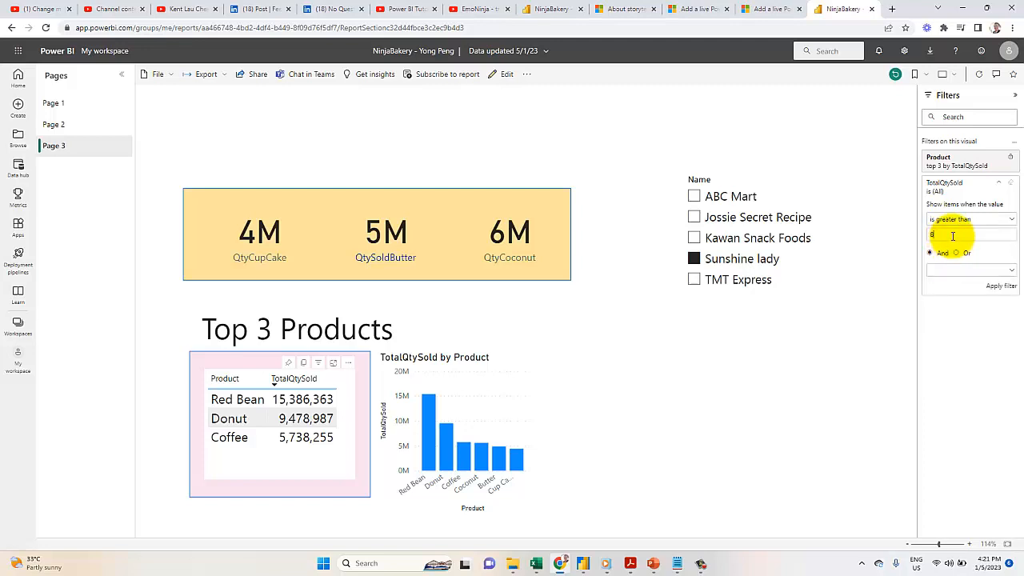
type("8000000")
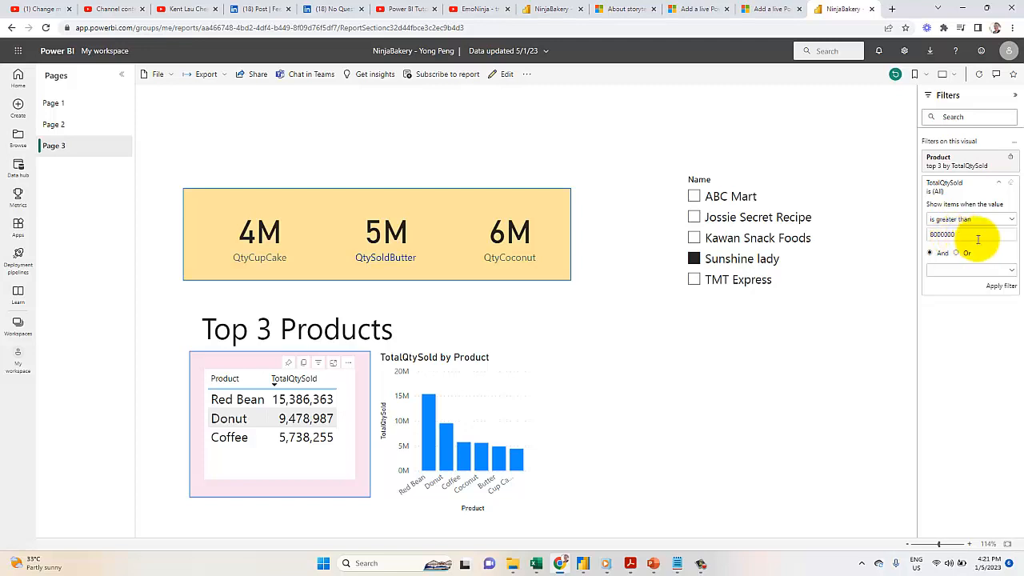
left_click(1000, 285)
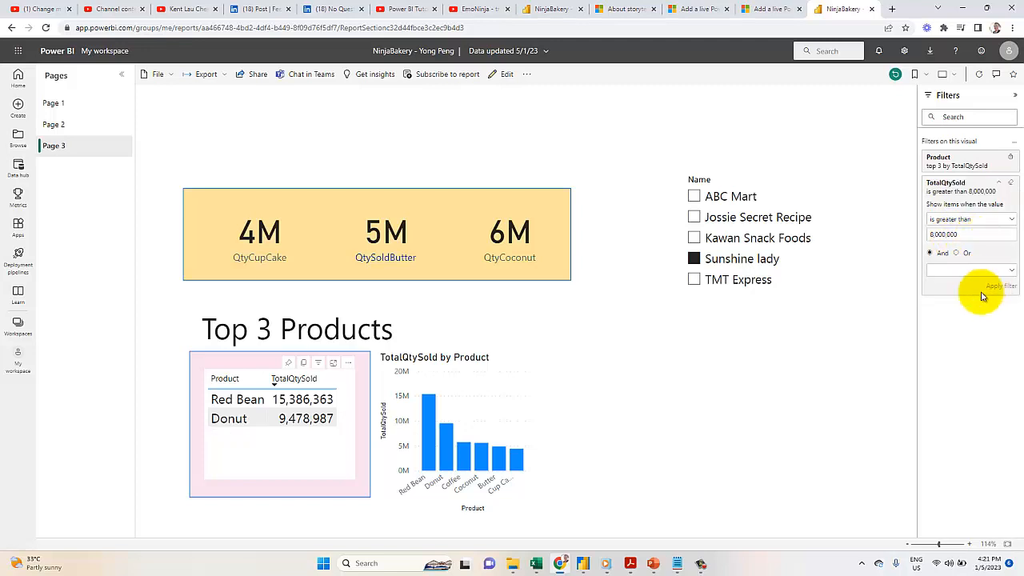
mouse_move(266, 435)
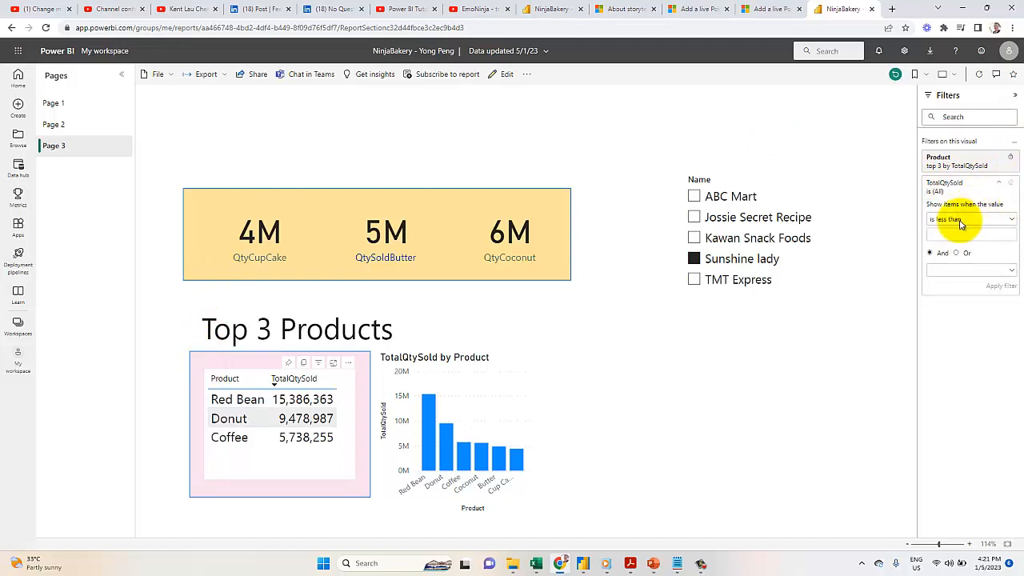
mouse_move(640, 527)
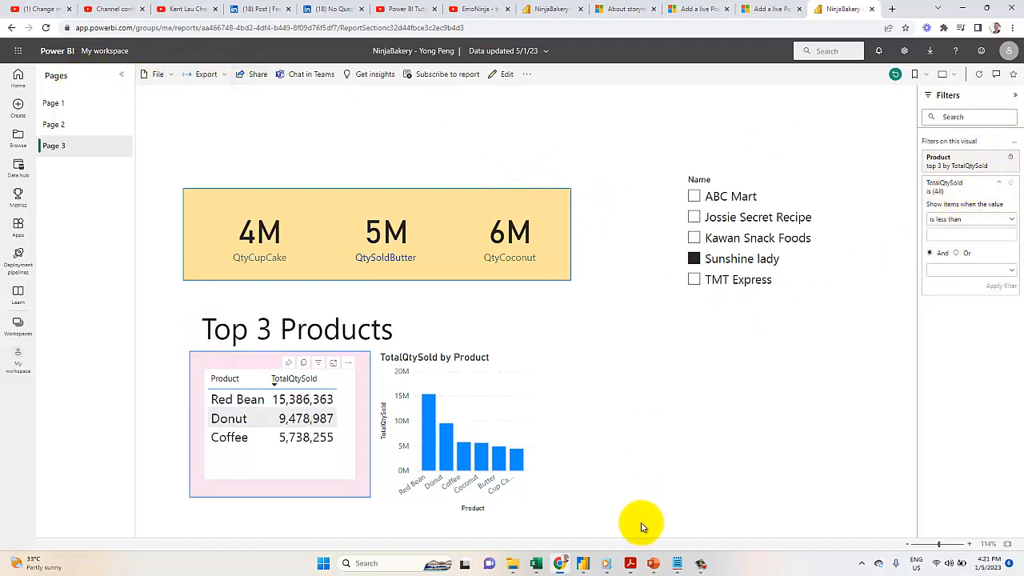
left_click(653, 563)
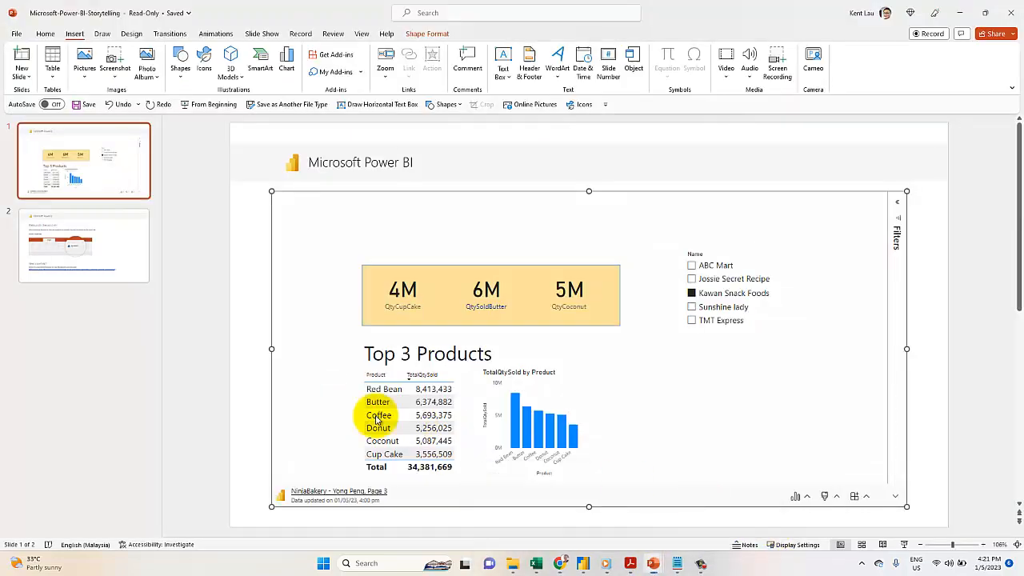
mouse_move(343, 264)
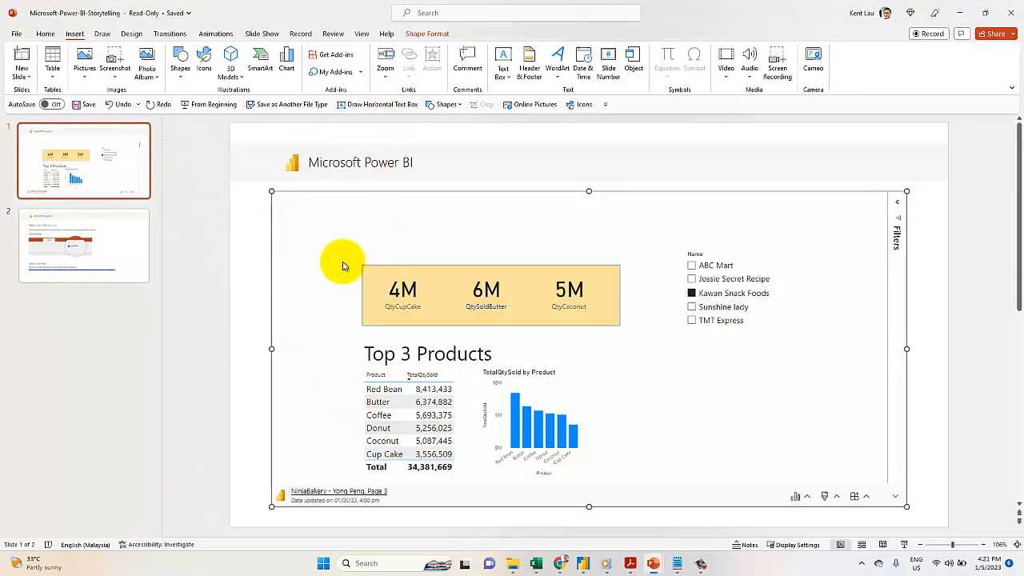
mouse_move(562, 563)
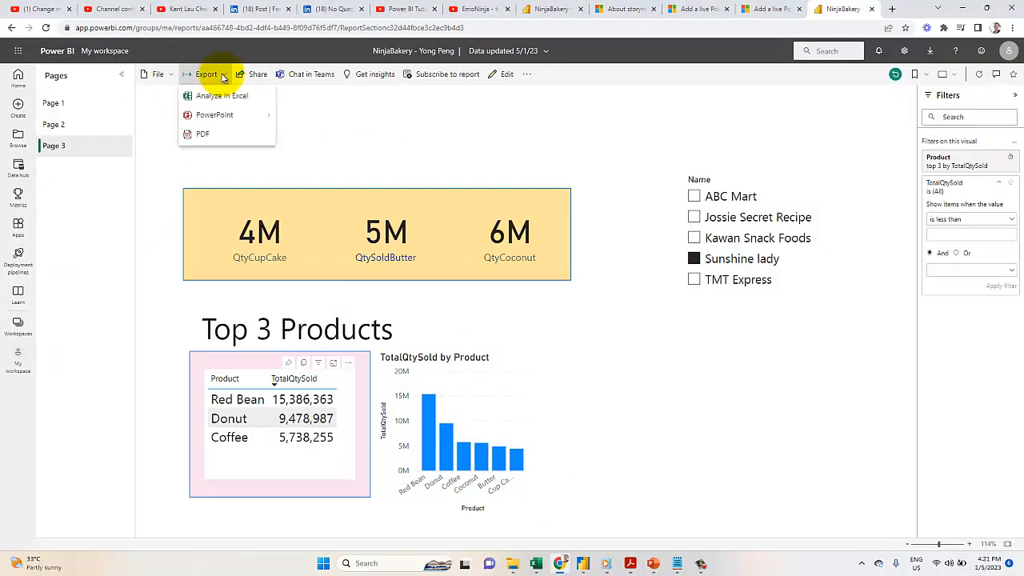
Export the report page to PowerPoint as embedded live data and launch PowerPoint.
left_click(215, 114)
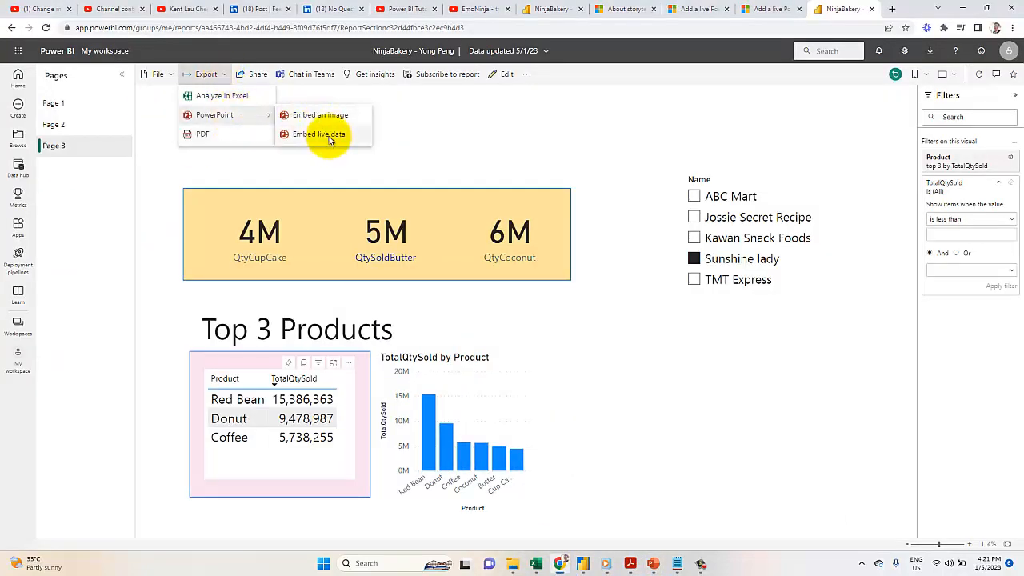
left_click(319, 134)
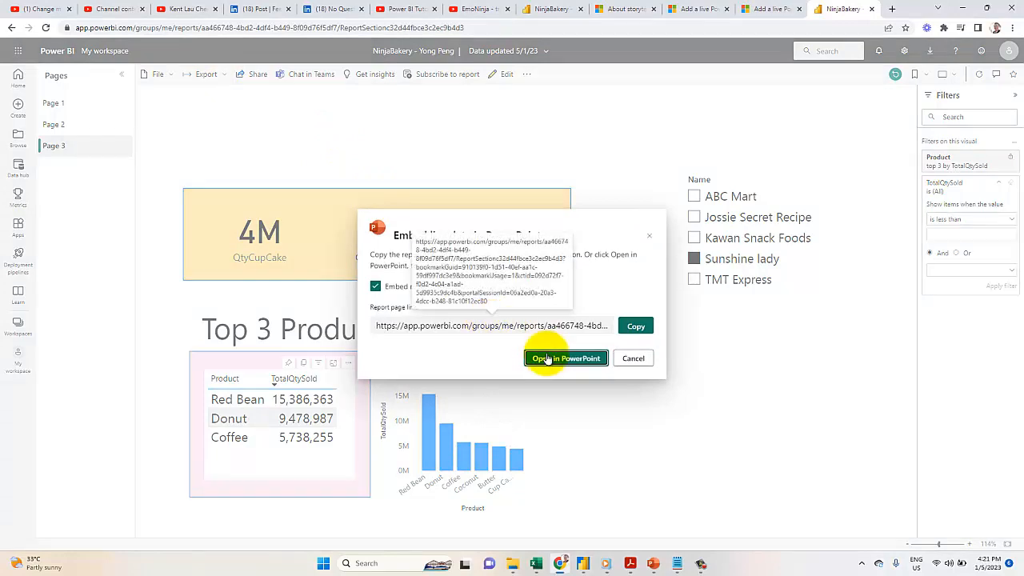
left_click(565, 357)
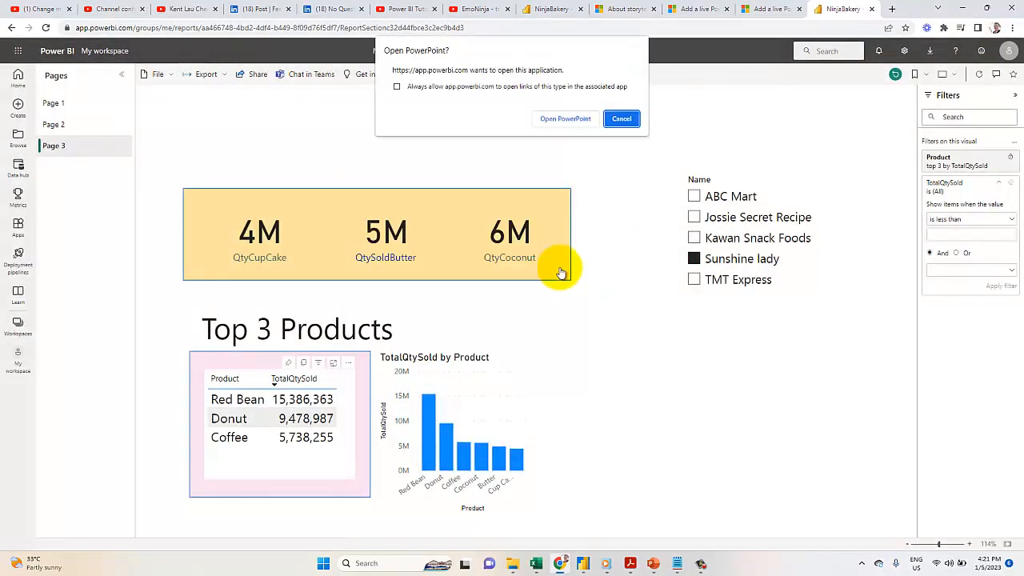
left_click(565, 118)
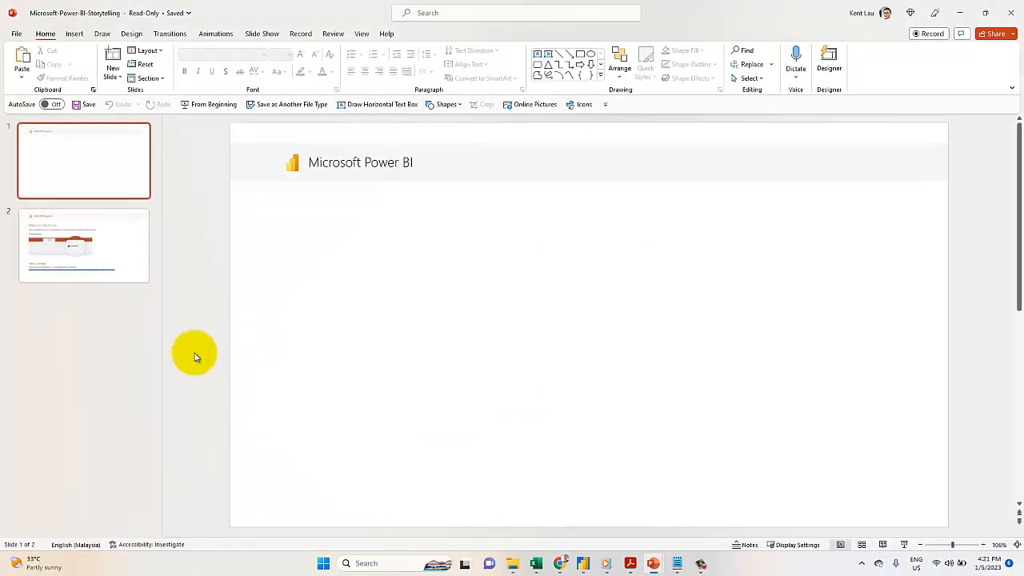
Load the live report on the slide, filter it to Kawan Snack Foods, then go back to the browser.
left_click(347, 152)
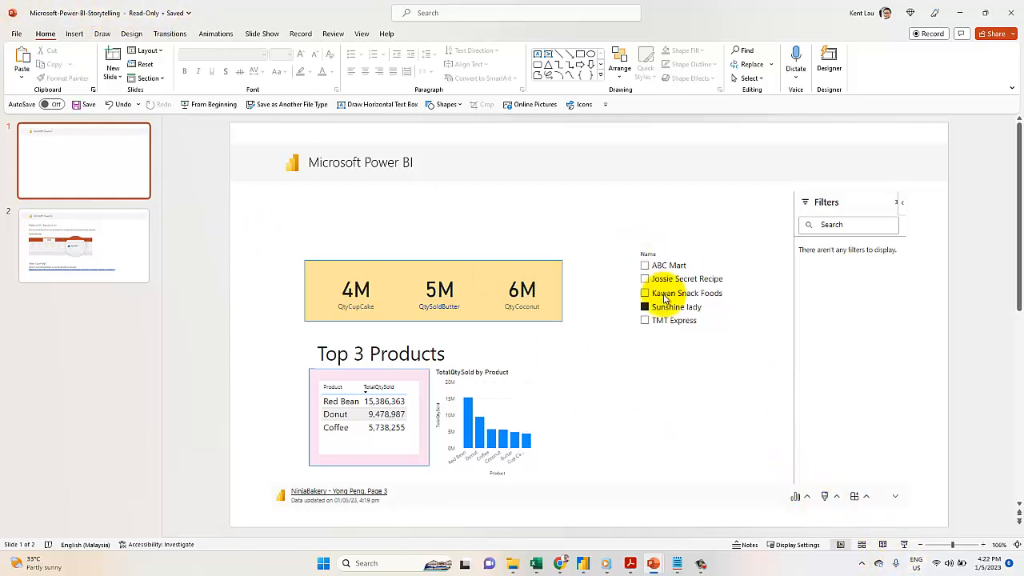
left_click(644, 306)
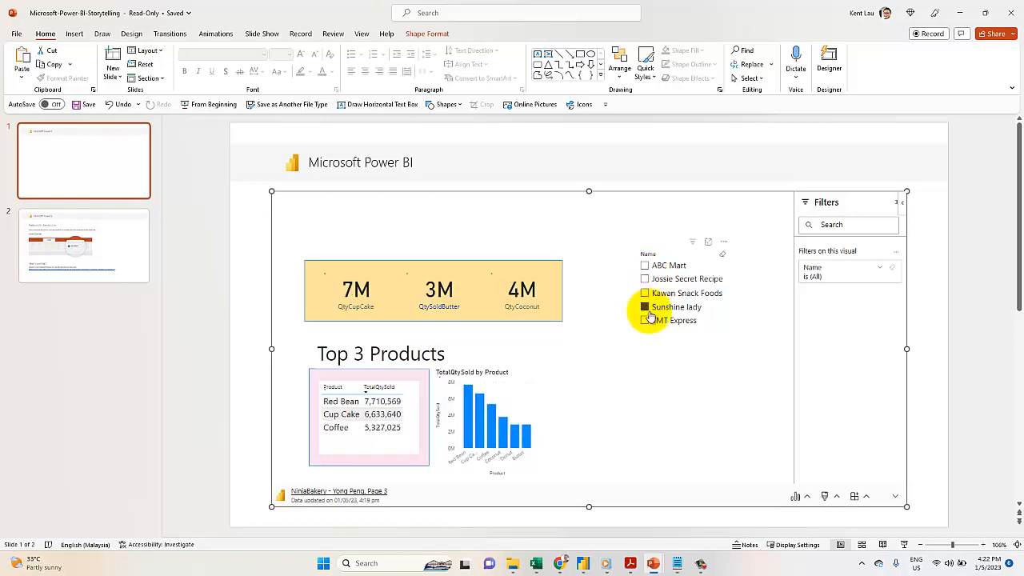
left_click(645, 292)
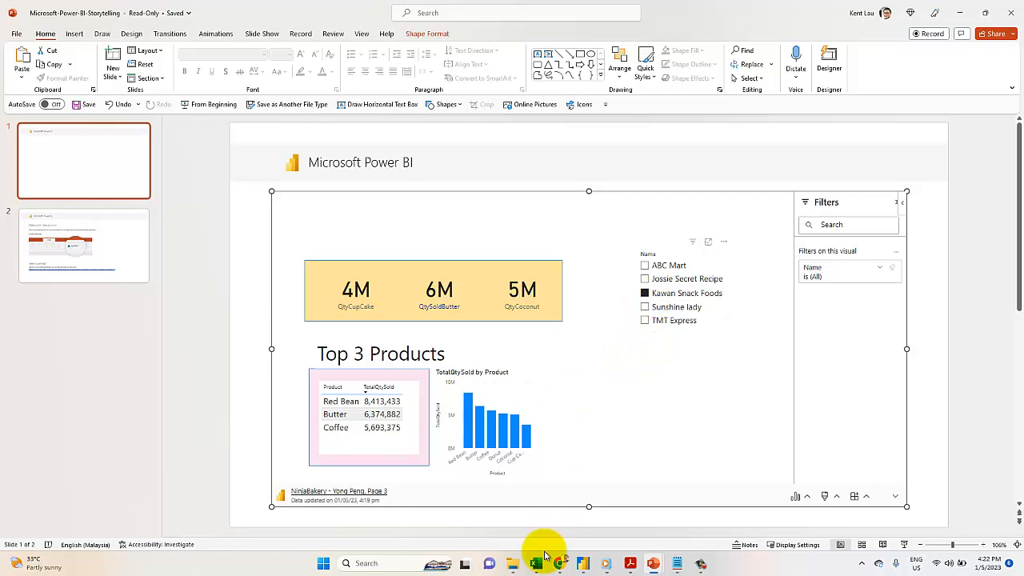
left_click(560, 562)
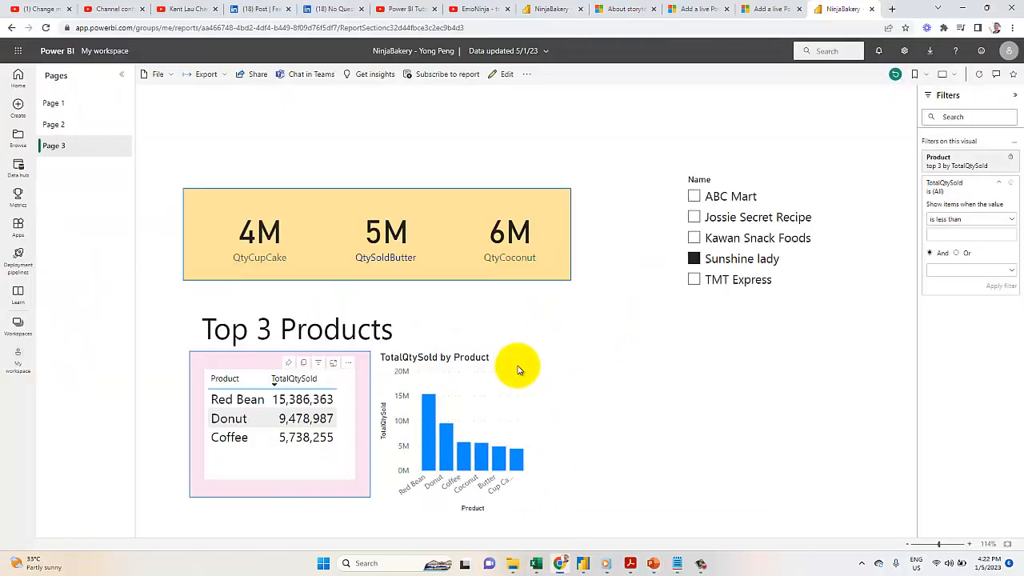
mouse_move(168, 287)
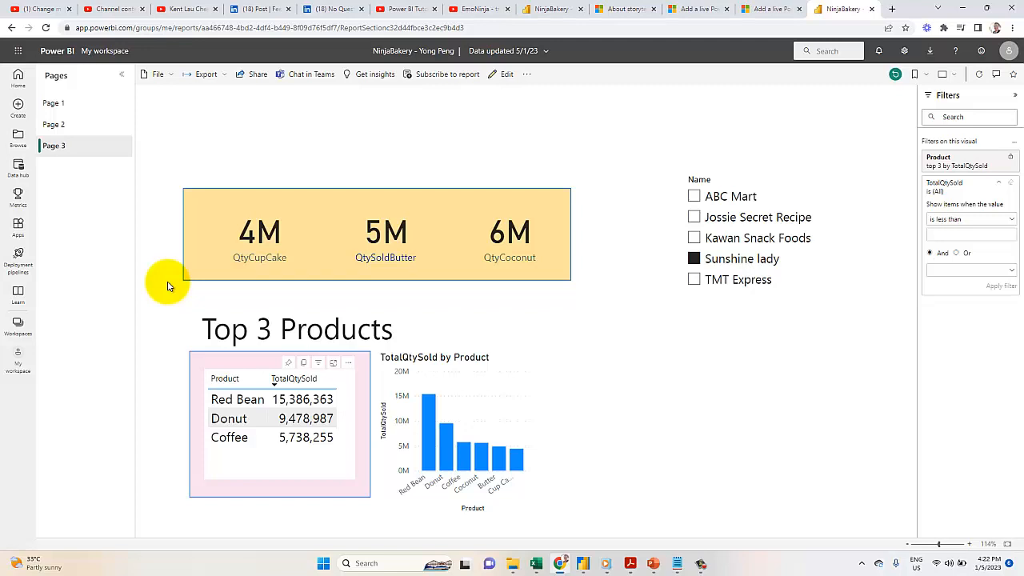
mouse_move(194, 204)
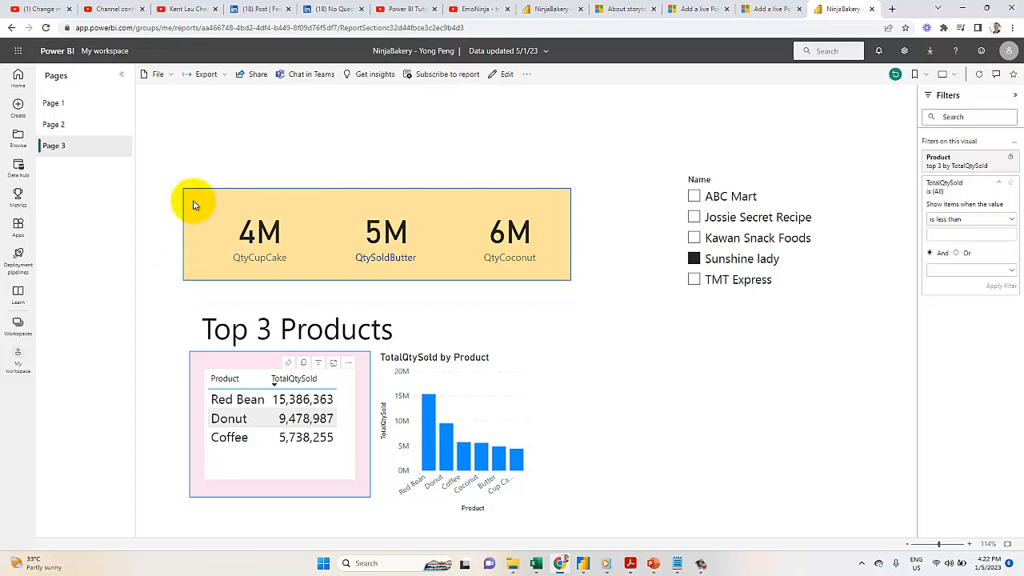
mouse_move(488, 246)
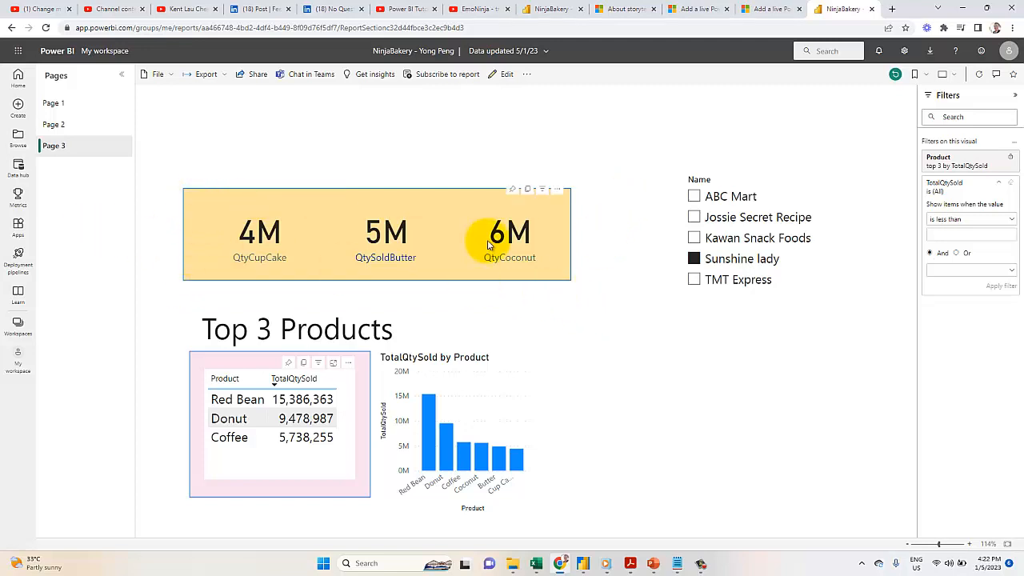
mouse_move(560, 240)
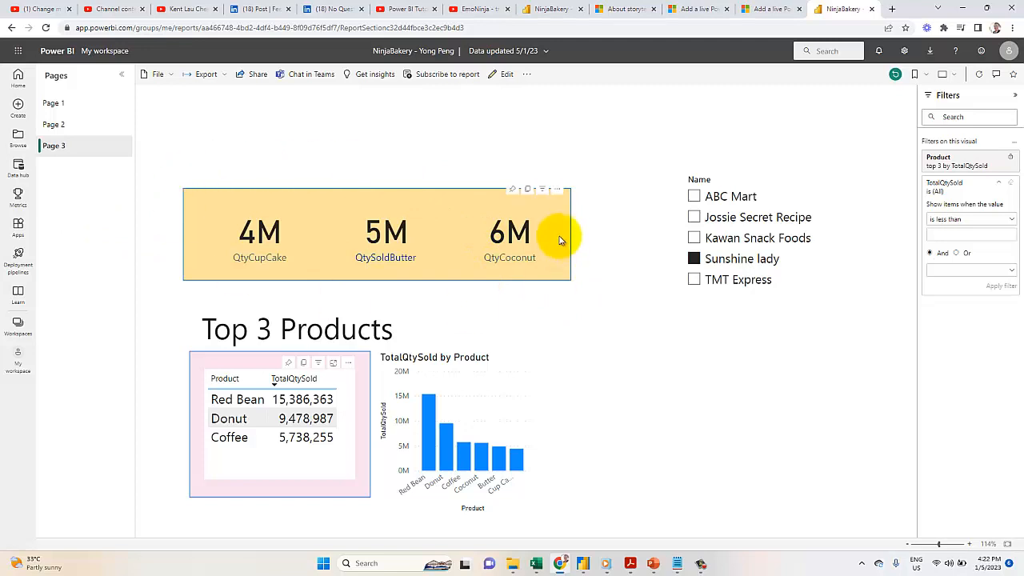